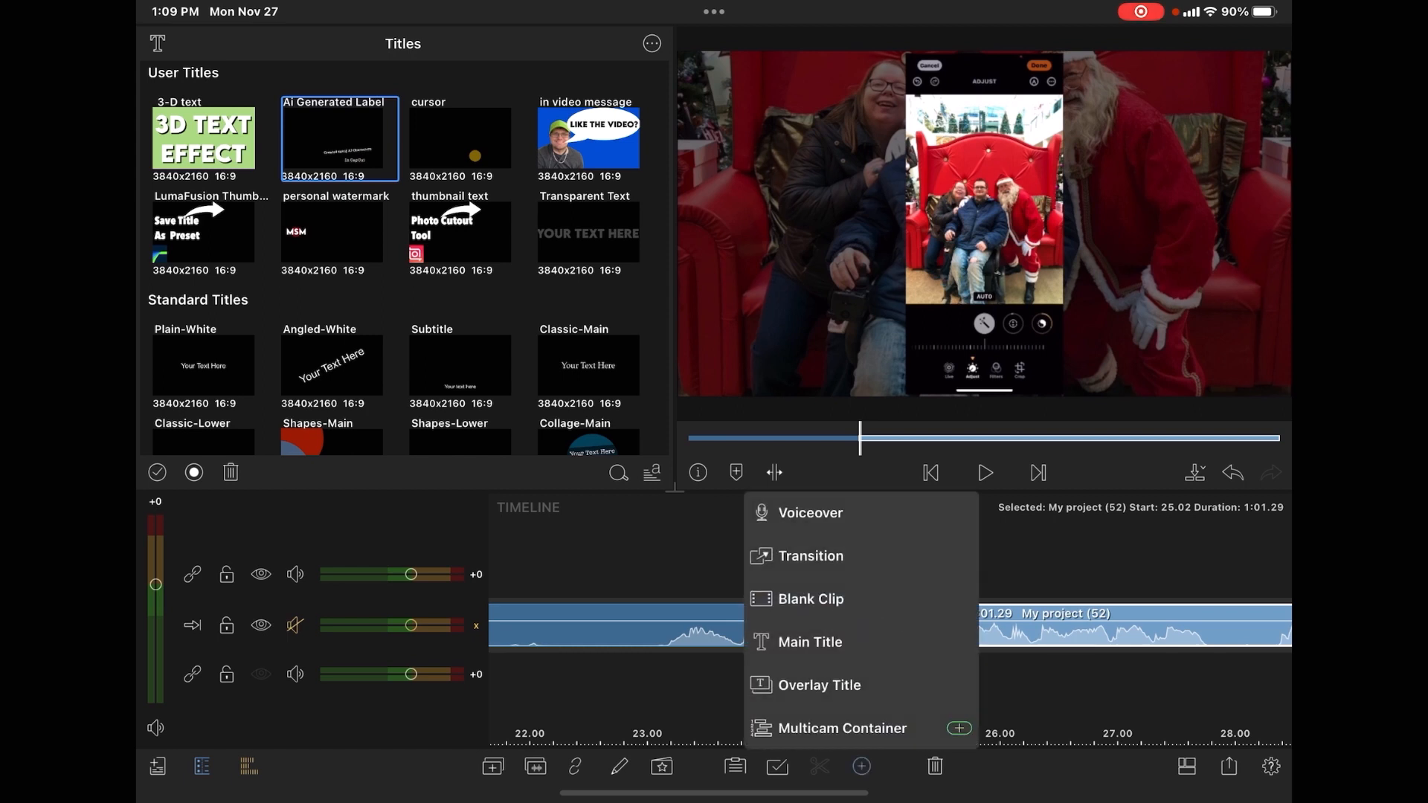
- Open the project with My project (52) on the timeline and the LumaFusion Movies album showing
click(810, 641)
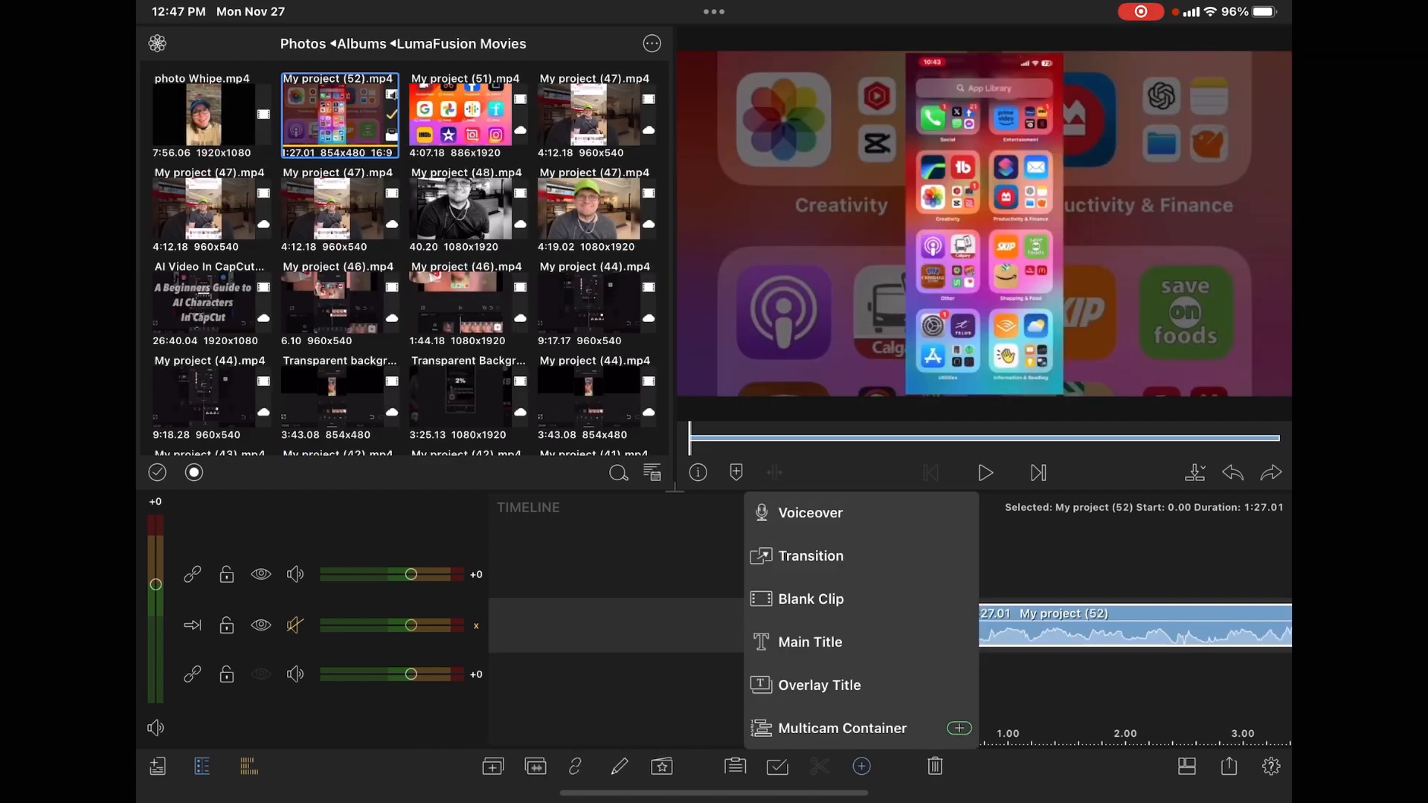
click(810, 642)
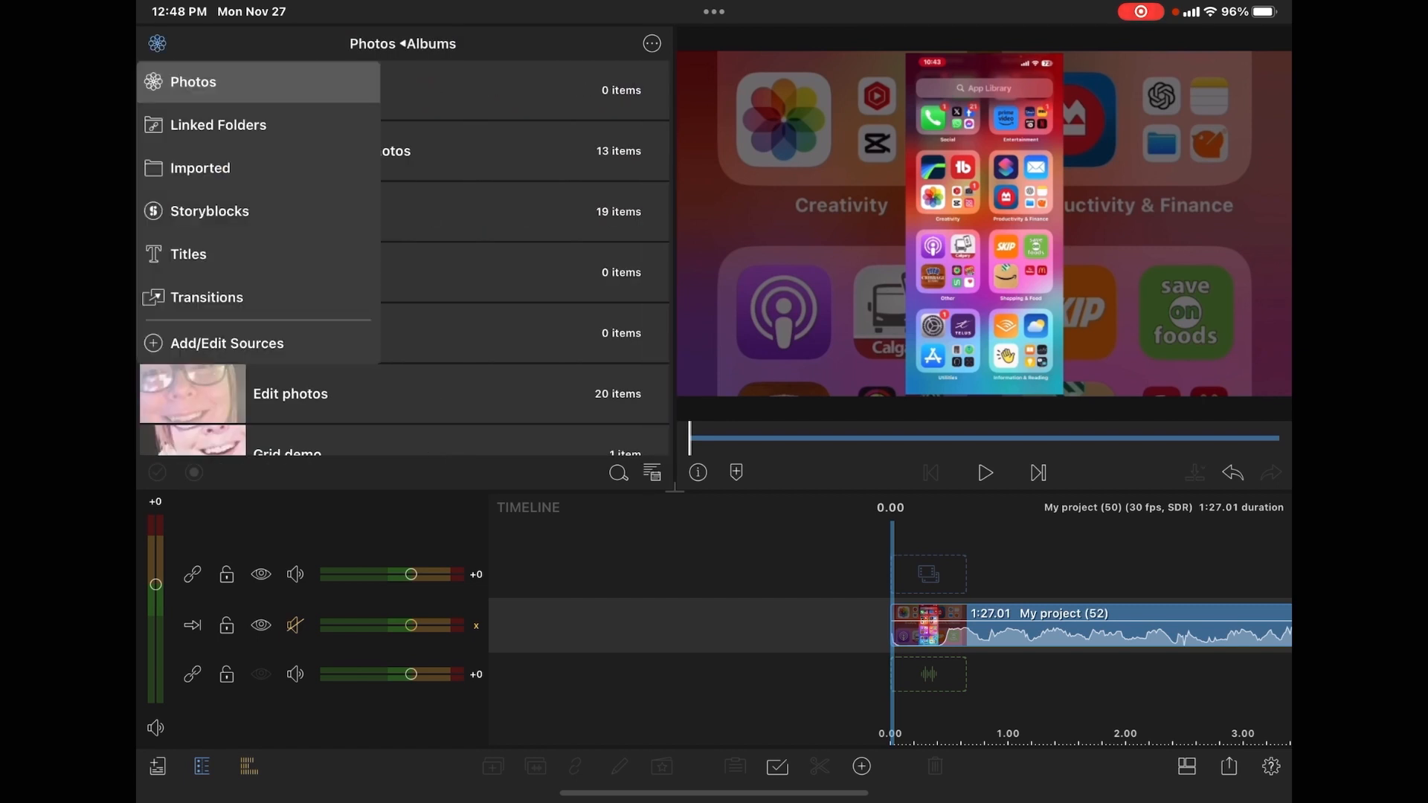
- Switch the library source to Titles and browse down through the Standard Titles presets
click(188, 254)
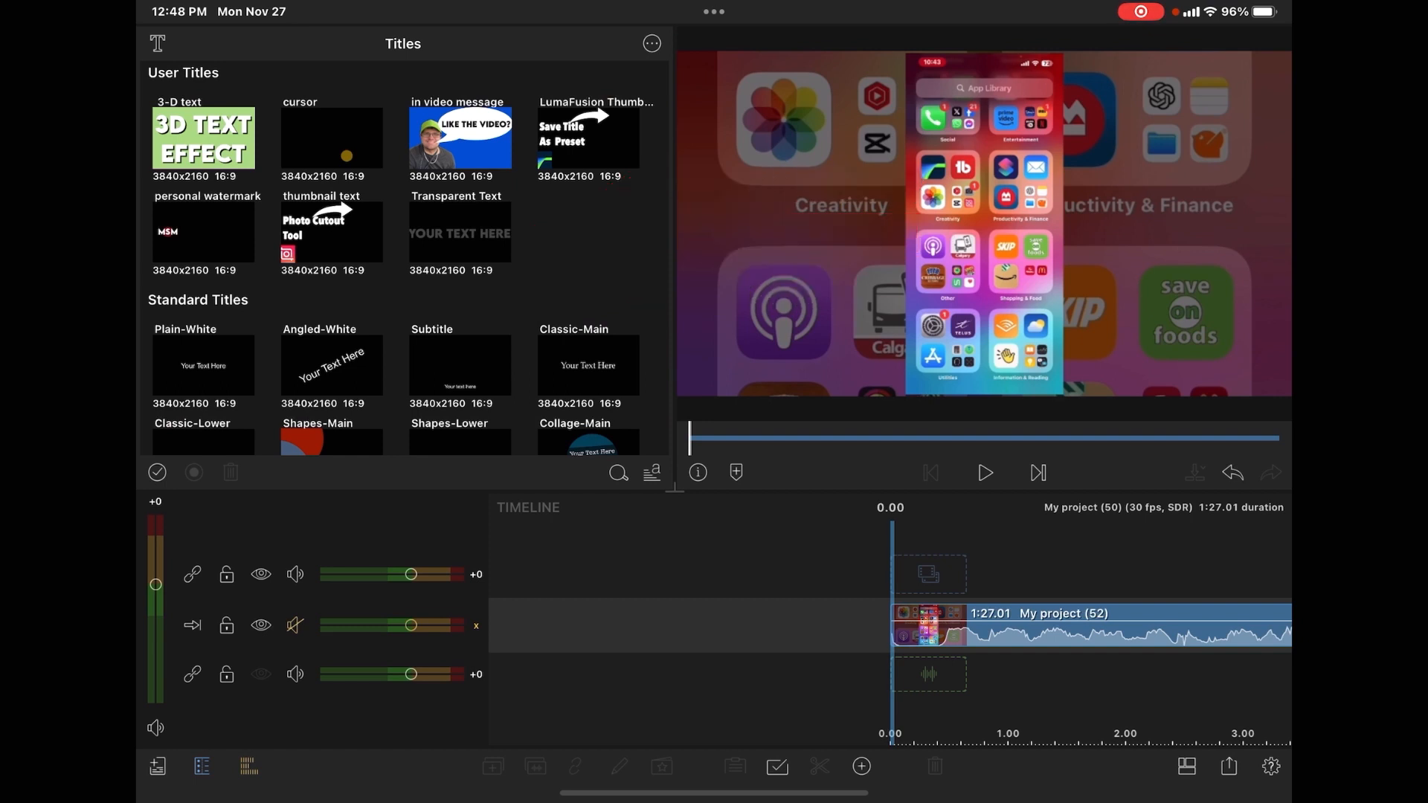
scroll(down, 3)
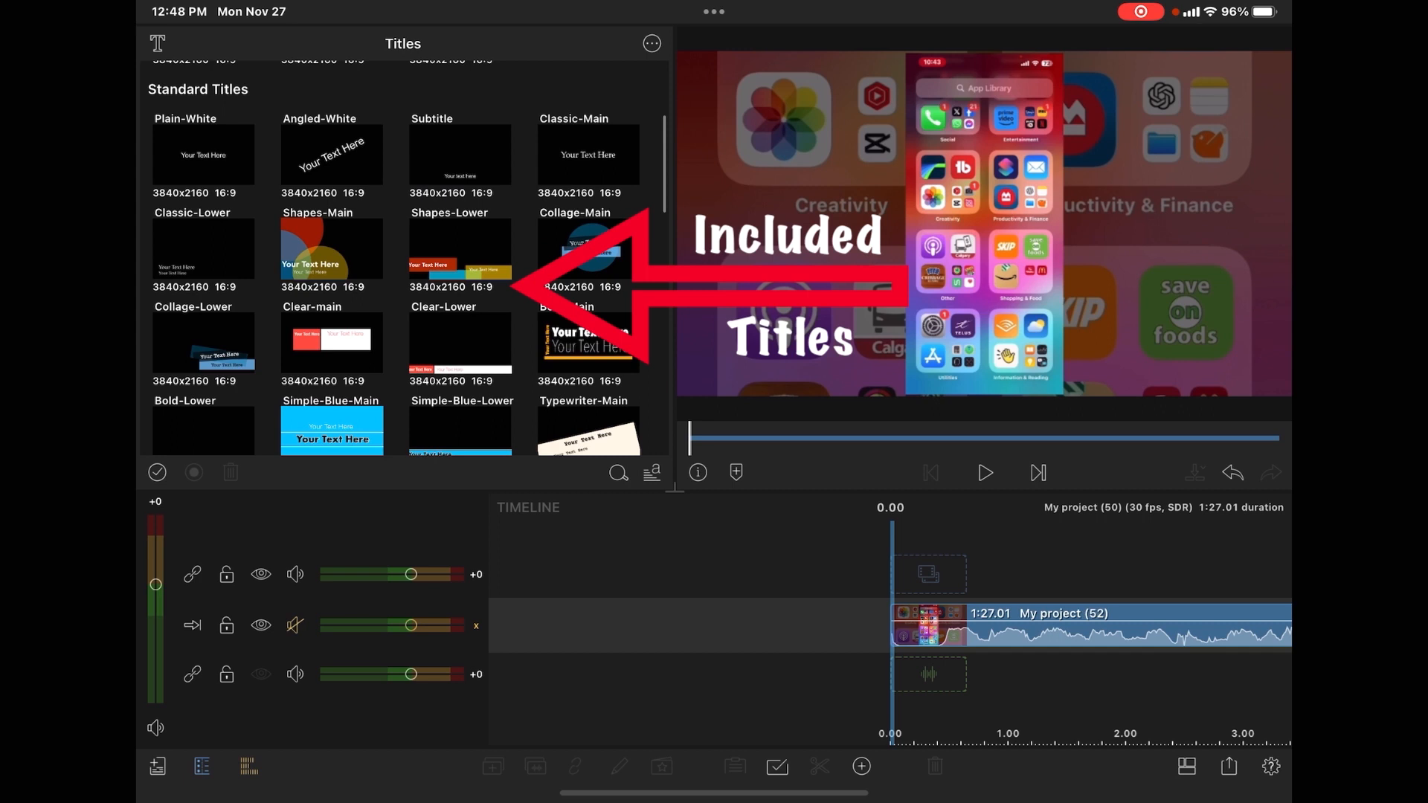
scroll(down, 3)
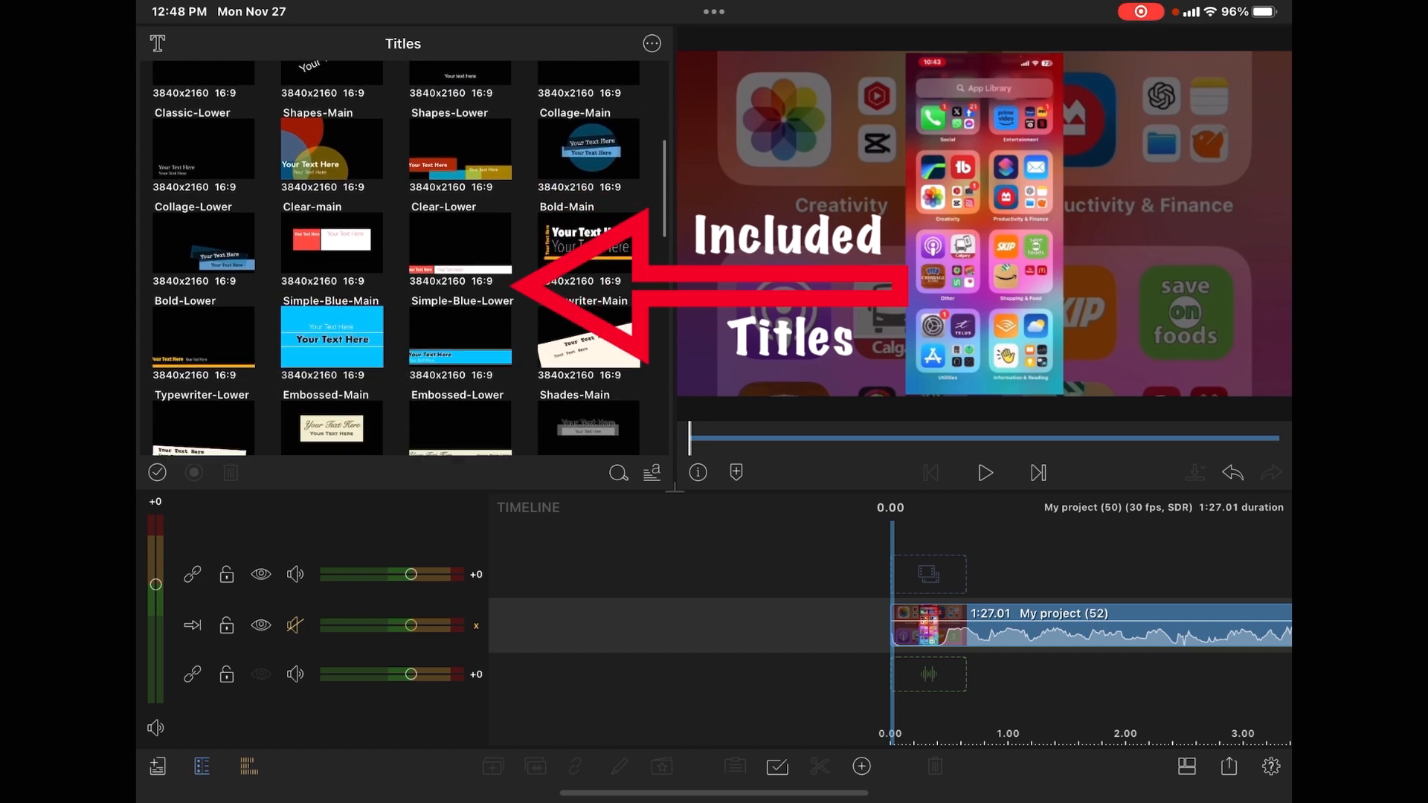
scroll(down, 3)
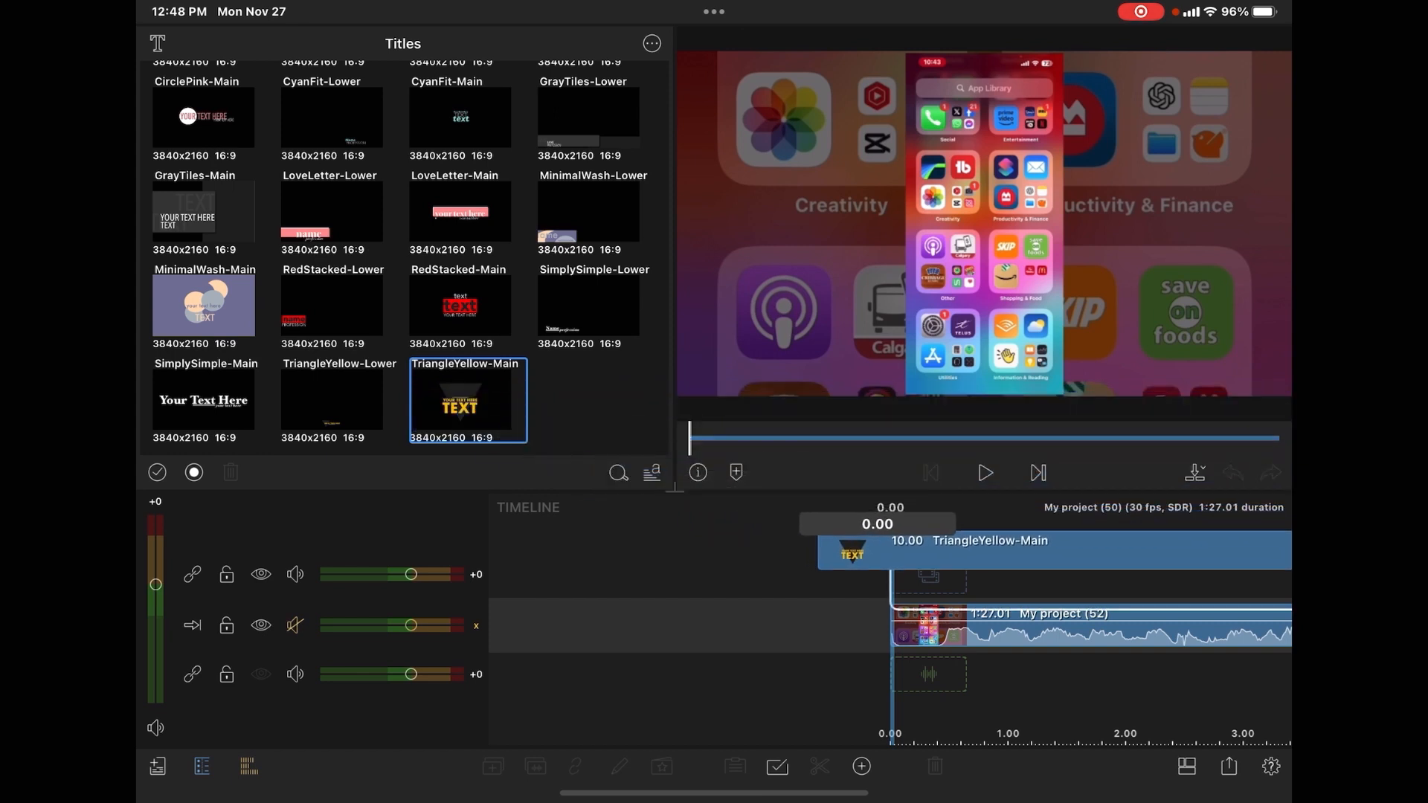
click(459, 401)
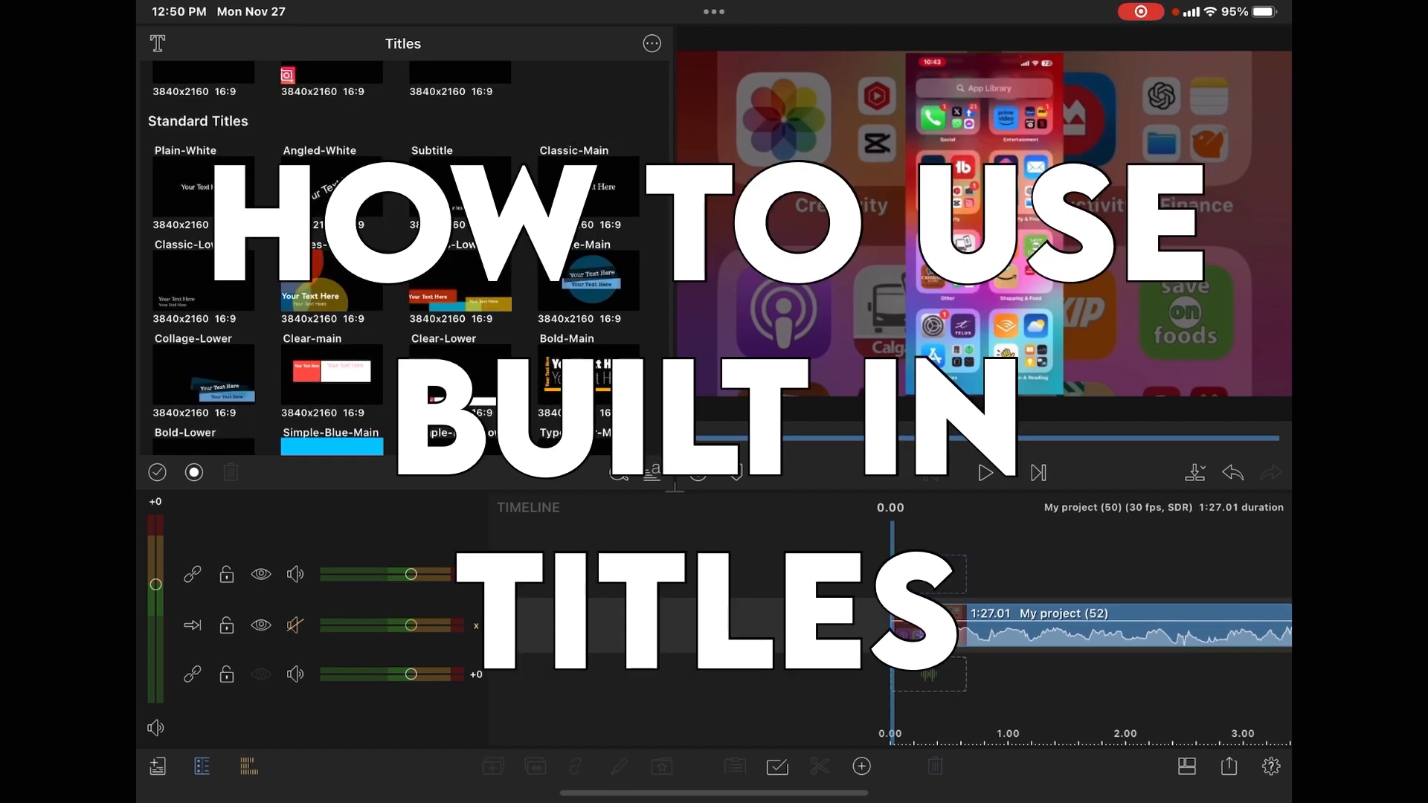
- Open the two-line 'Your Text Here' title and inspect its shape layers, including the pale blue bar
click(211, 373)
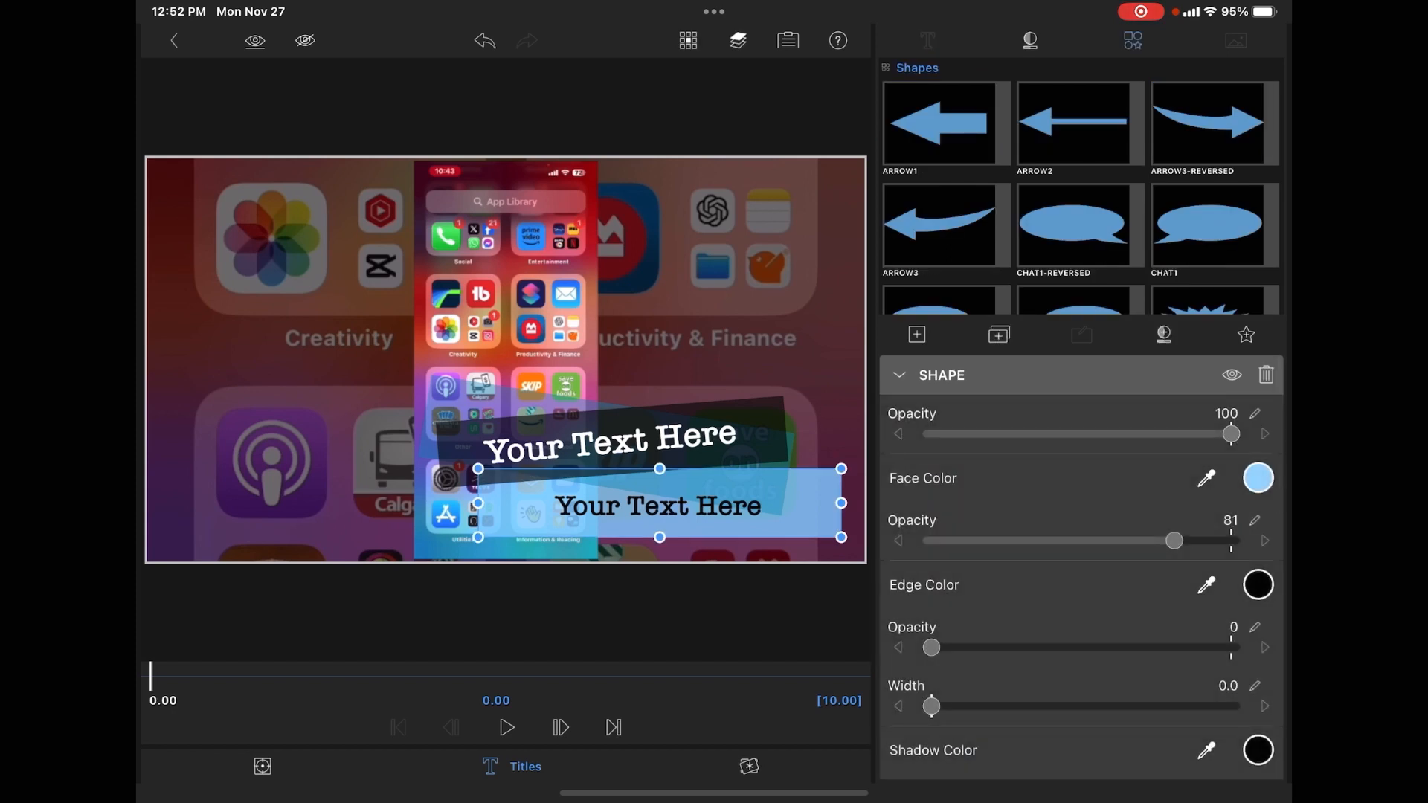
click(926, 40)
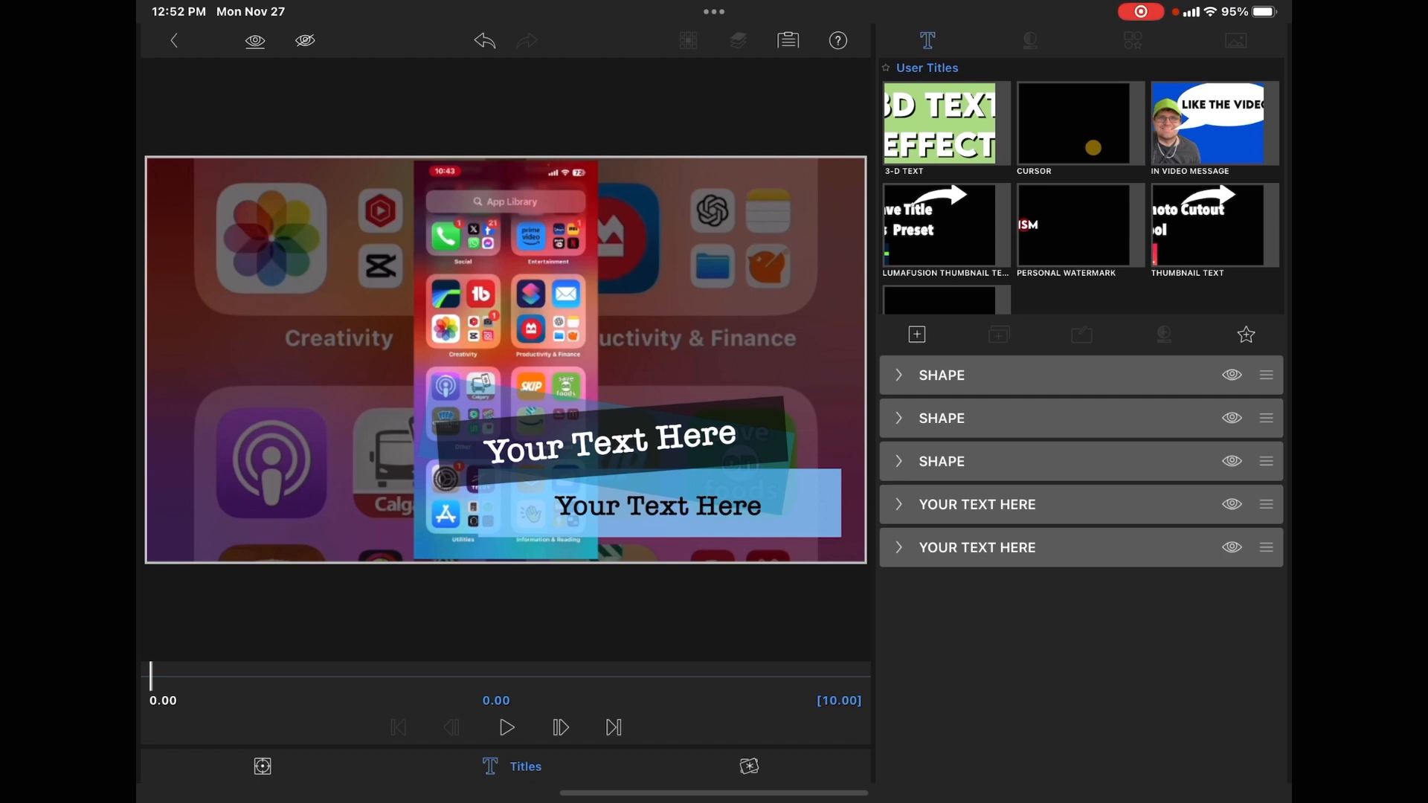
click(941, 461)
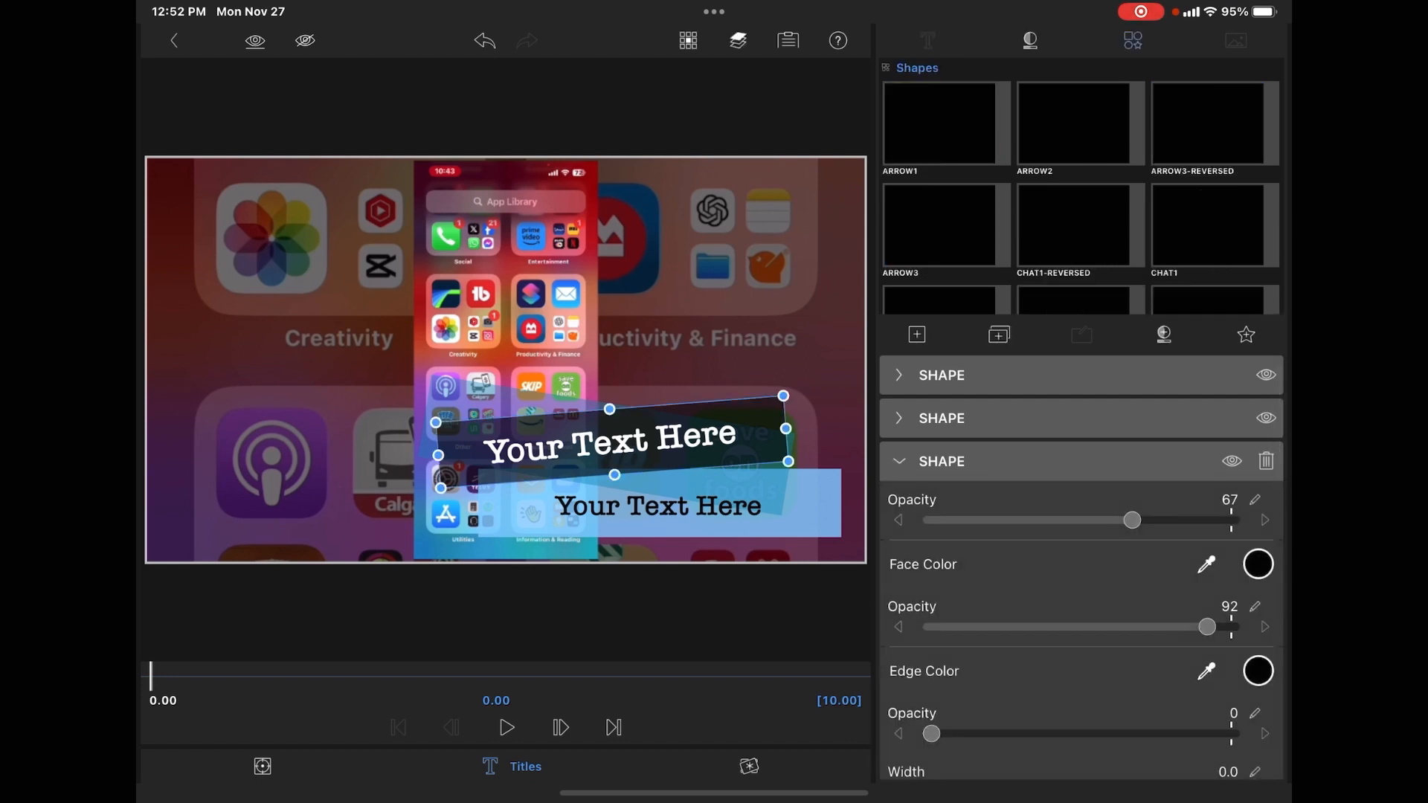
click(928, 40)
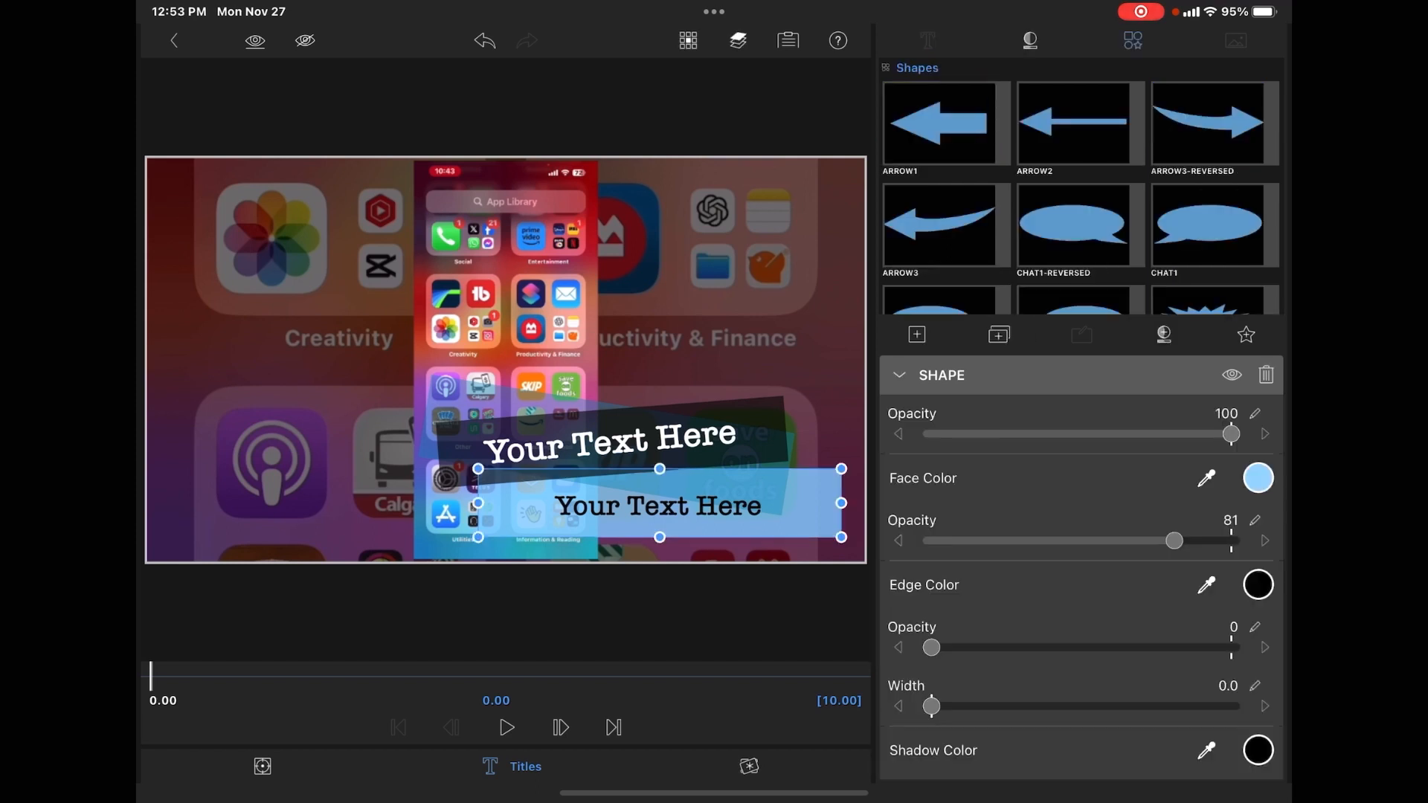
- Turn the blue lower bar black and the lower text white
click(934, 40)
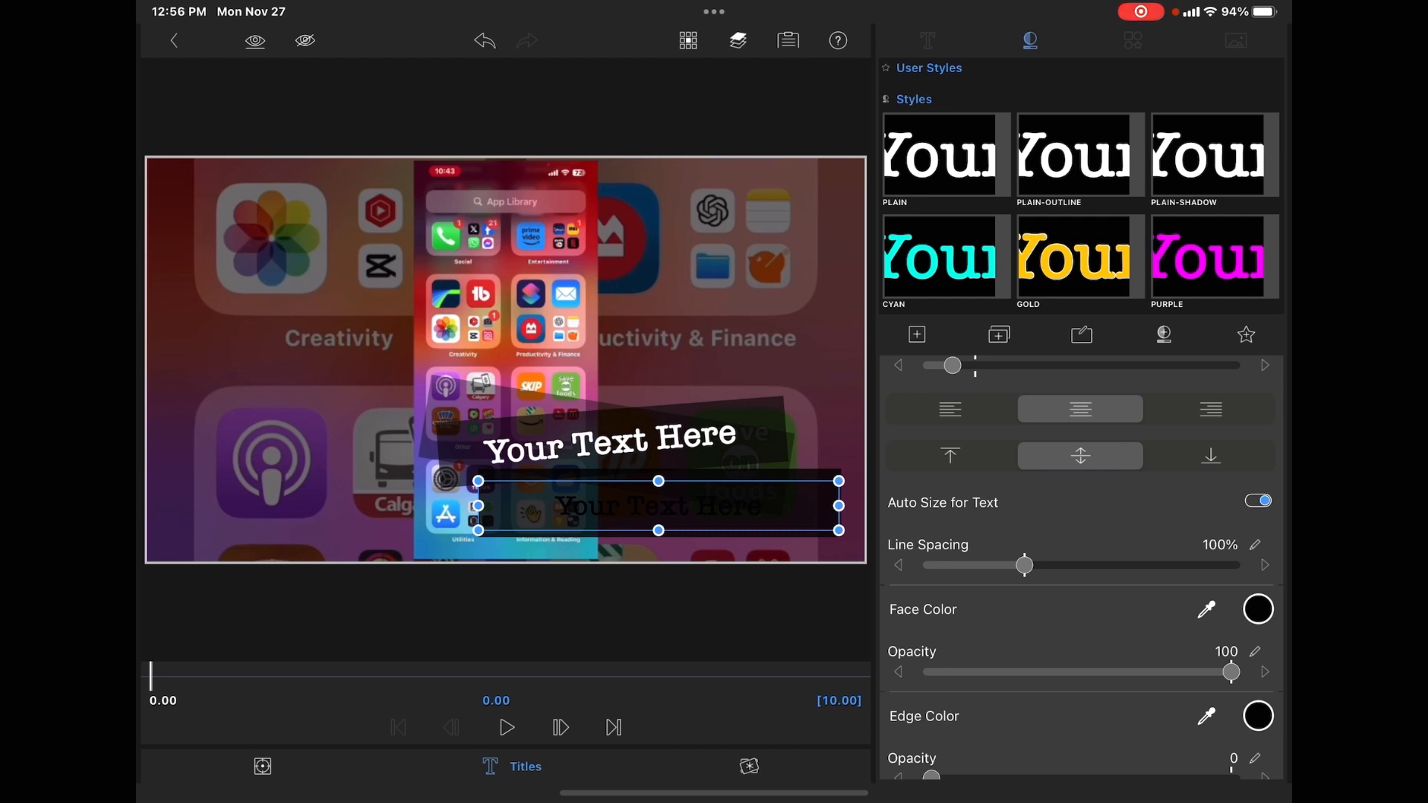
click(1260, 608)
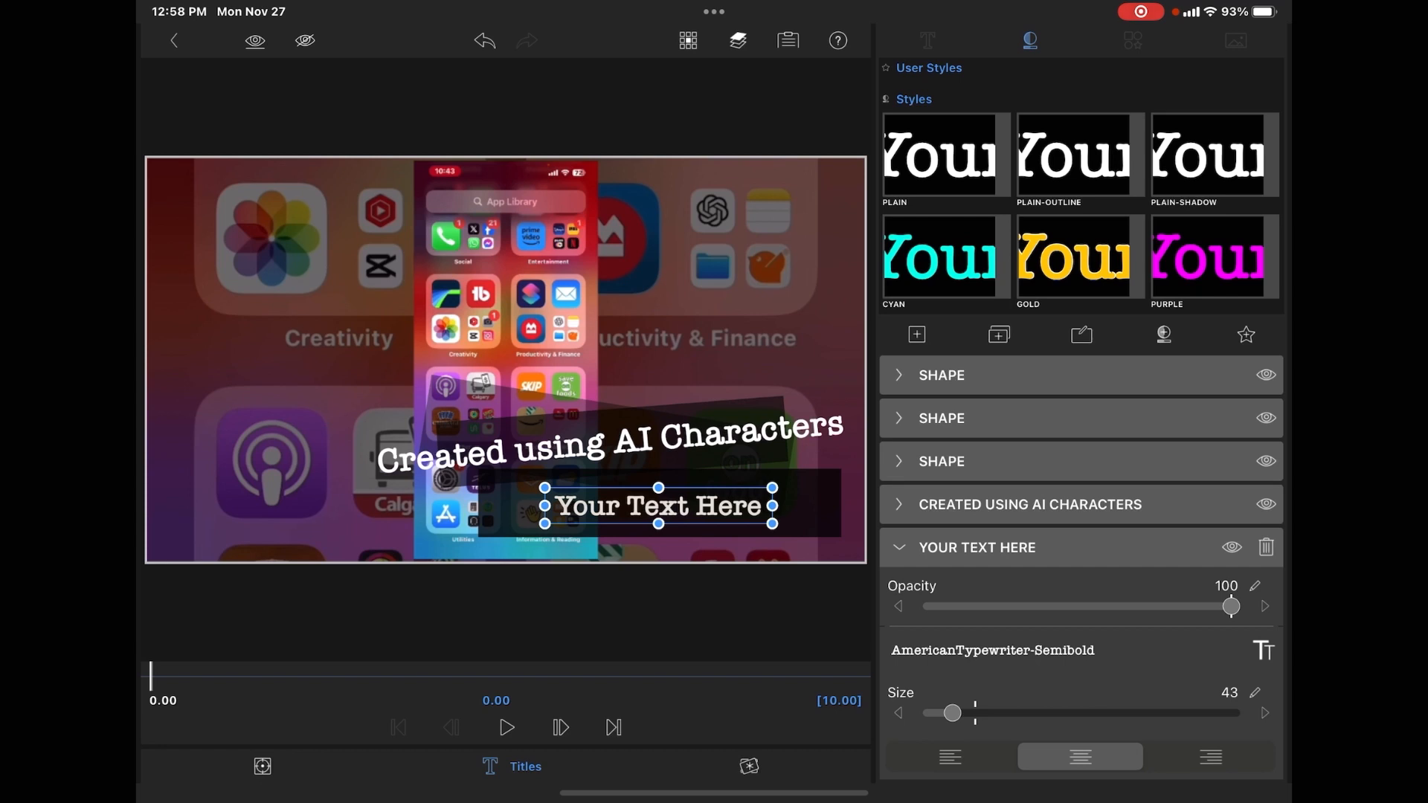
- Change the lower line to 'In CapCut' and shrink the 'Created using AI Characters' line to about 37
double_click(660, 506)
text(In CapCut)
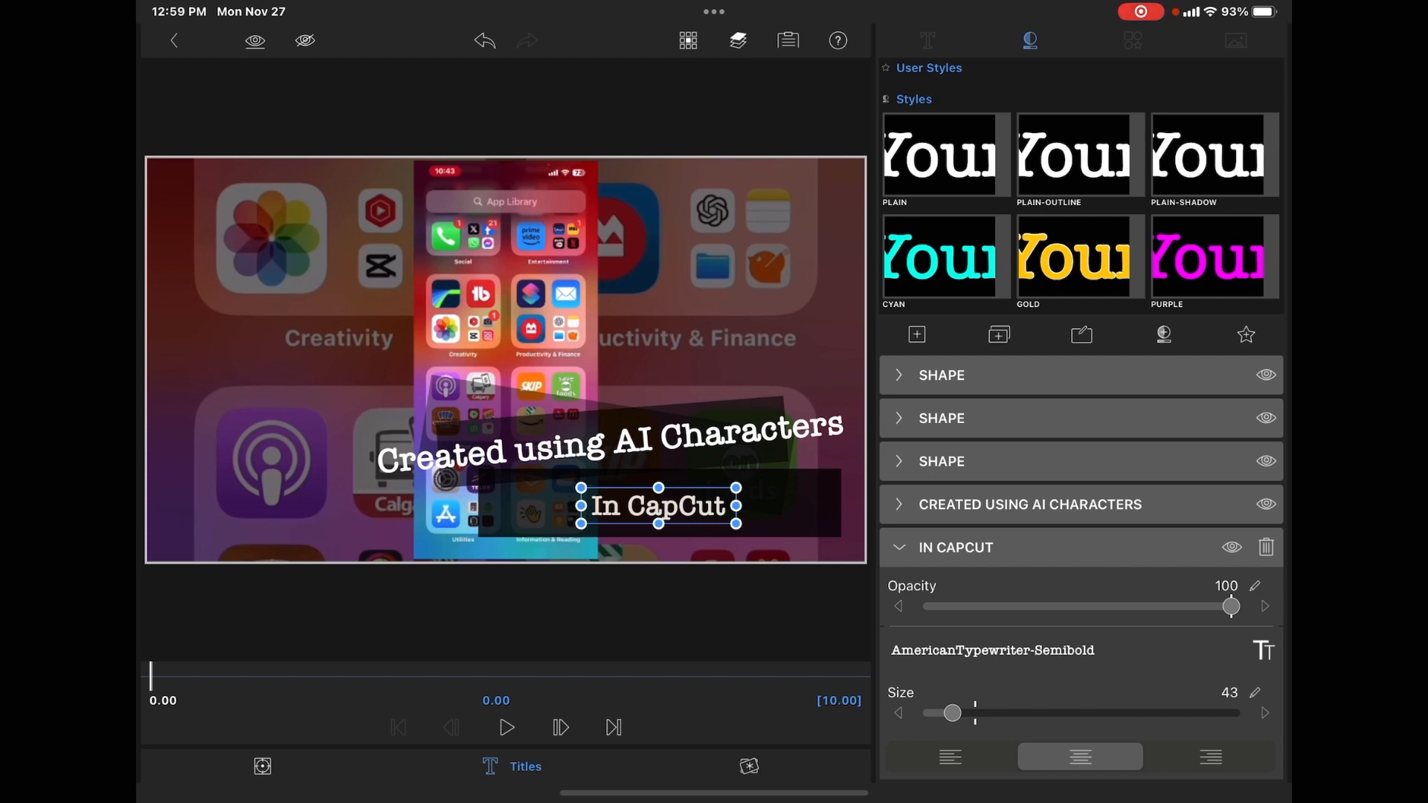
click(610, 449)
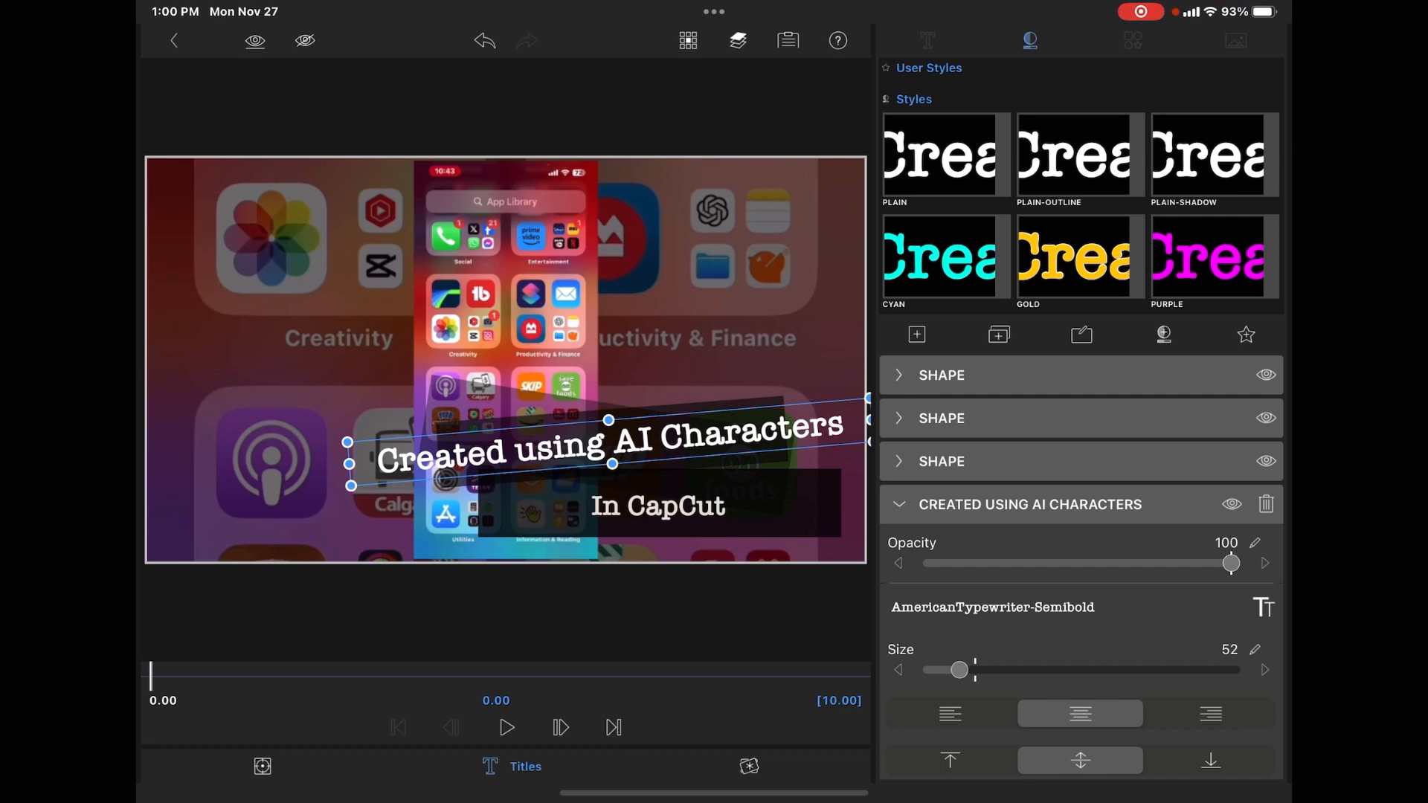
drag(958, 670, 944, 670)
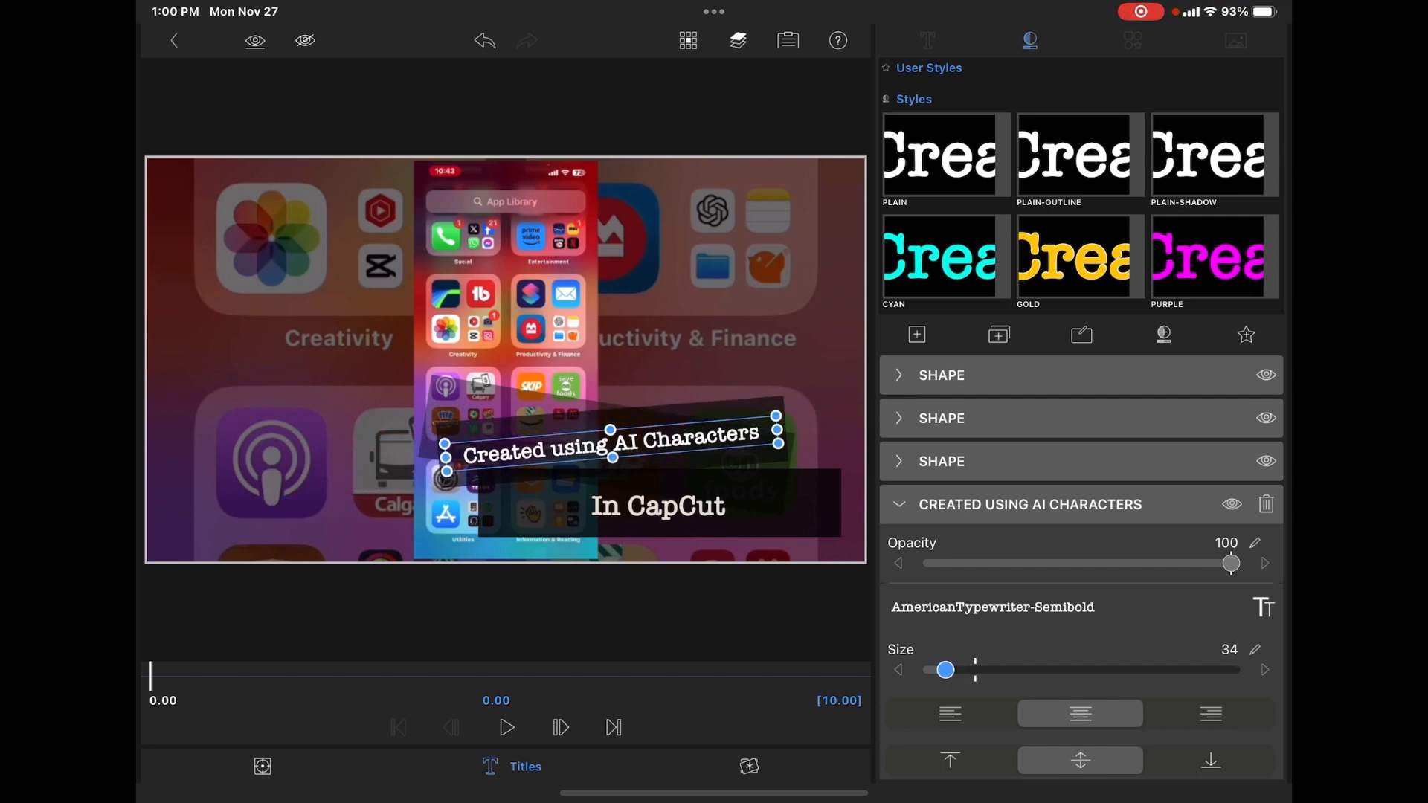
drag(944, 670, 948, 670)
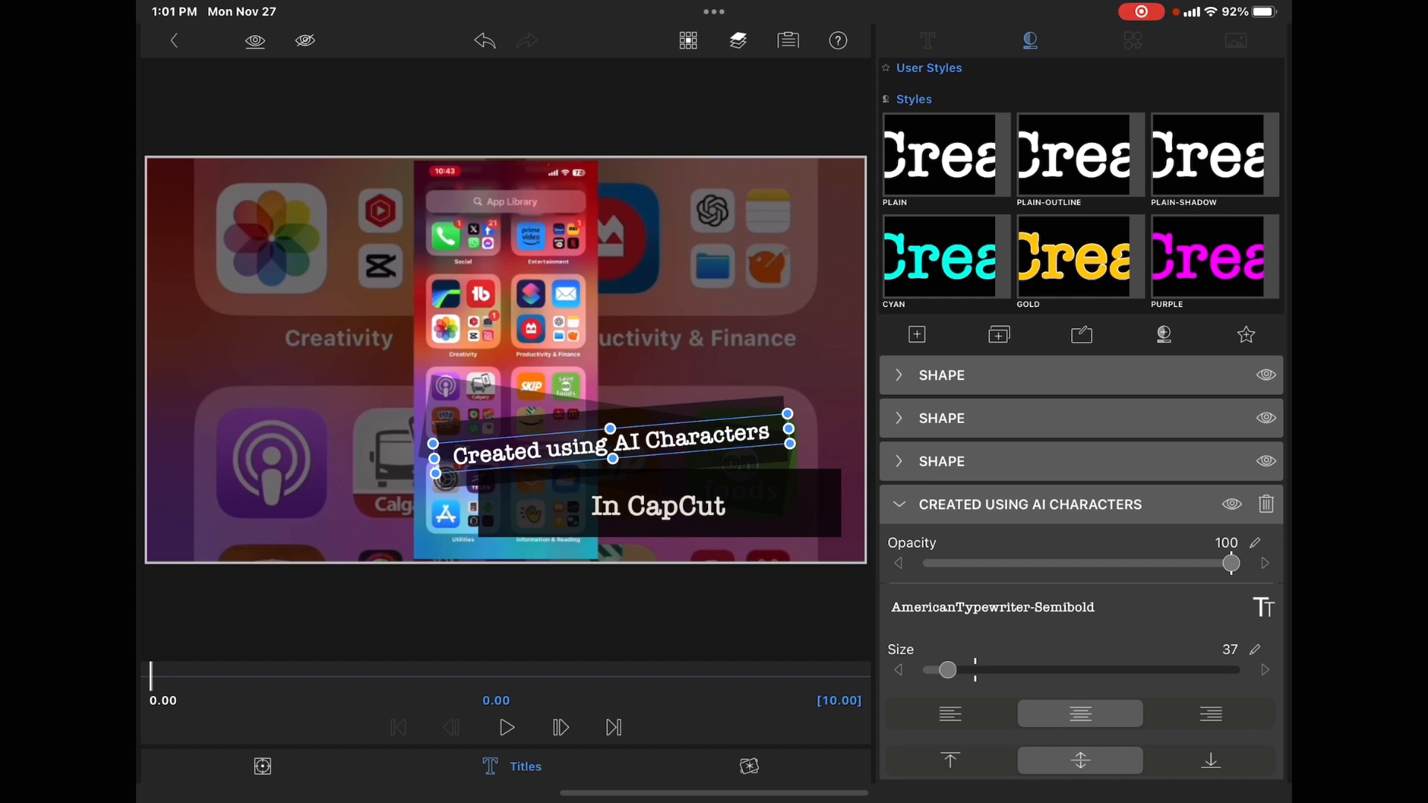
click(928, 41)
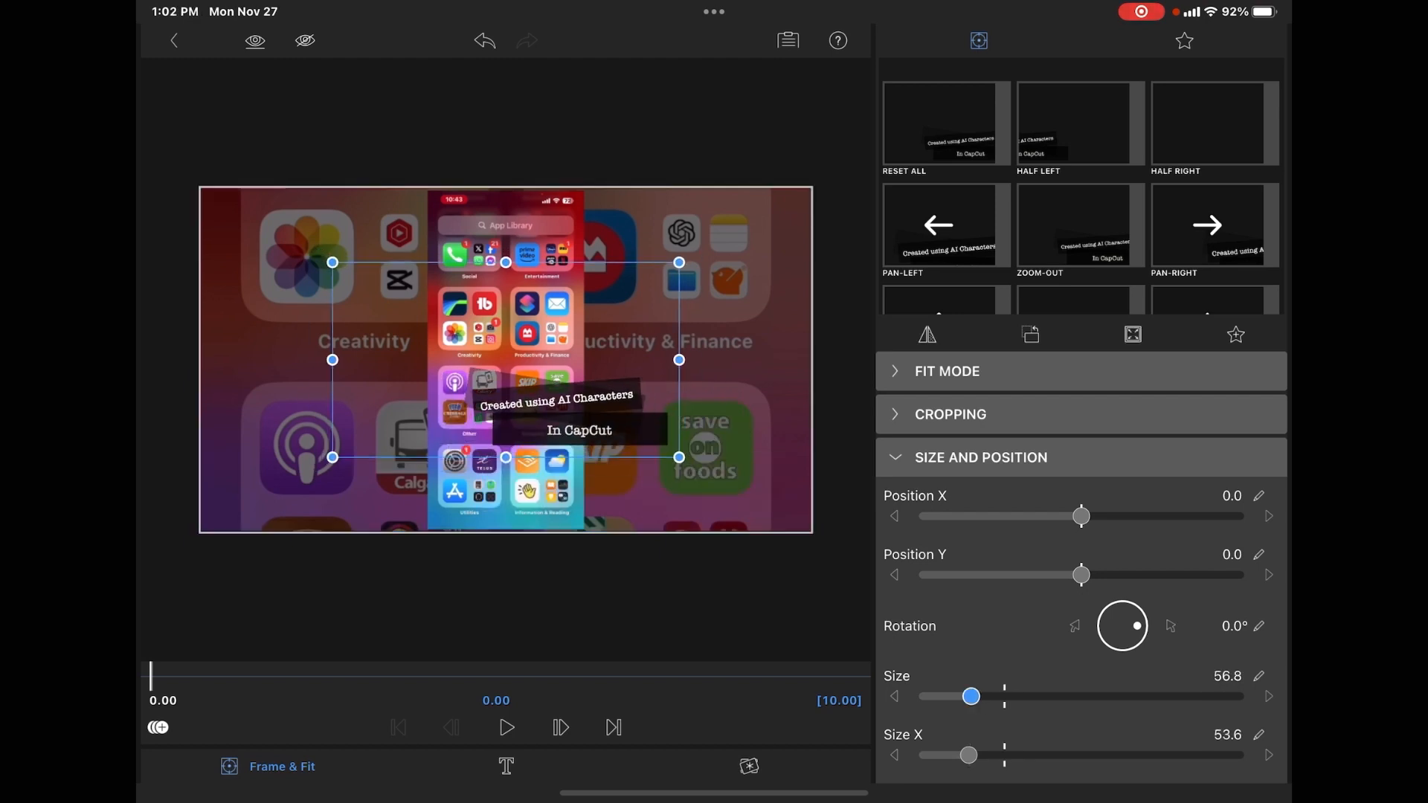
- Scale the whole title down to a Frame & Fit size of about 47
drag(972, 697, 1006, 697)
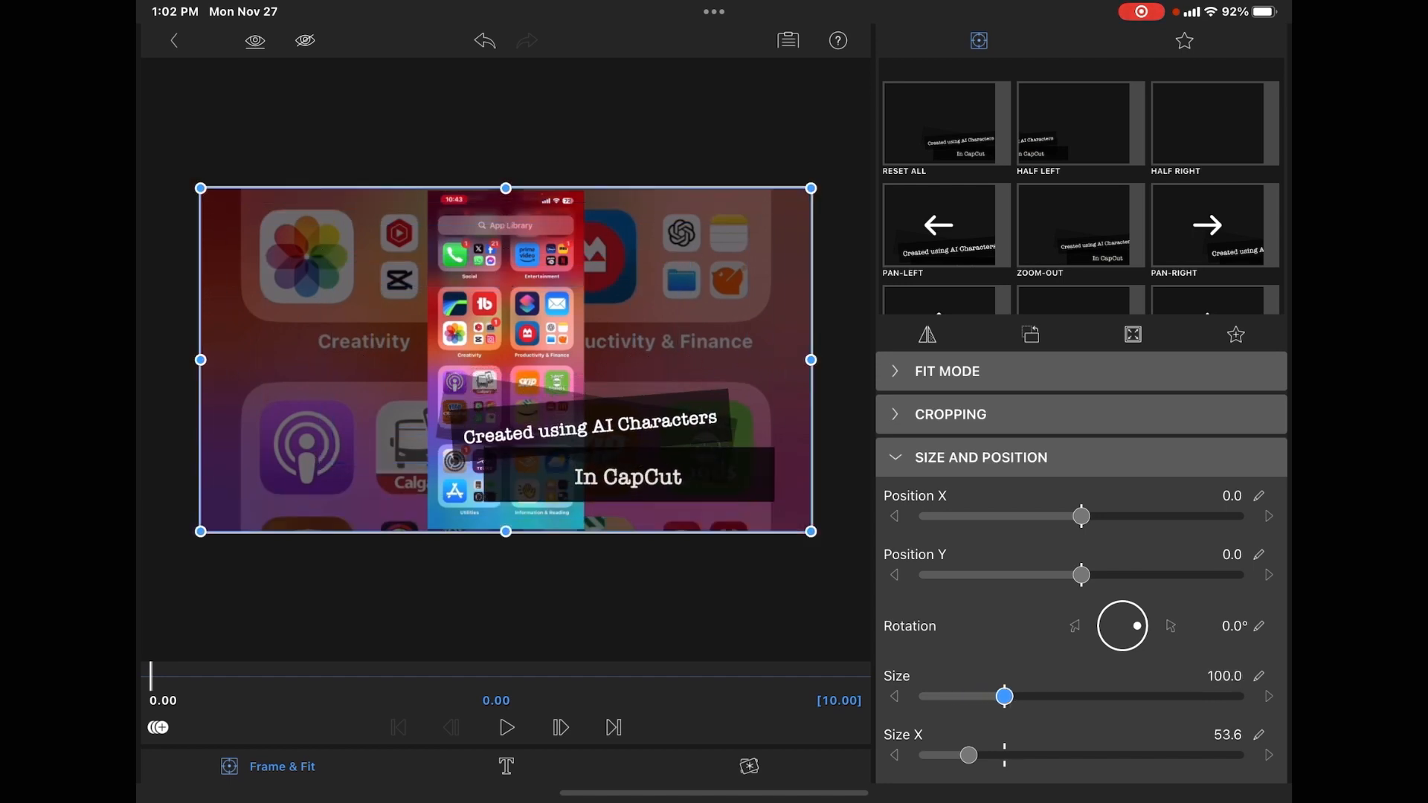
drag(1006, 697, 963, 697)
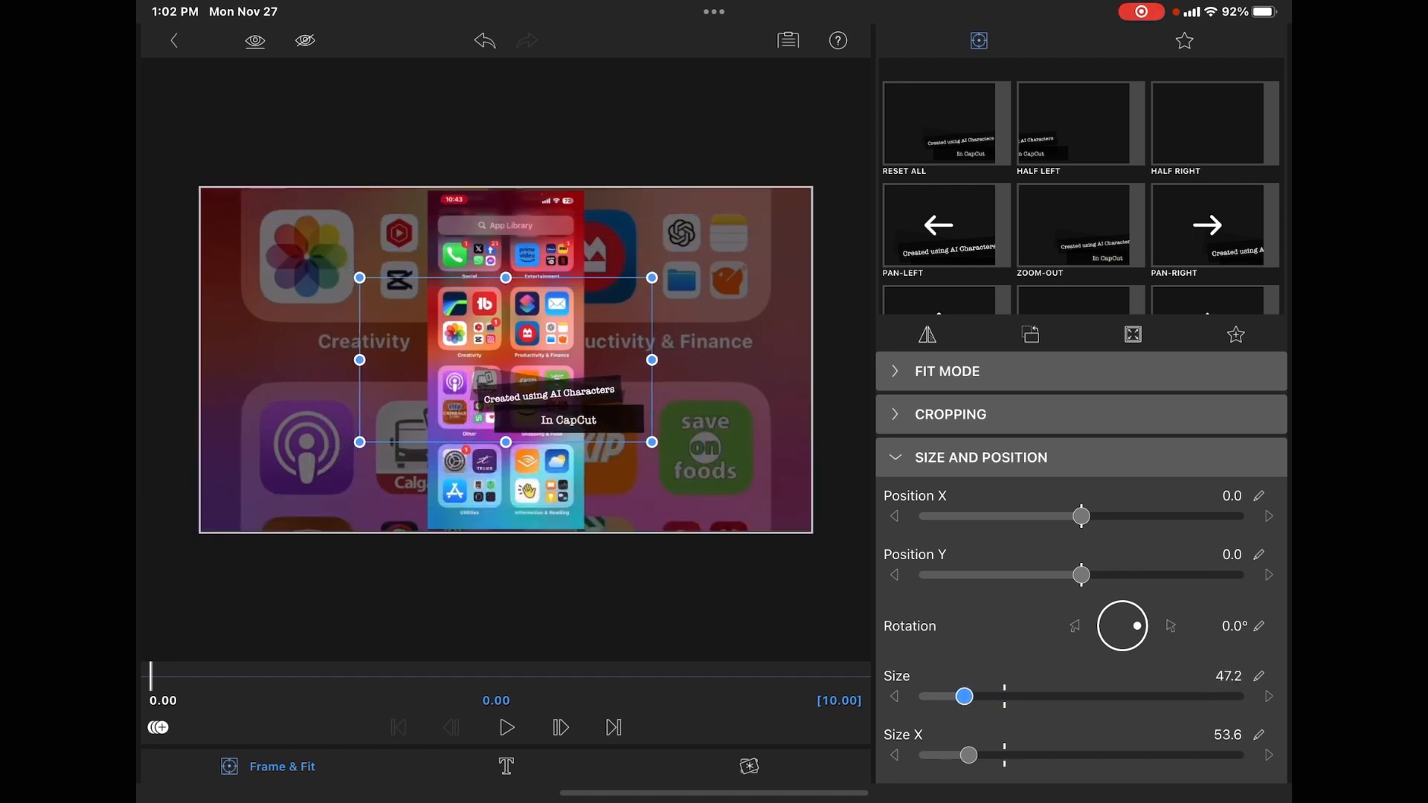
drag(964, 696, 954, 696)
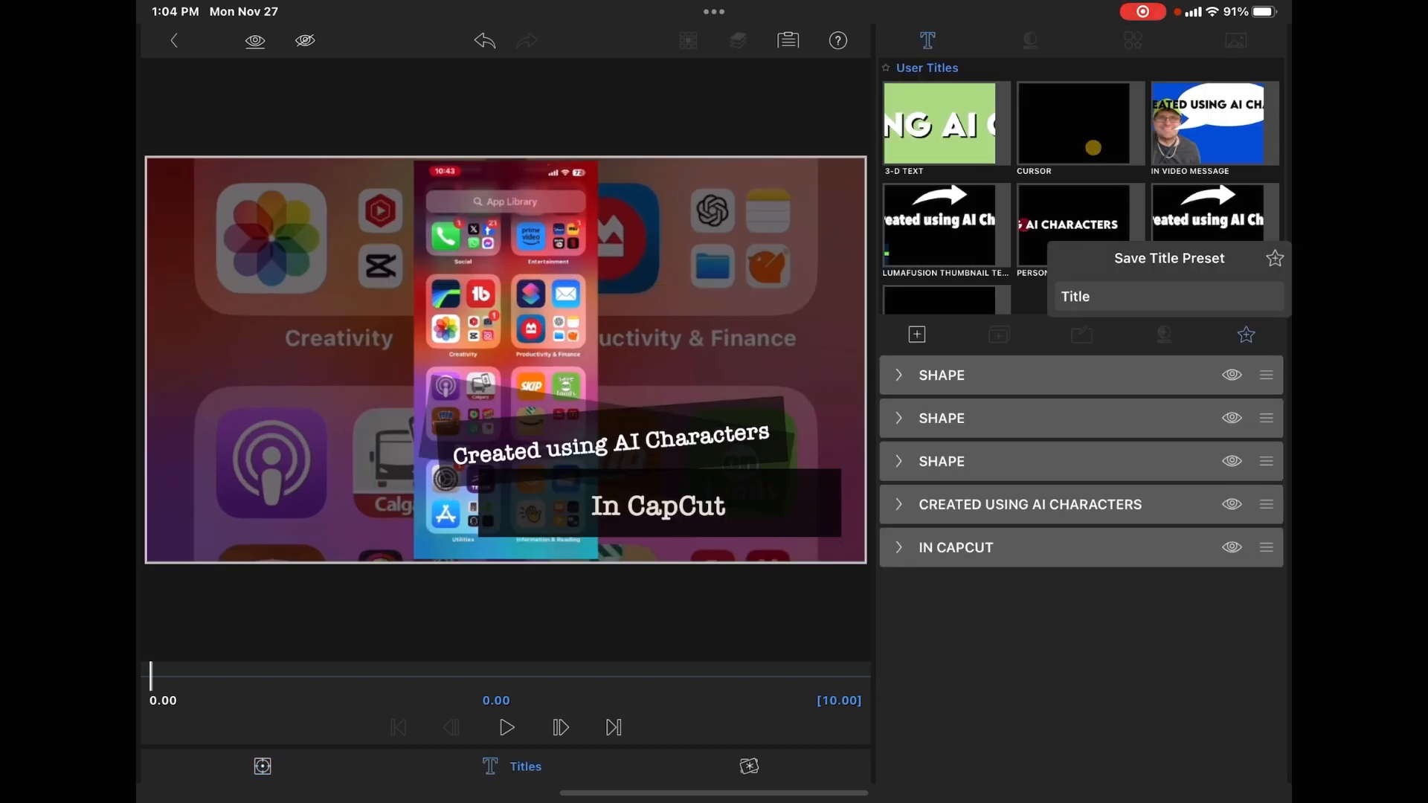
- Save the title as a preset named 'Ai Generated Label'
click(1166, 297)
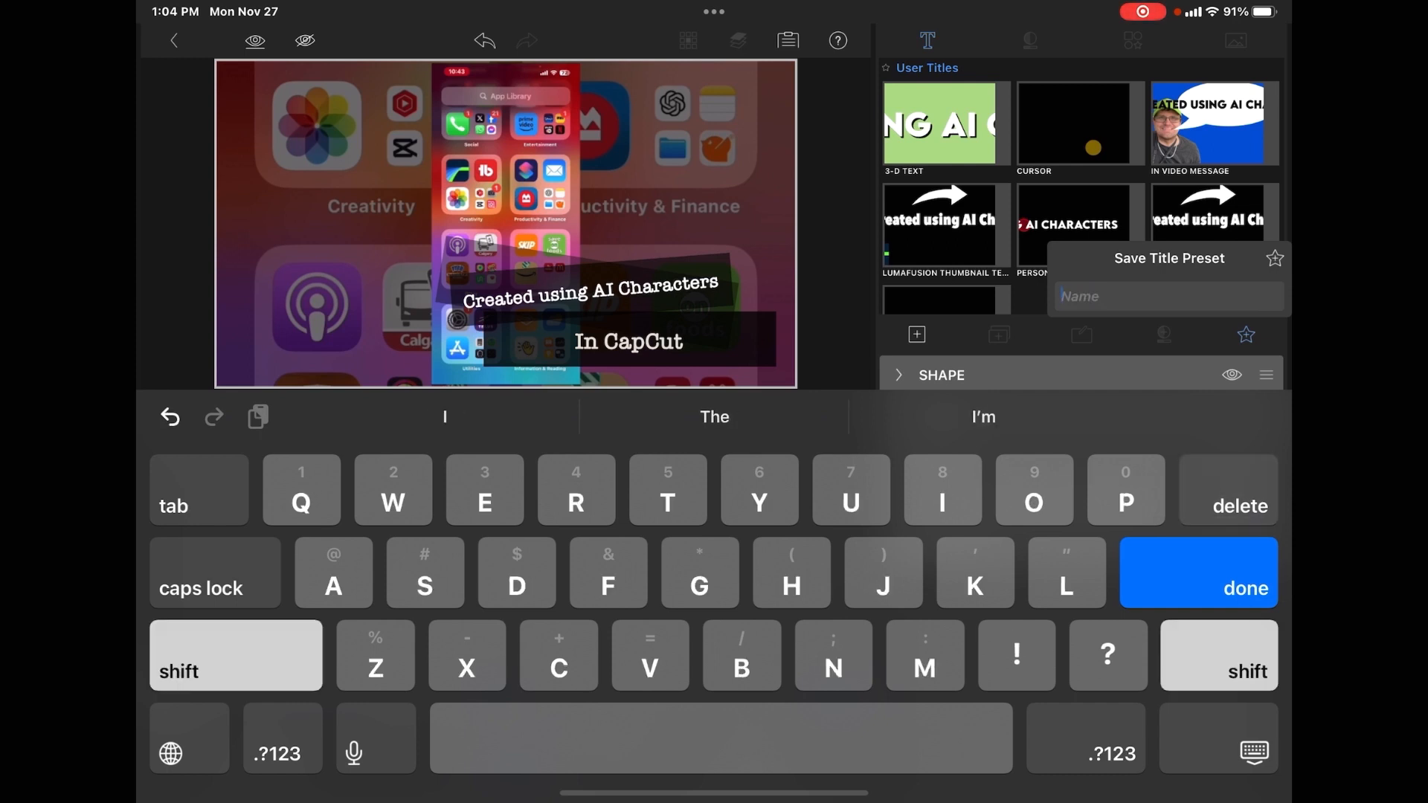
text(Ai Generated Lab)
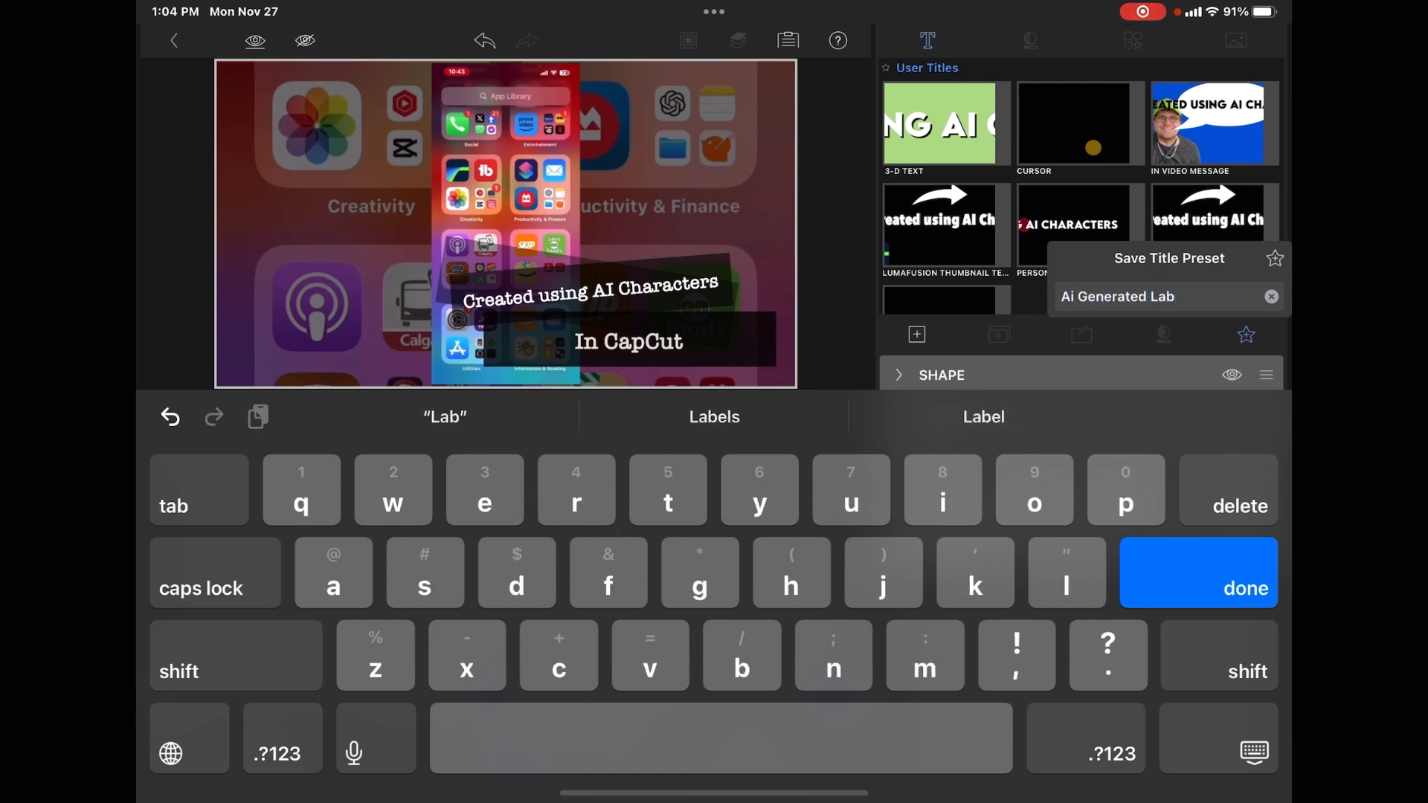
text(el)
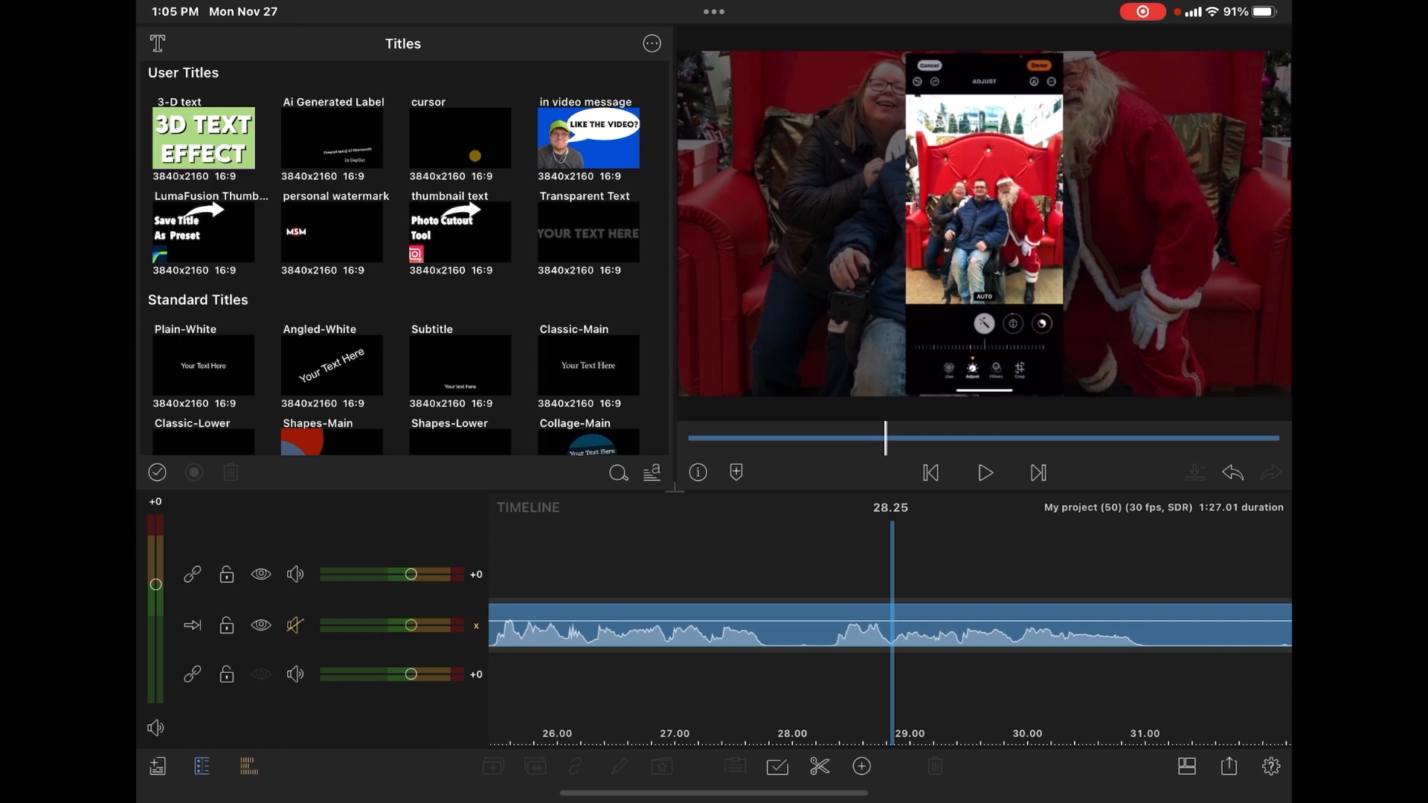
- Close the Title Editor and return to the project timeline
click(339, 138)
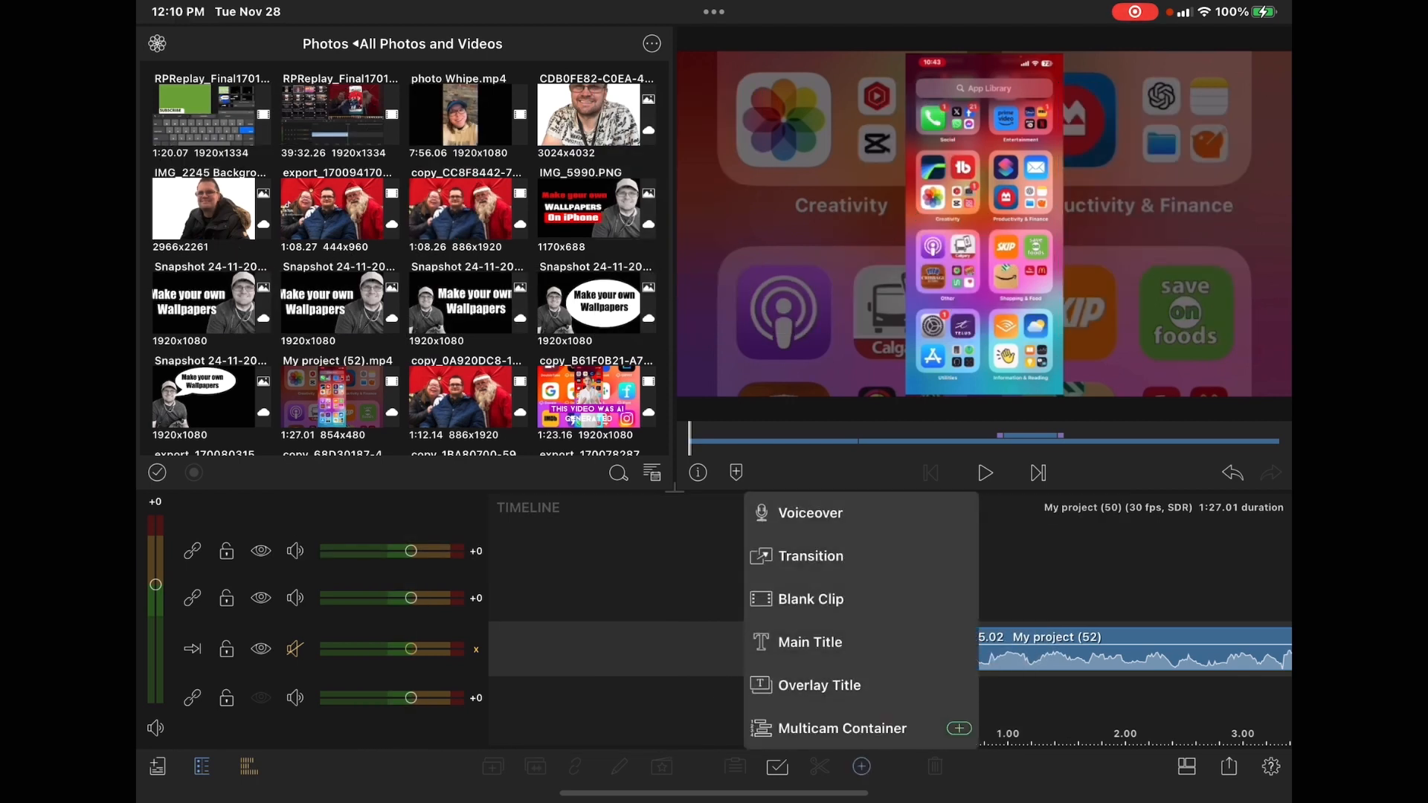
- Add a new Main Title clip to the project
click(818, 686)
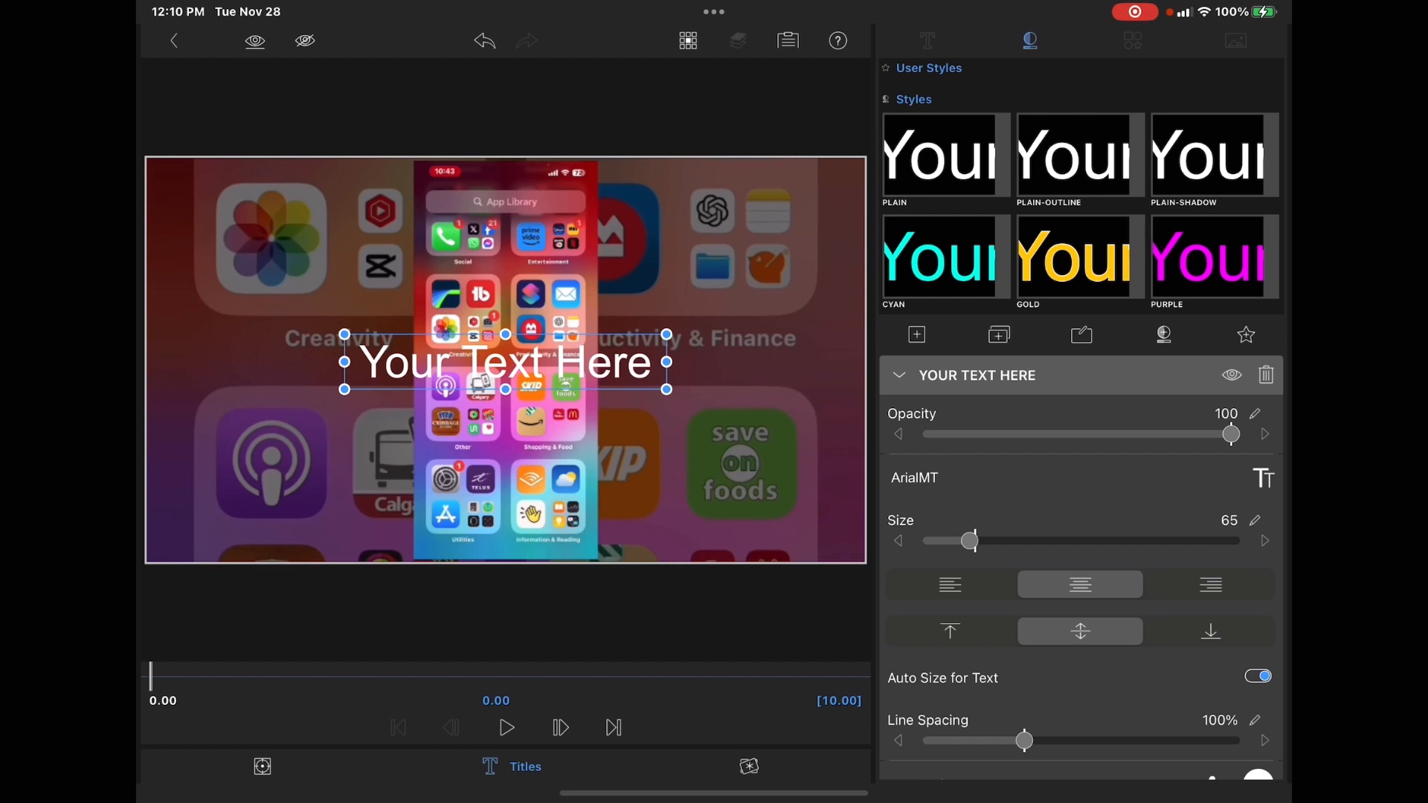
- Make the text outline fully opaque and 3.5 wide, and set the white fill opacity to 49
double_click(505, 363)
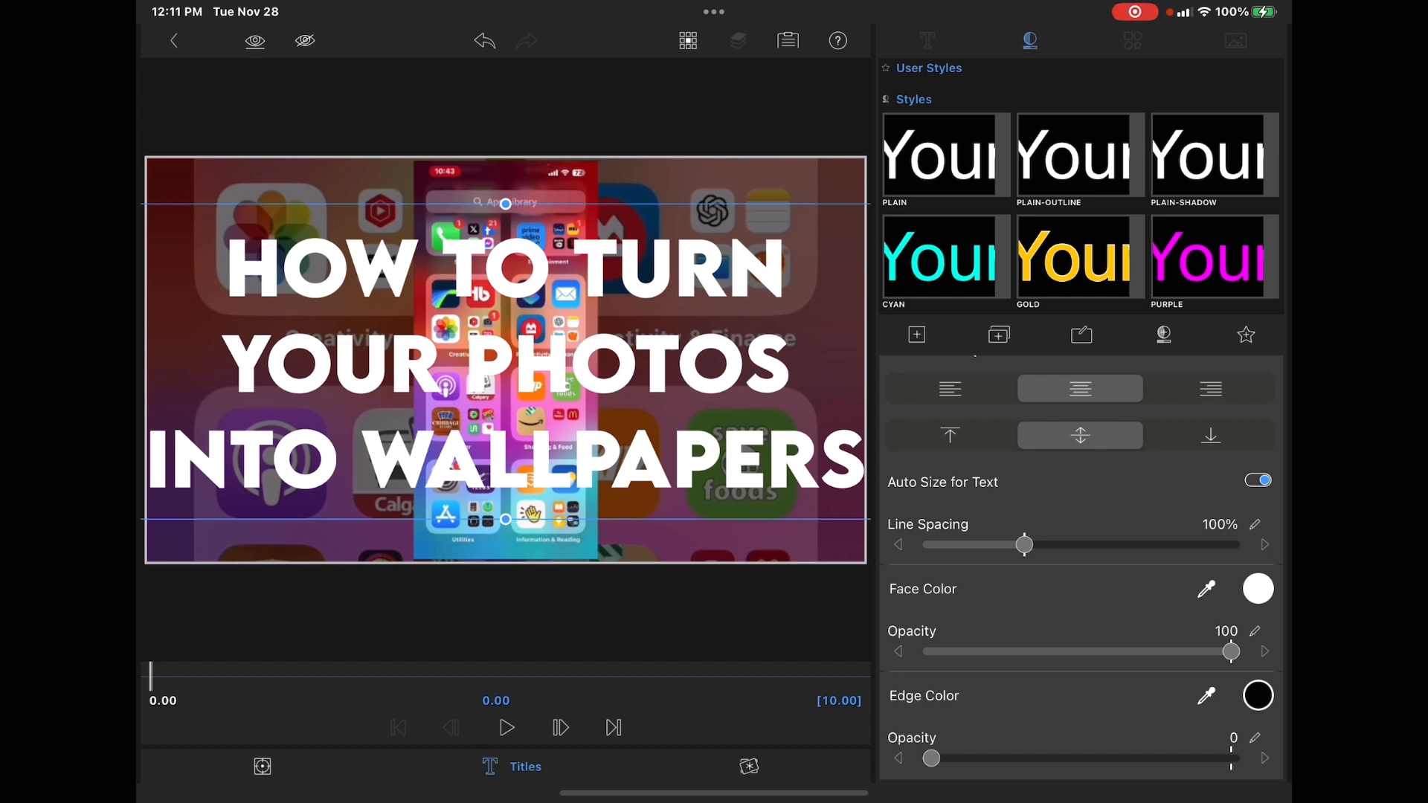
drag(930, 757, 1230, 757)
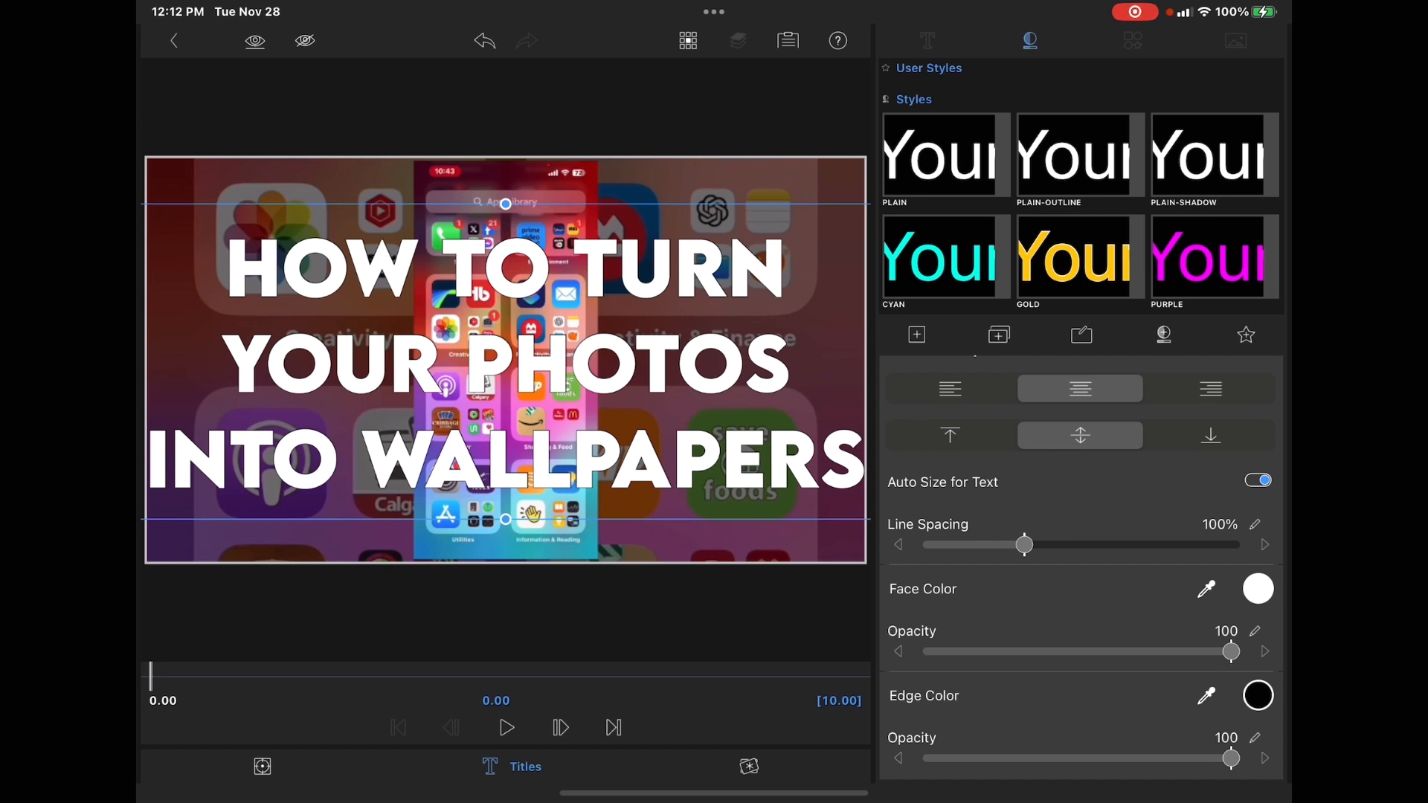
scroll(down, 3)
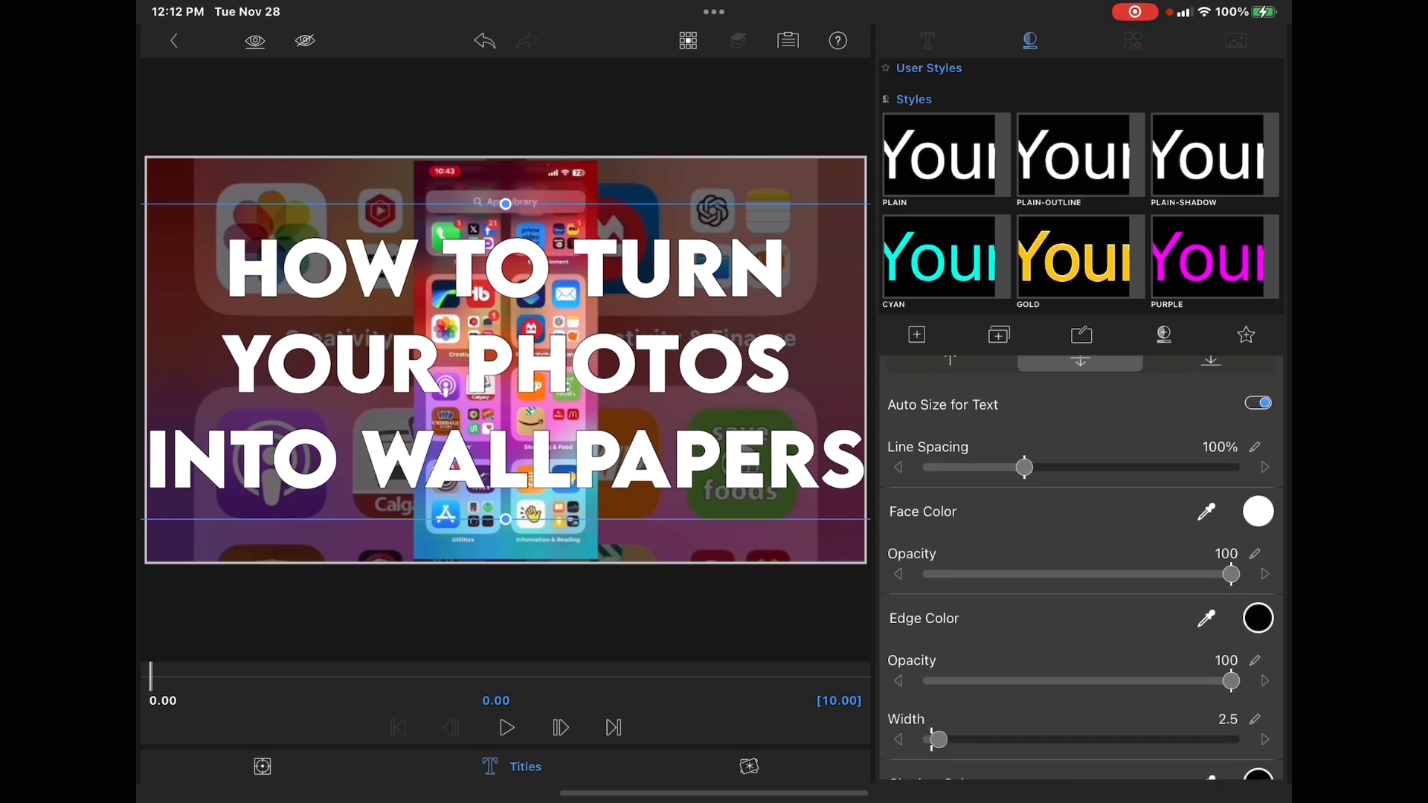
click(1257, 719)
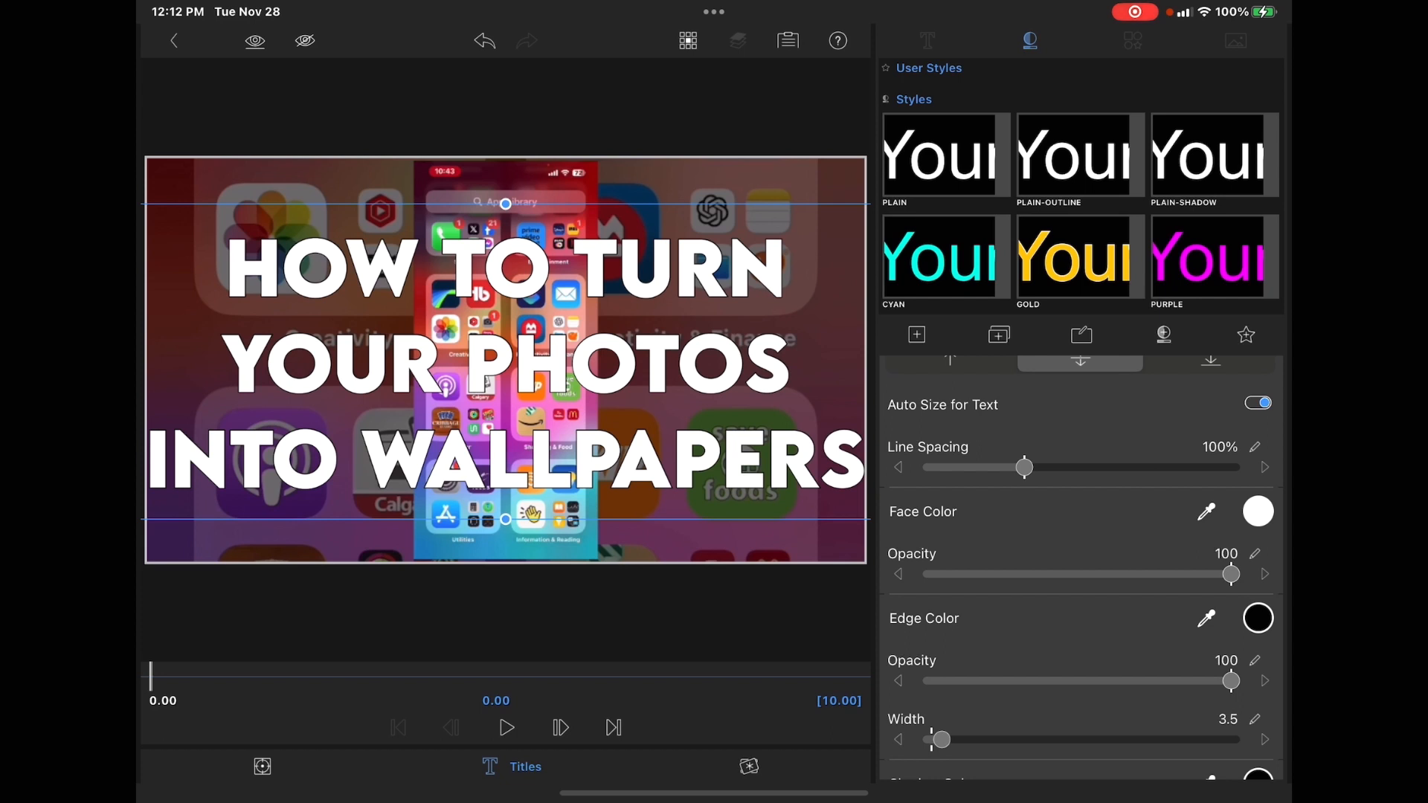
drag(1230, 573, 1078, 573)
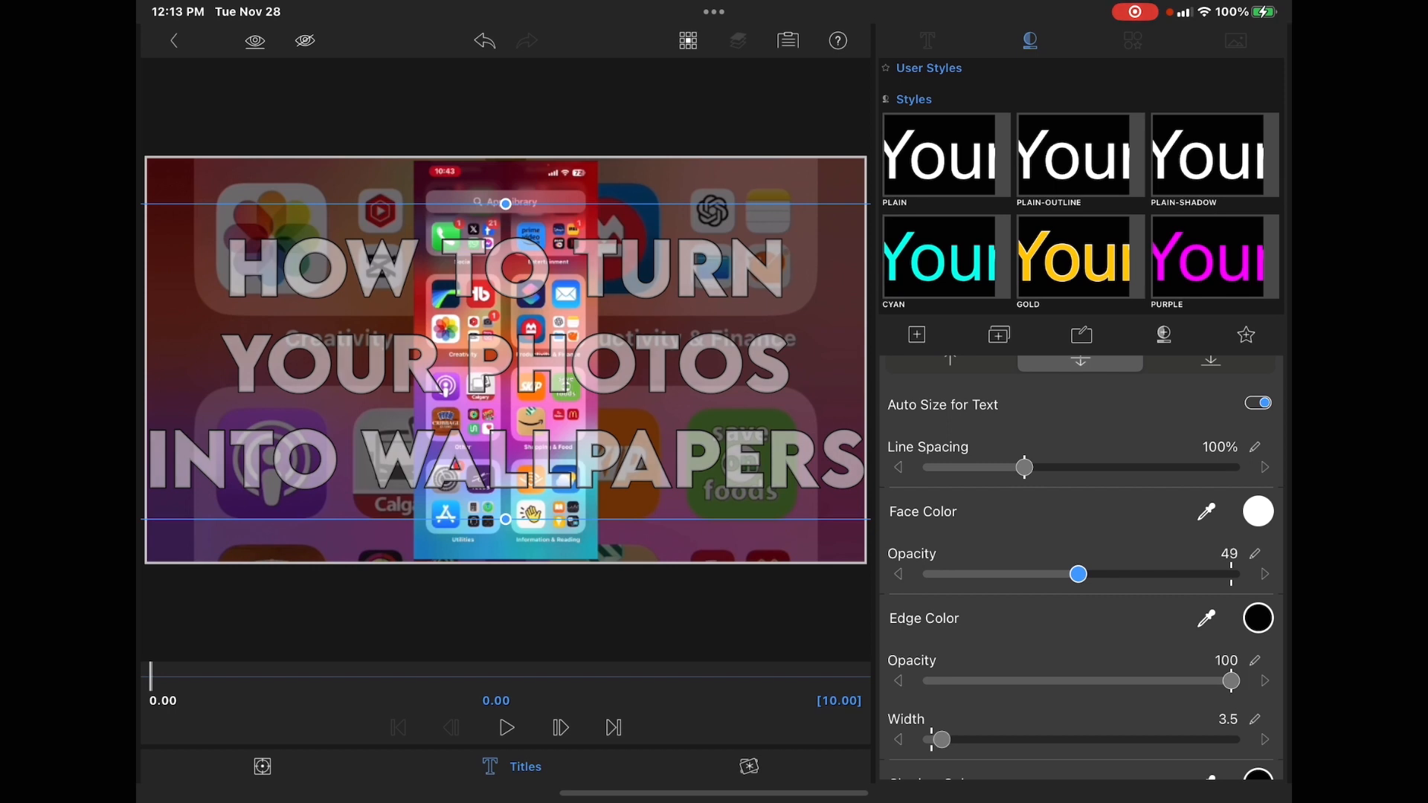
drag(1078, 574, 1050, 574)
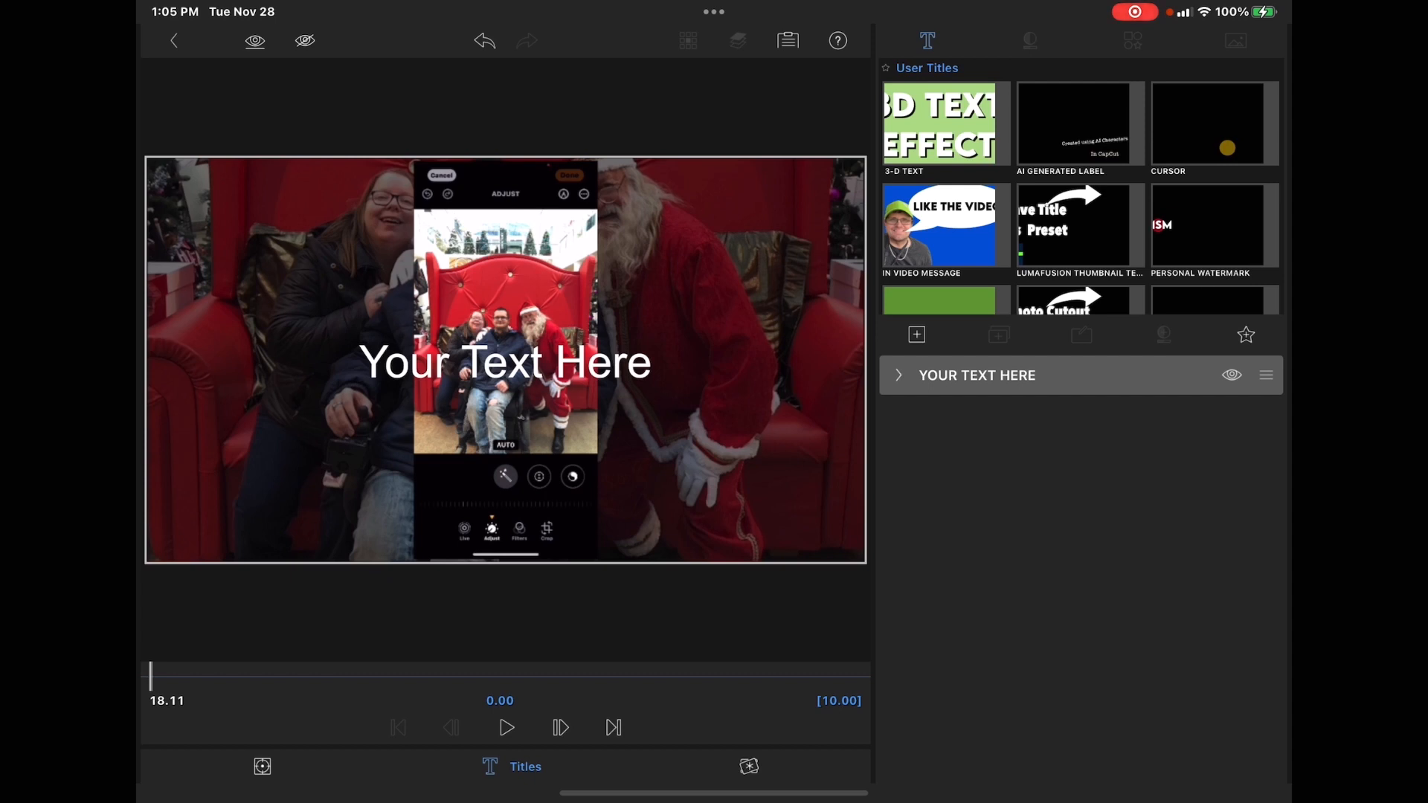
- Add a shape layer, stretch it to fill the frame, and set its face color to green
click(1133, 40)
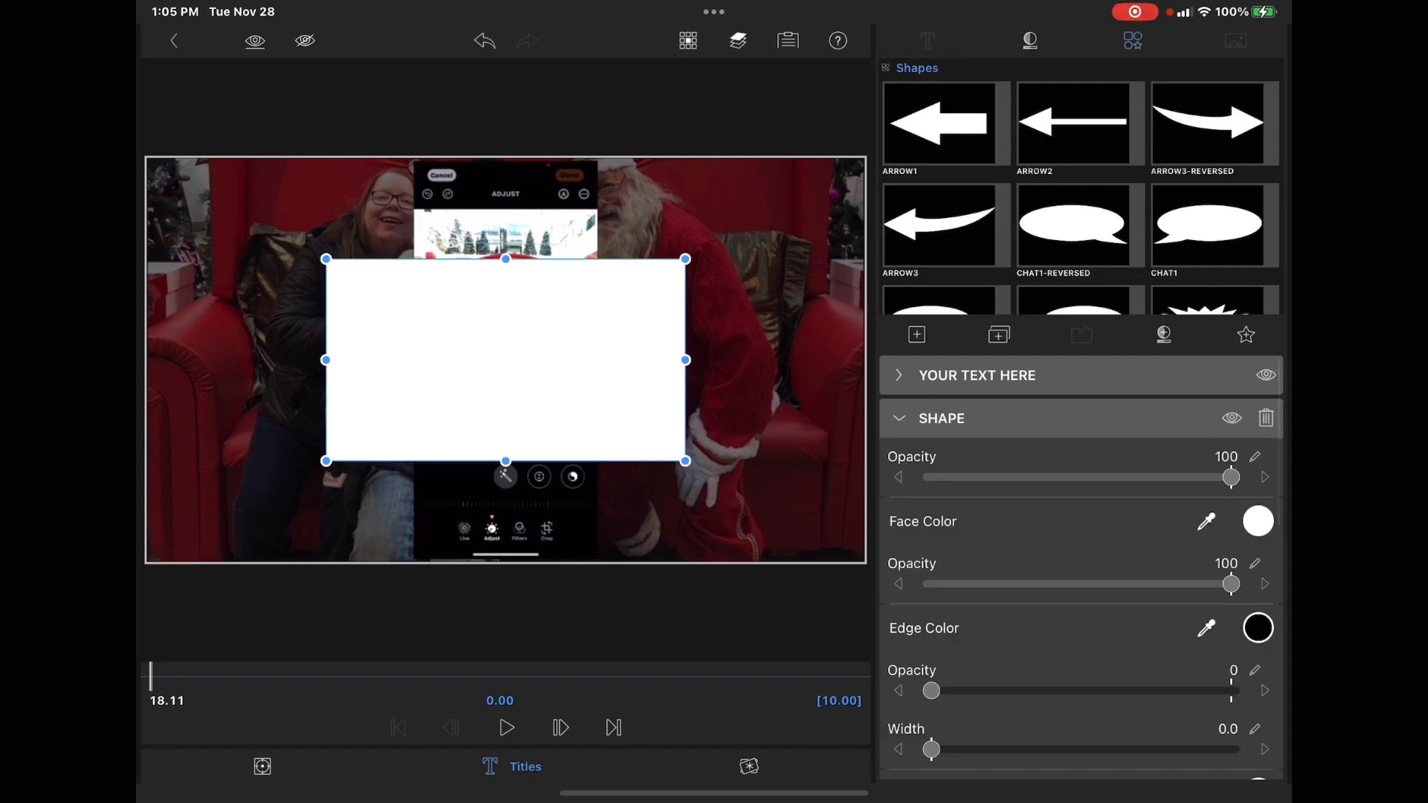
drag(686, 461, 811, 533)
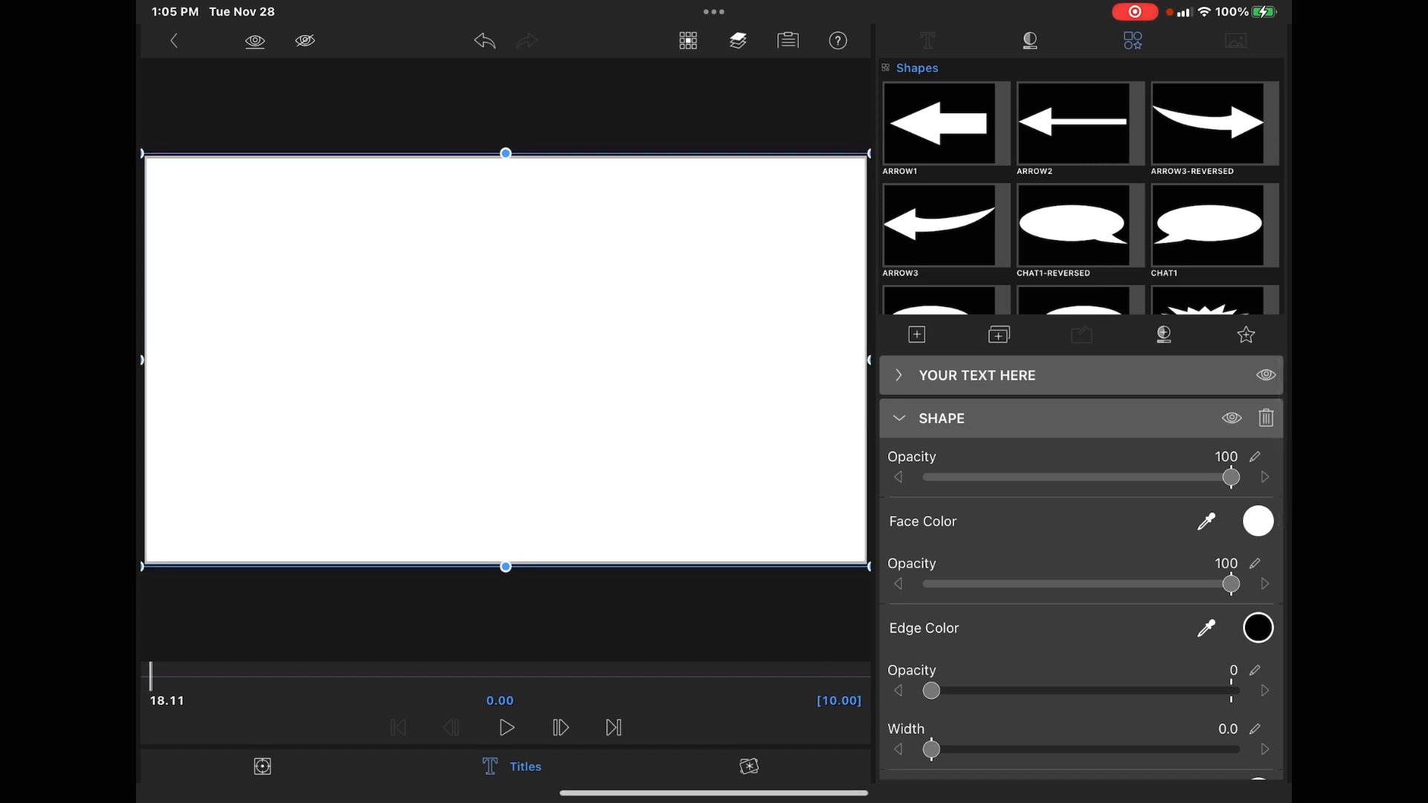
click(1258, 520)
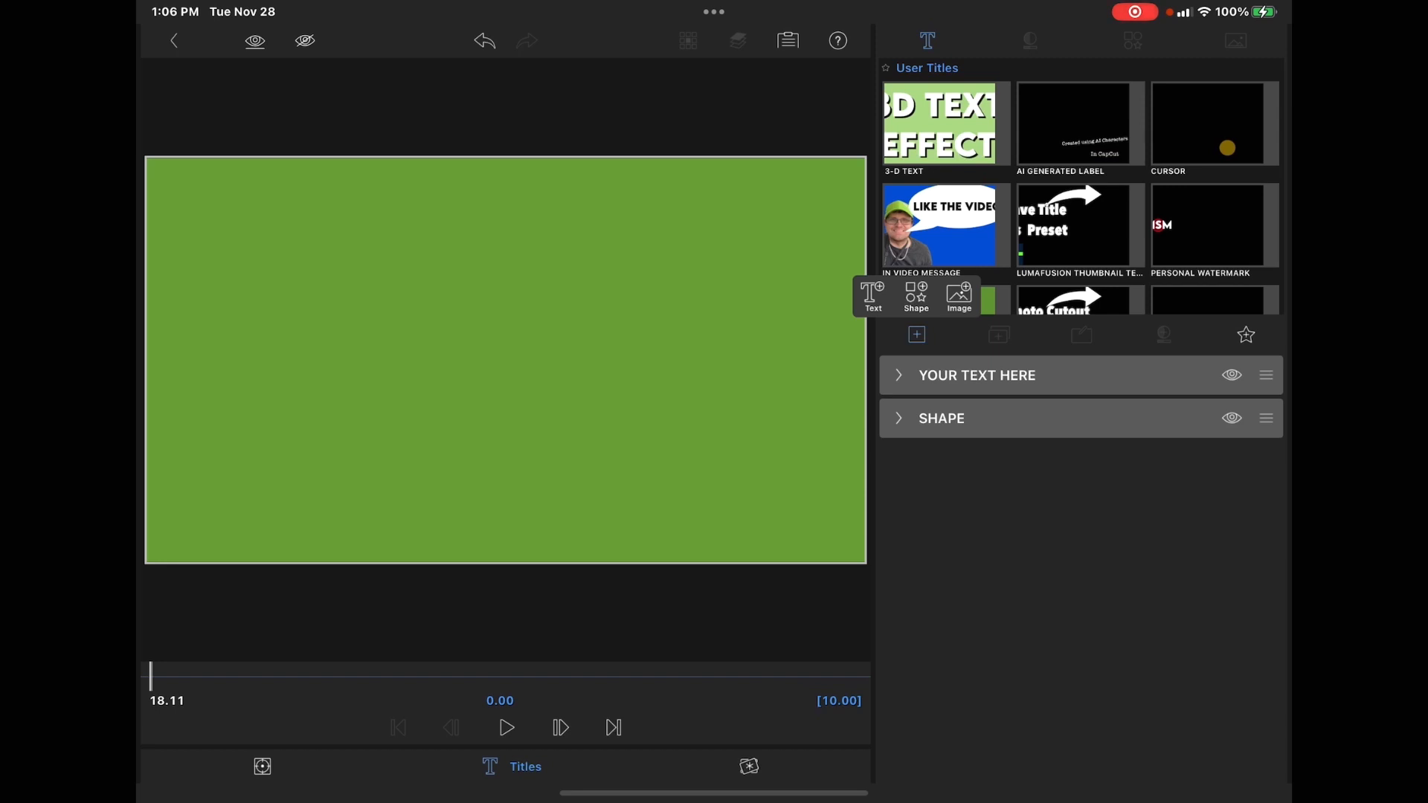
- Add the cut-out photo of the smiling man in a red hoodie as an image layer
click(960, 296)
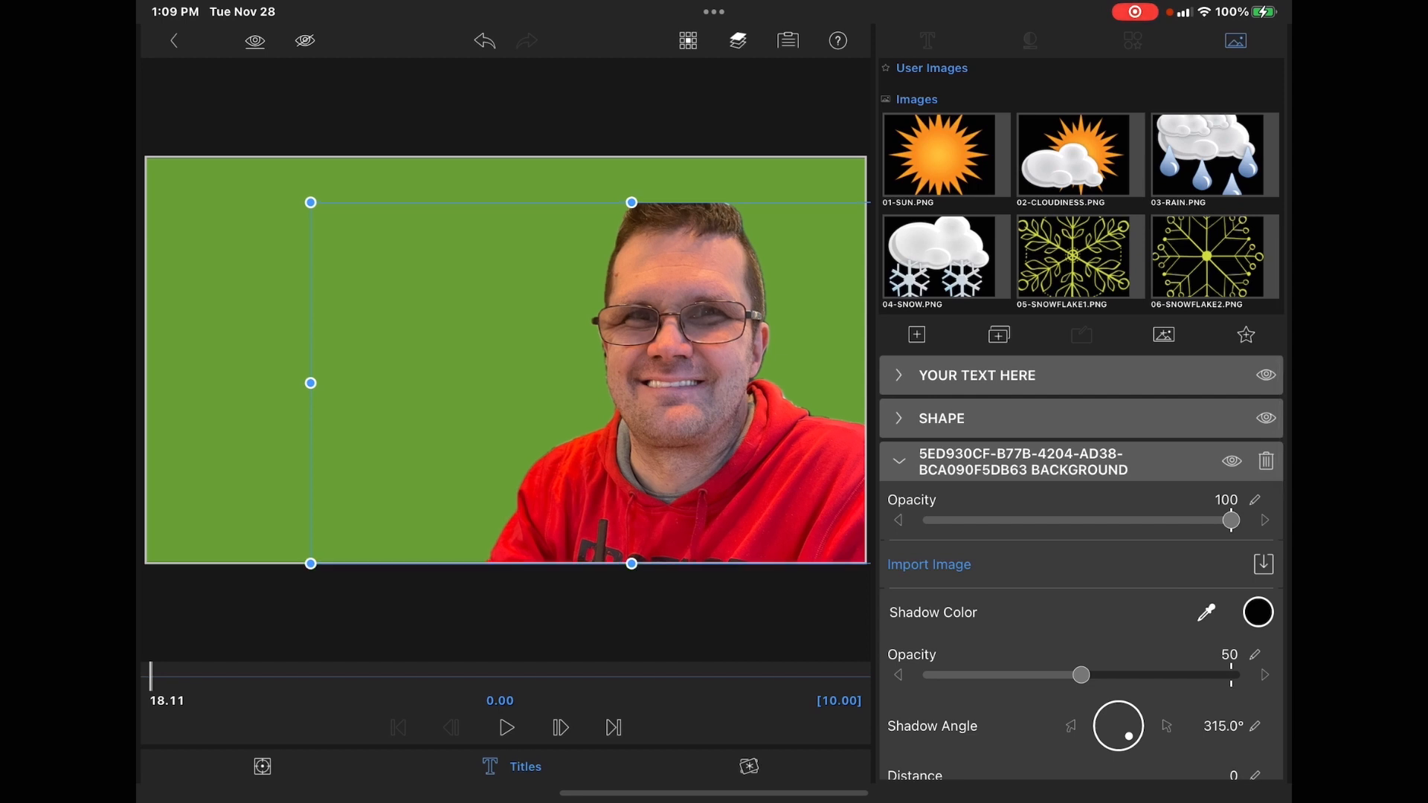
click(927, 41)
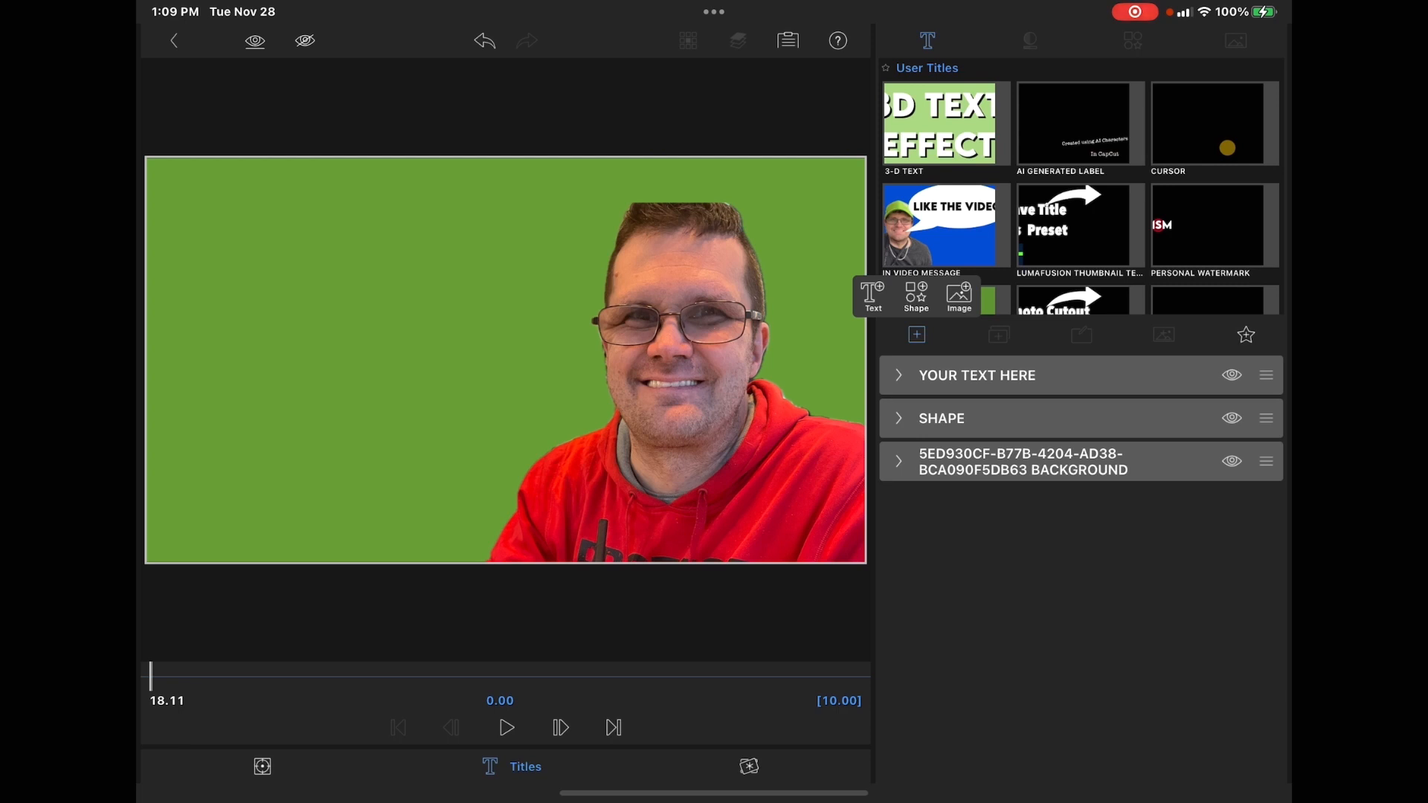
- Add the CHAT1-REVERSED speech bubble shape at upper left and widen it horizontally
click(916, 296)
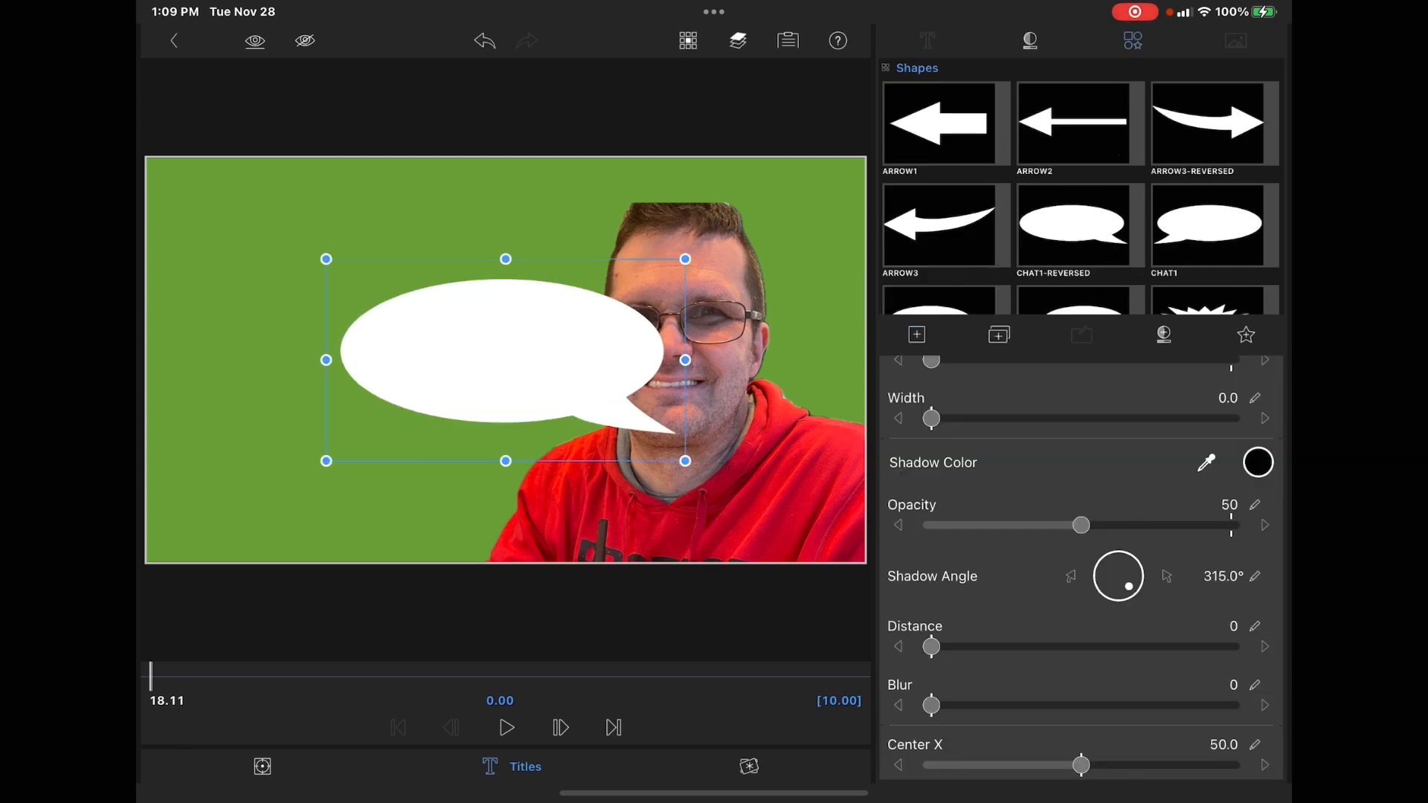
scroll(down, 3)
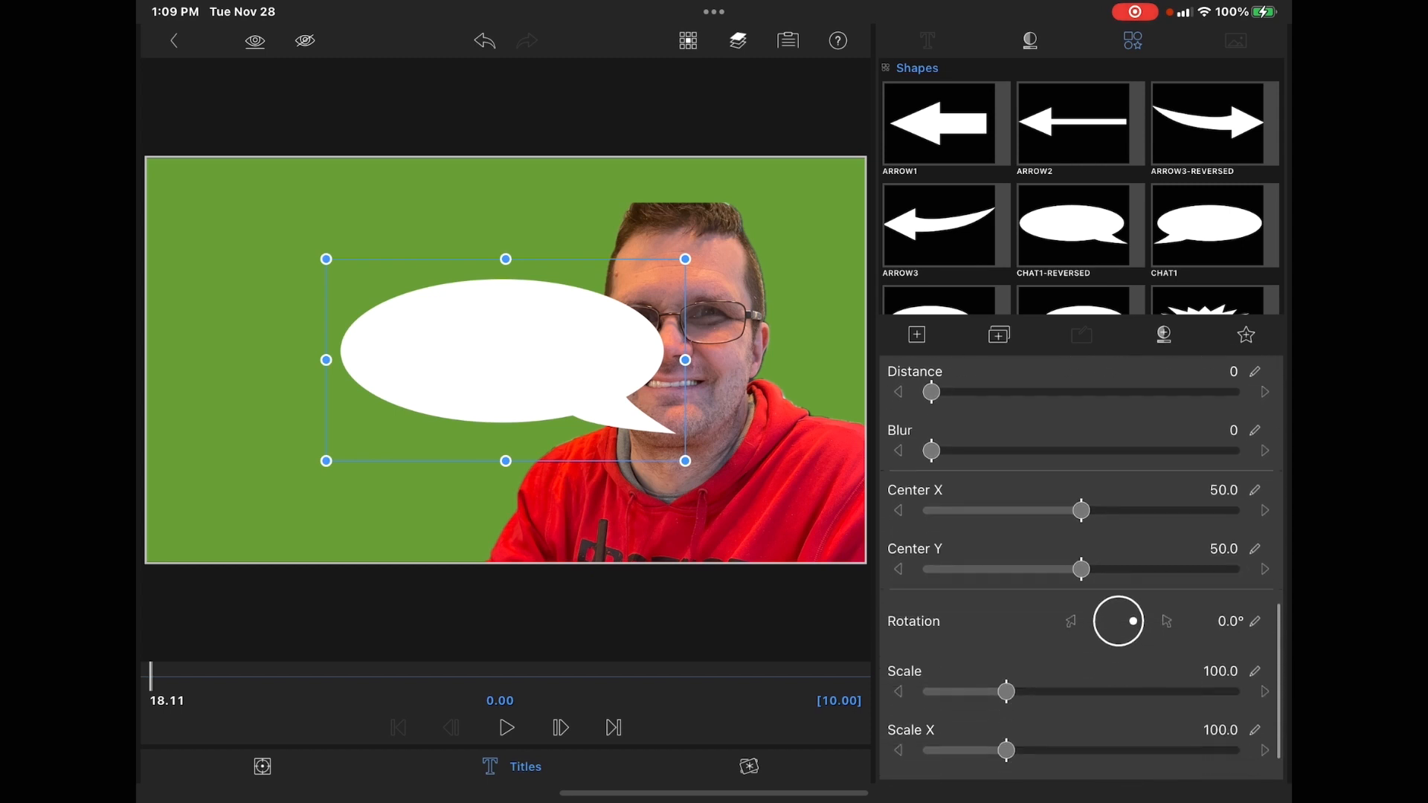
scroll(down, 3)
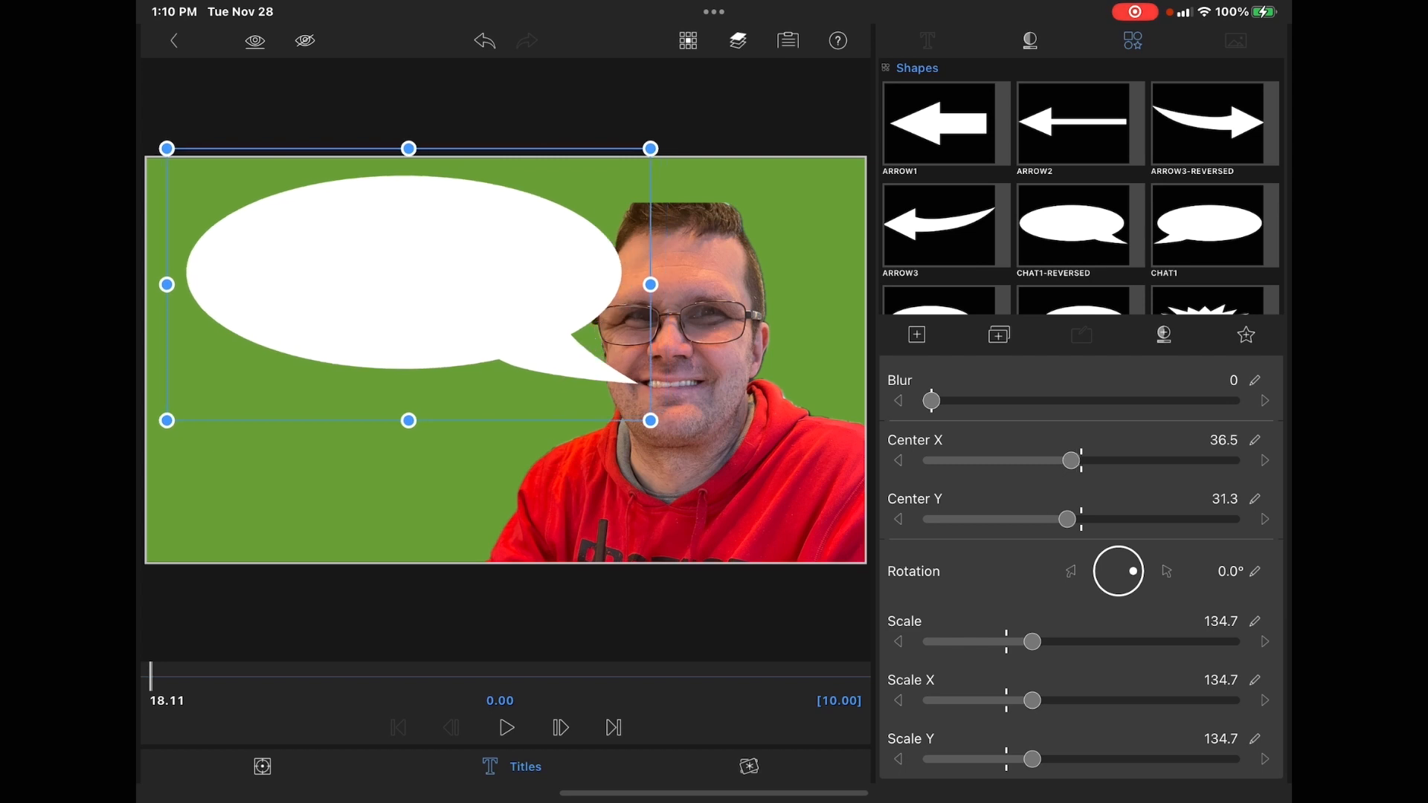
drag(1031, 700, 1045, 700)
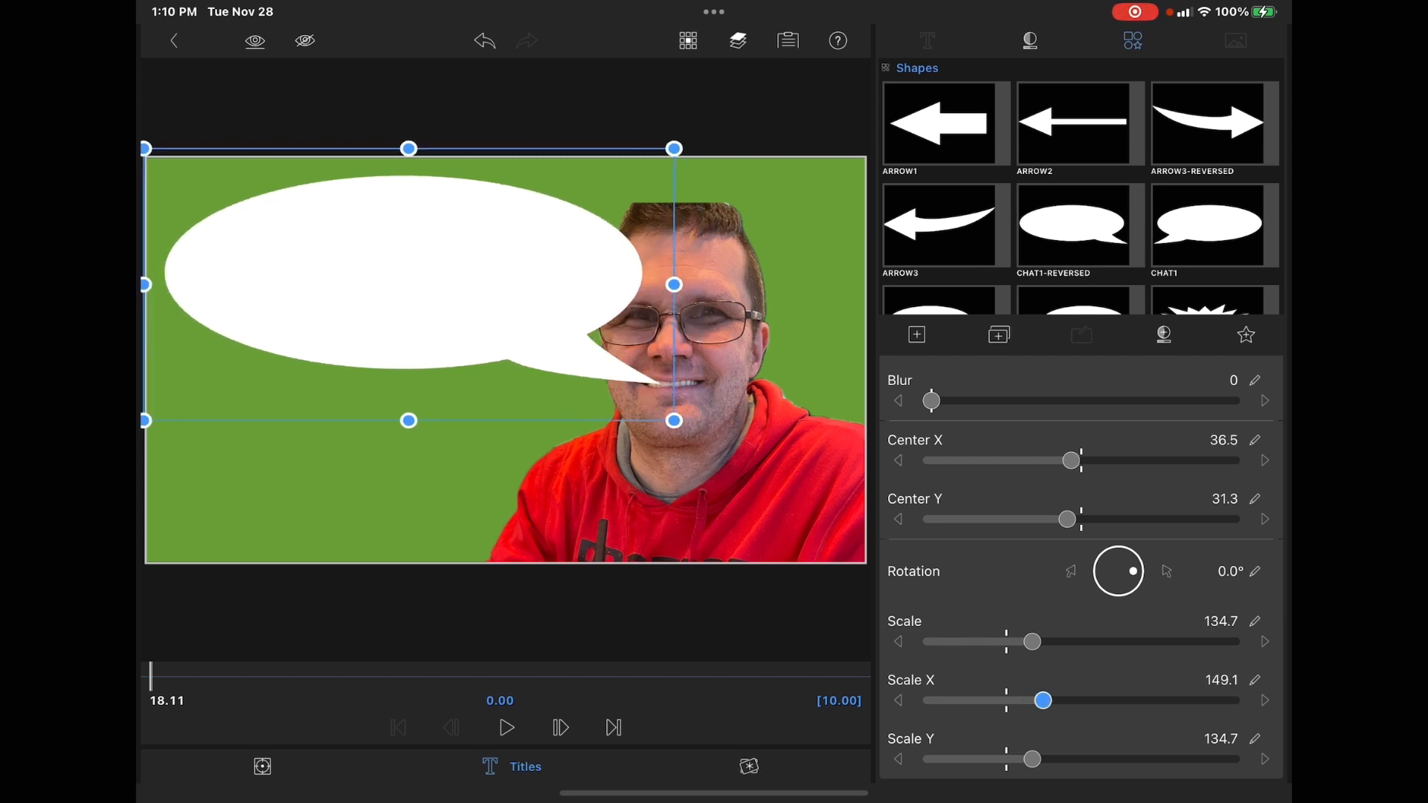
drag(1043, 699, 1047, 699)
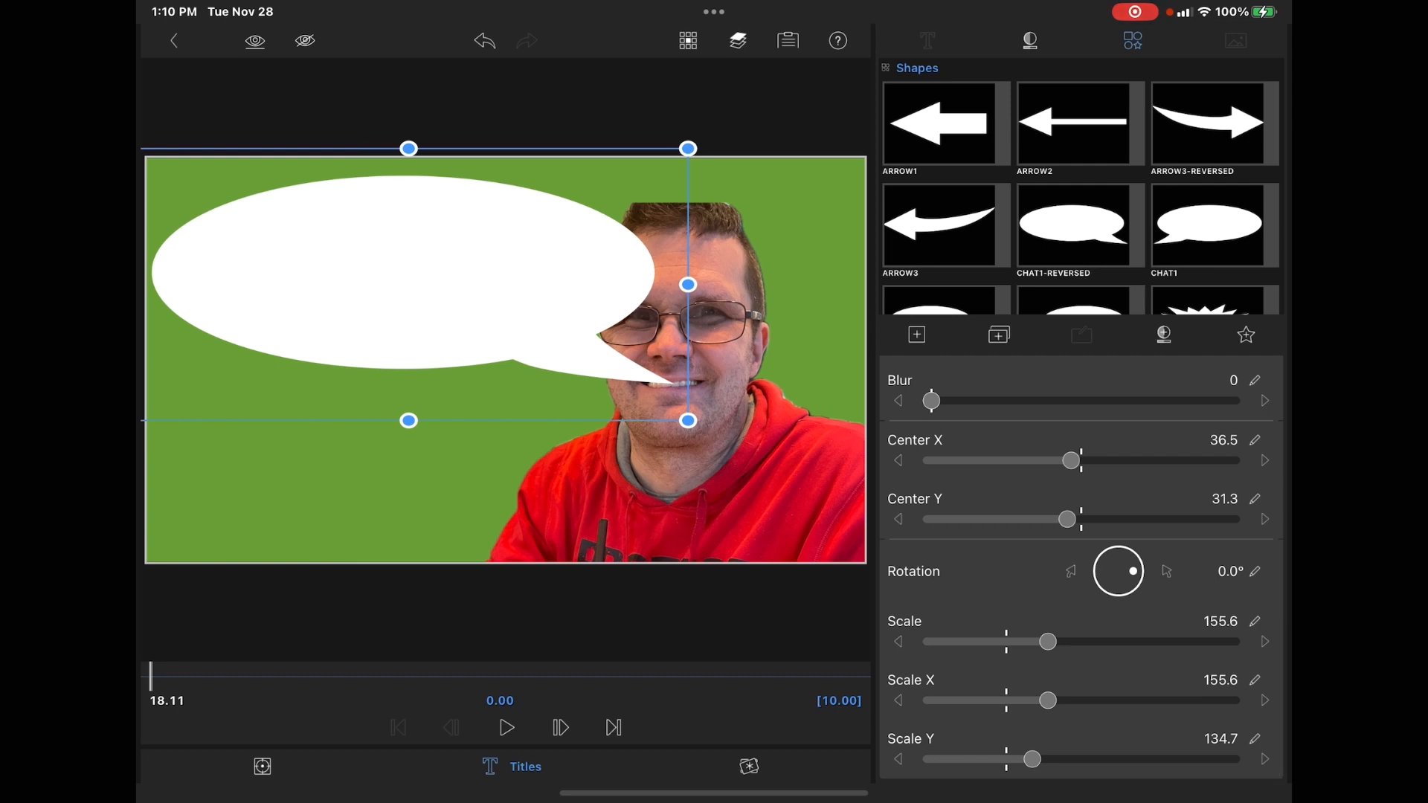
click(926, 40)
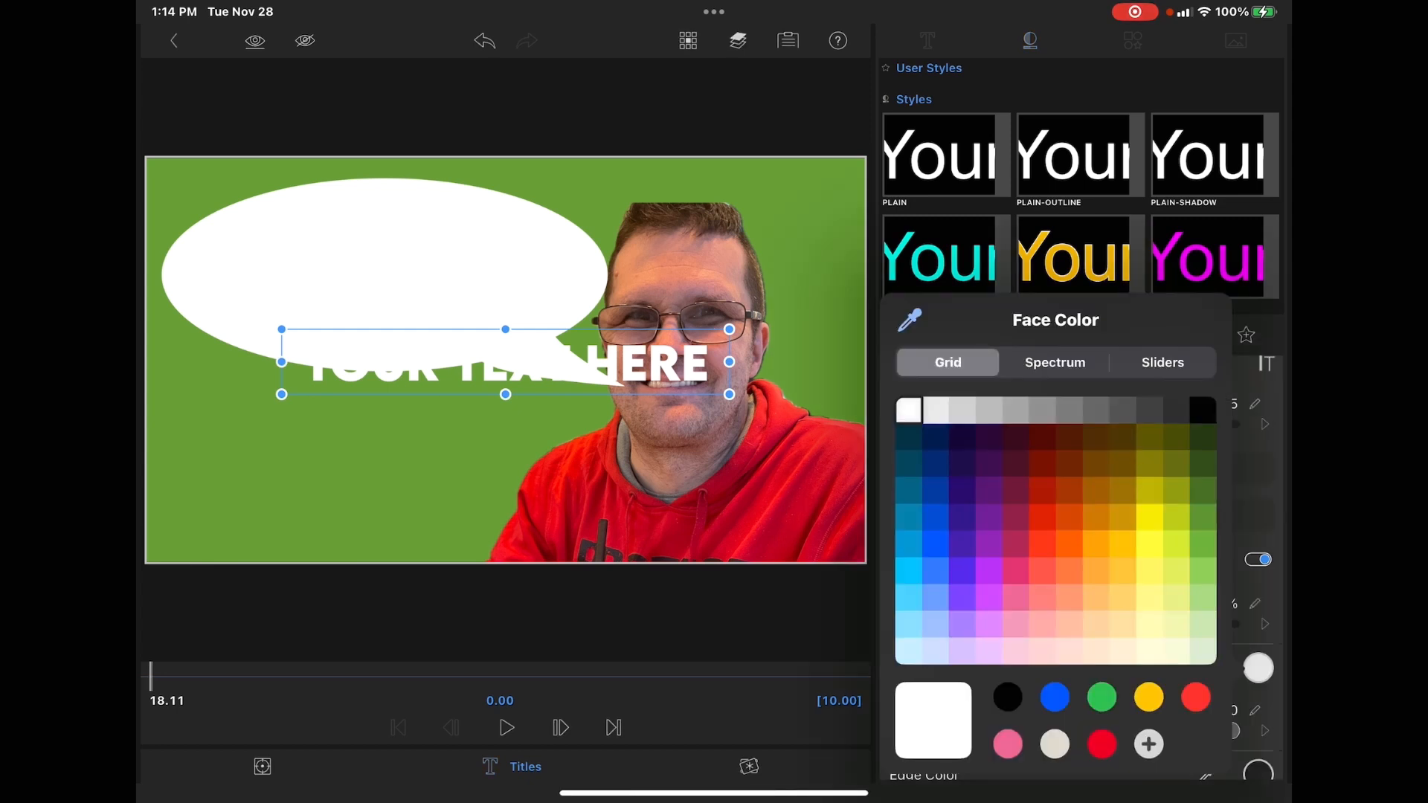
- Set the YOUR TEXT HERE layer's face color to black
click(1008, 698)
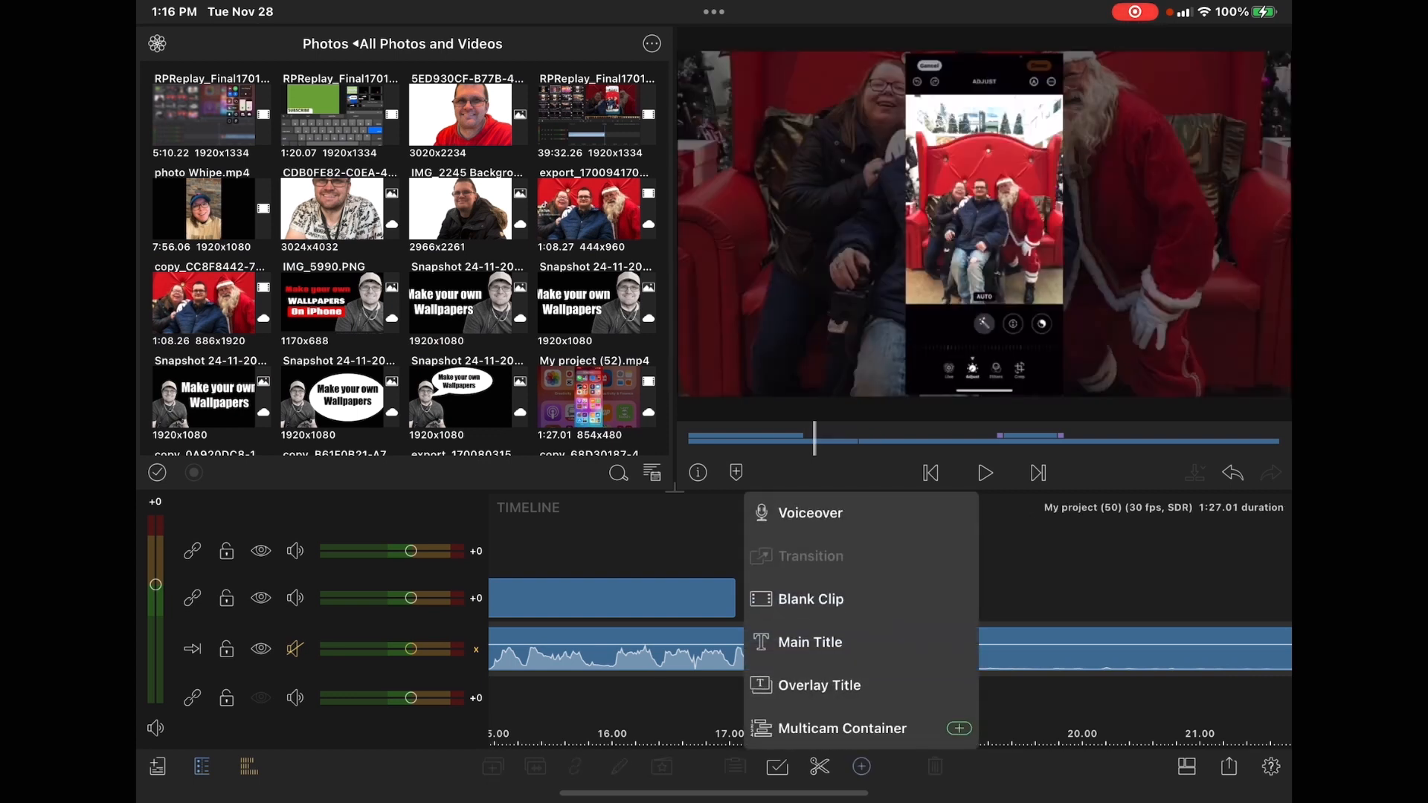
- Add a Main Title from the 'in video message, right' preset and apply Green Screen Key
click(810, 642)
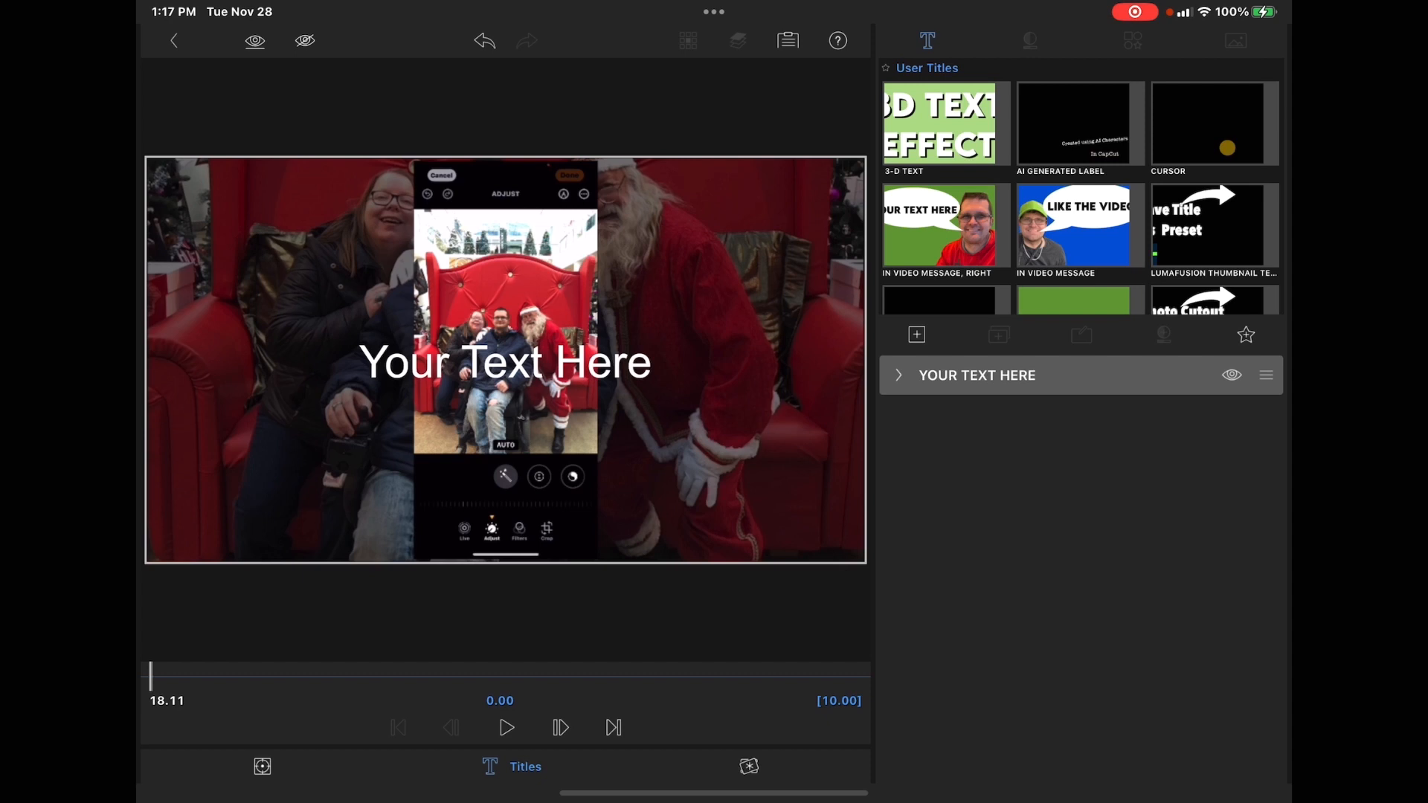
click(944, 225)
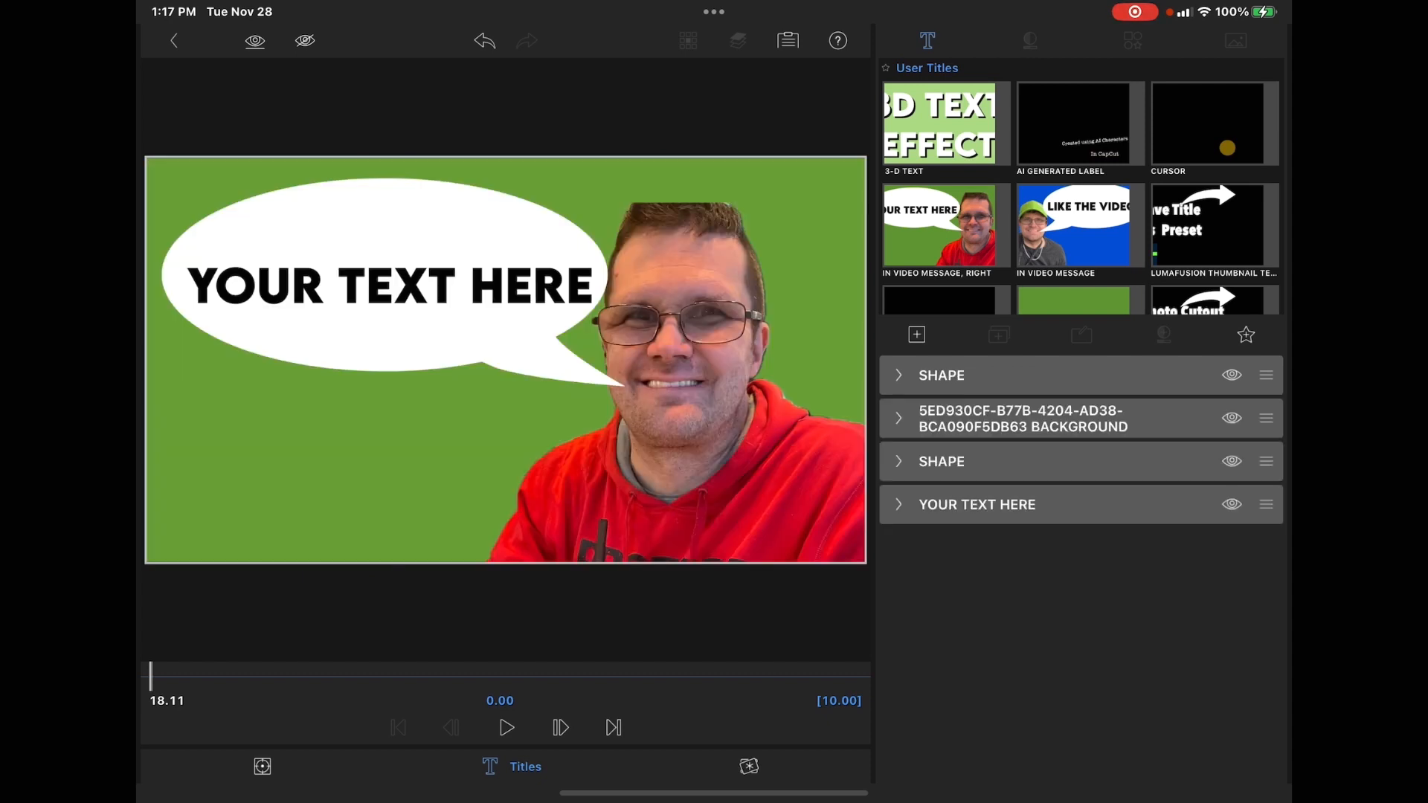
click(749, 767)
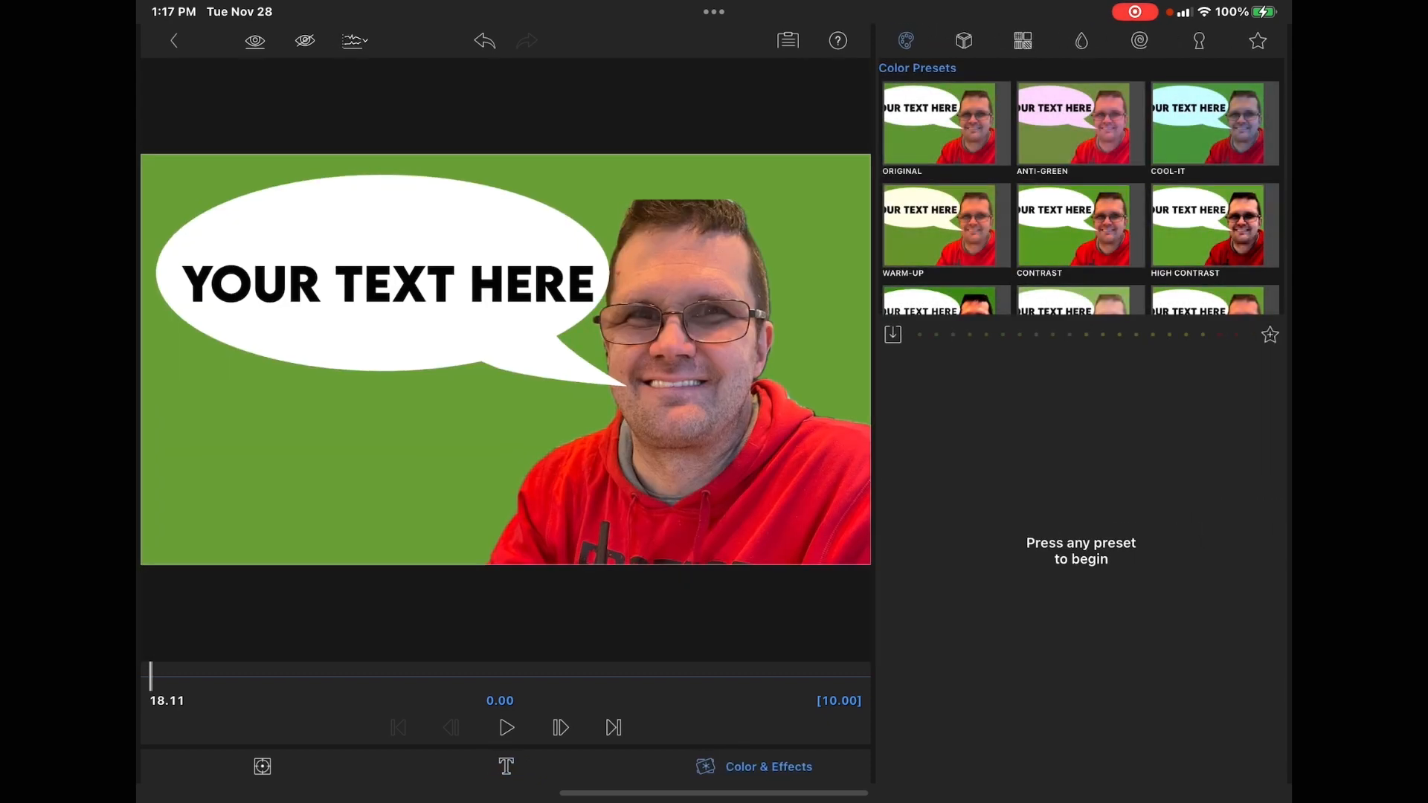
click(1196, 41)
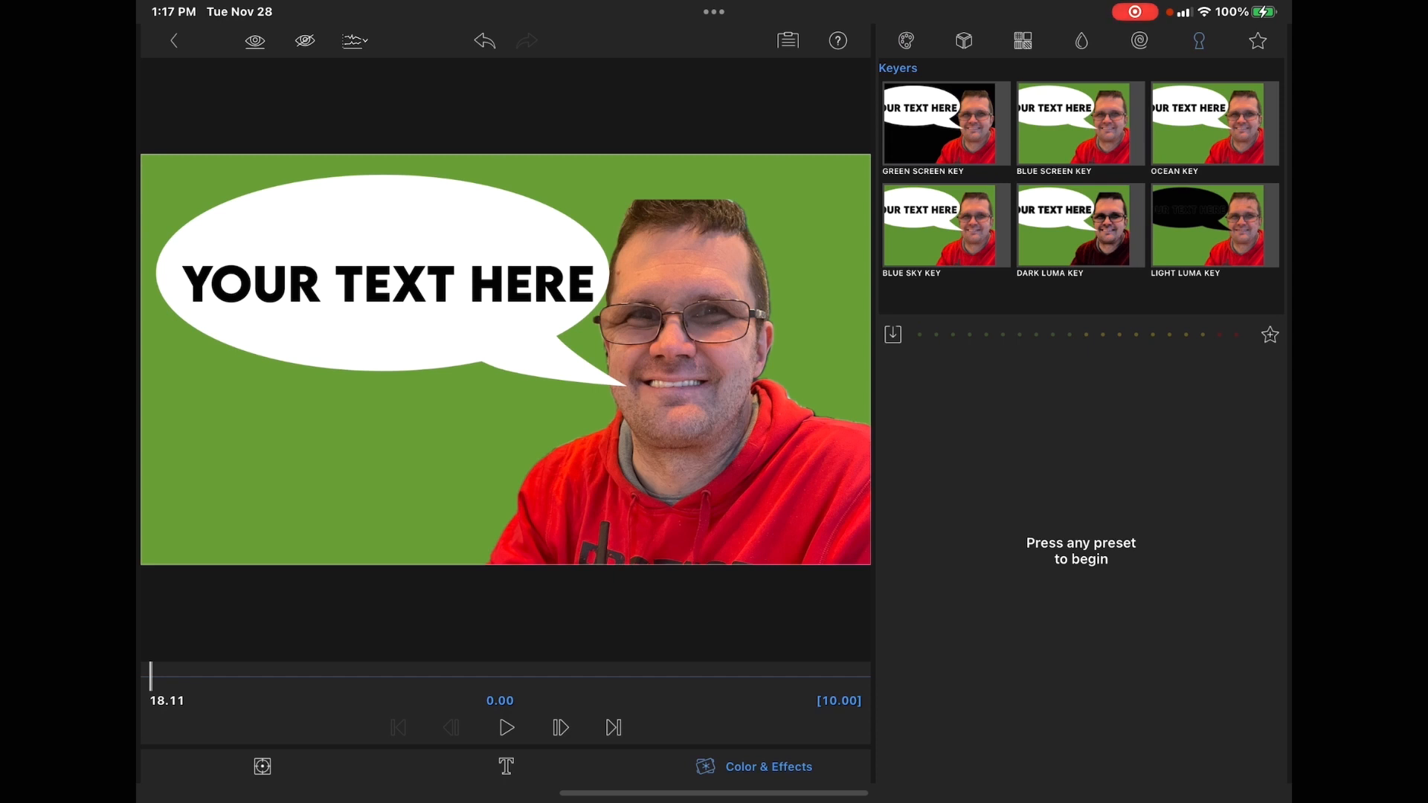
click(940, 124)
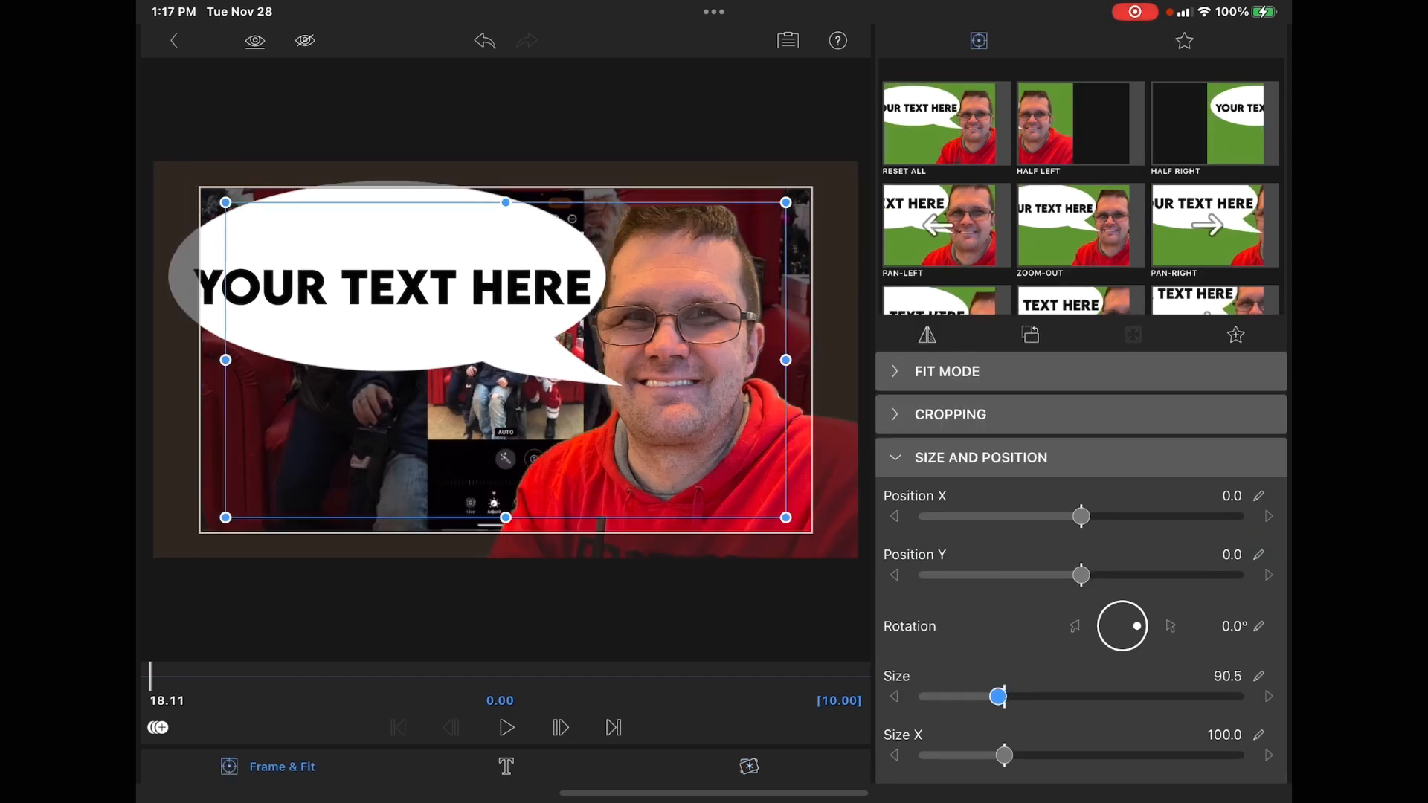
- Reduce the overlay's Frame & Fit size to about 47 and reposition it over the video
drag(1000, 697, 964, 697)
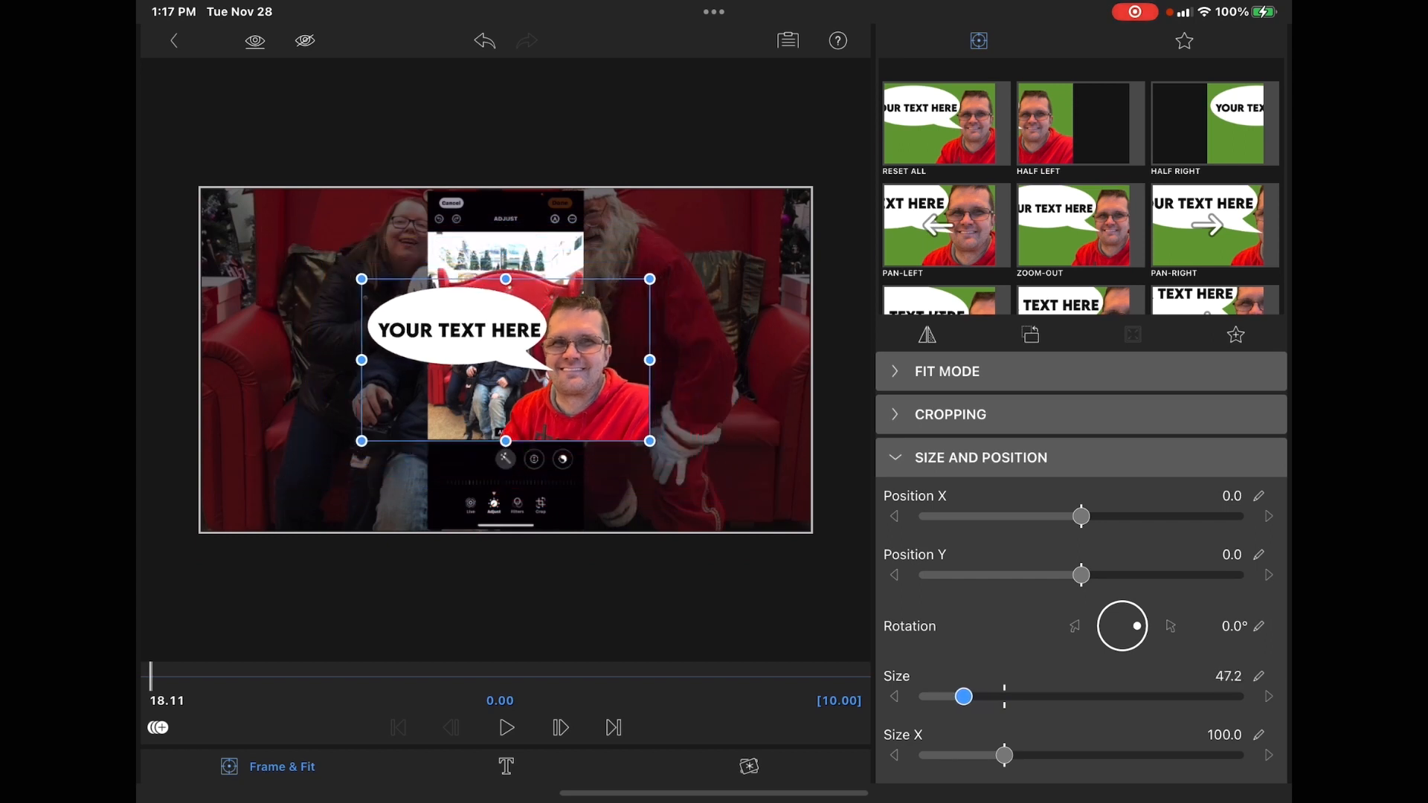
drag(506, 356, 674, 423)
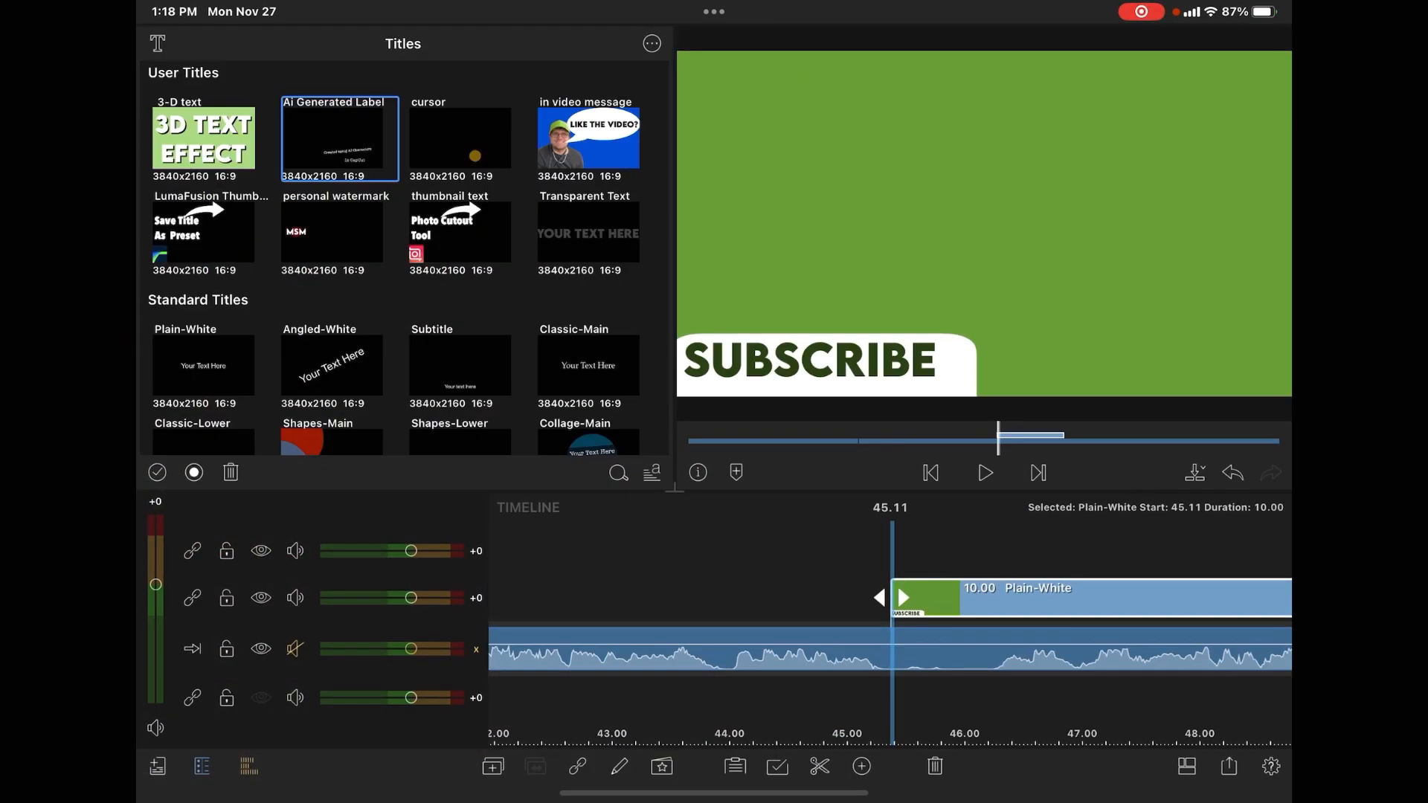
- Add a Wipe Right transition at the start of the SUBSCRIBE title
click(859, 768)
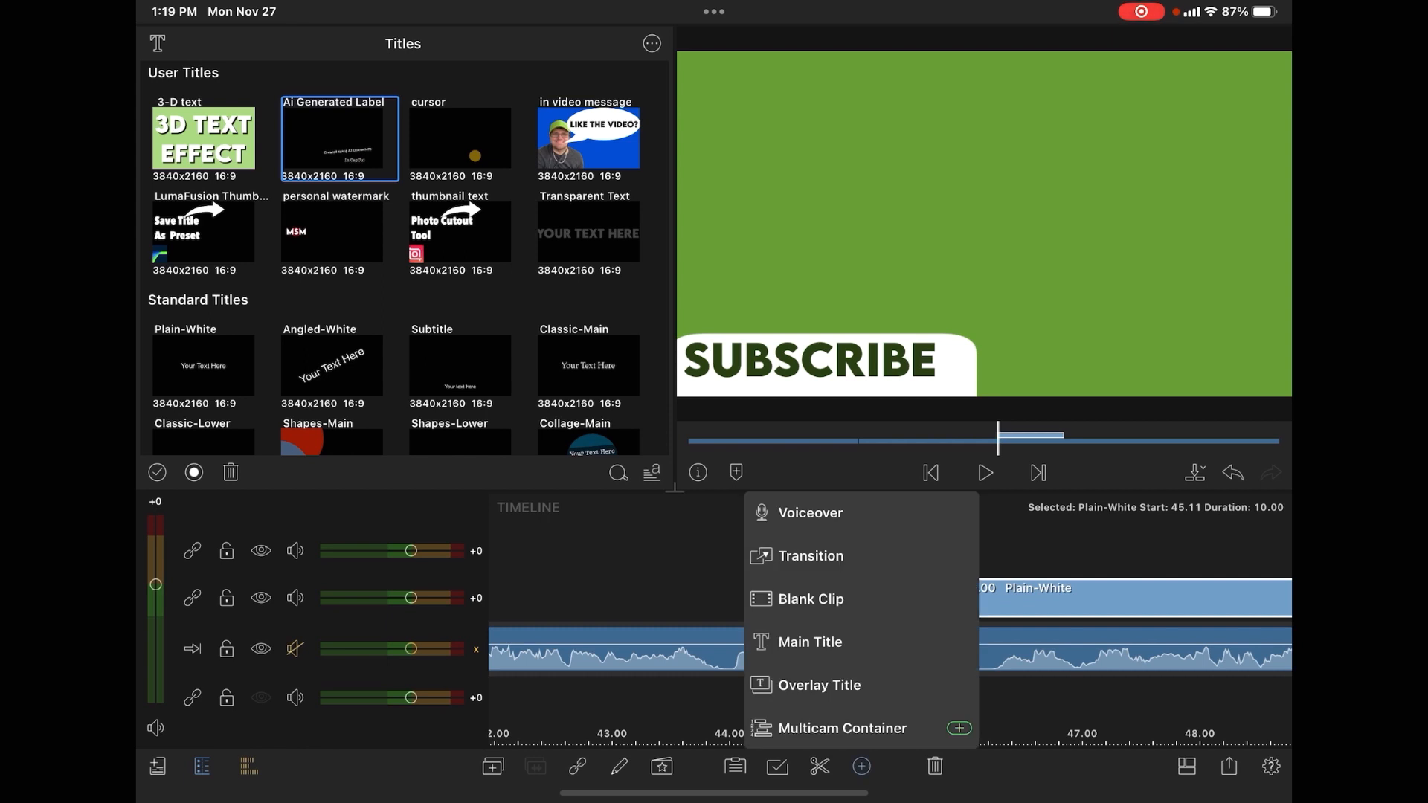
click(810, 556)
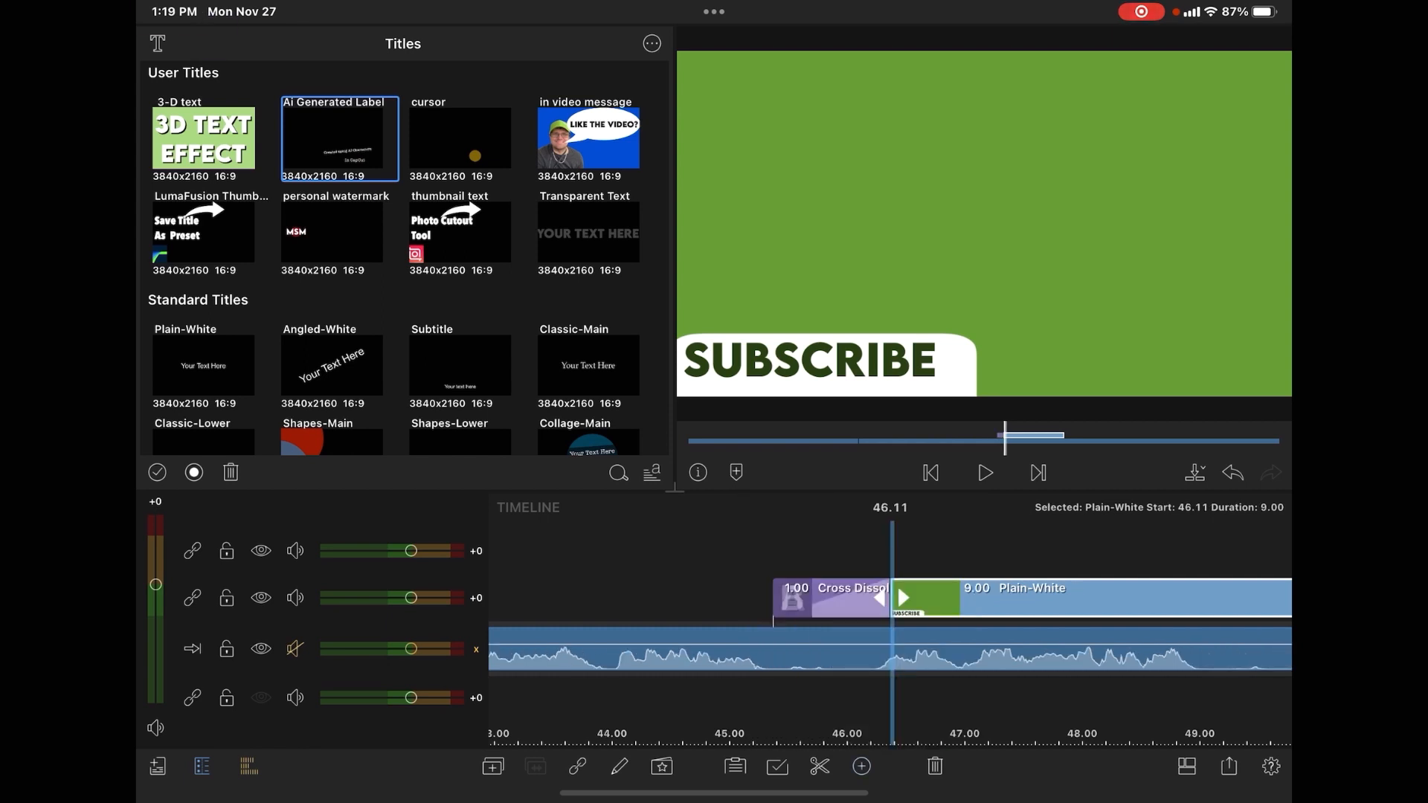
click(836, 601)
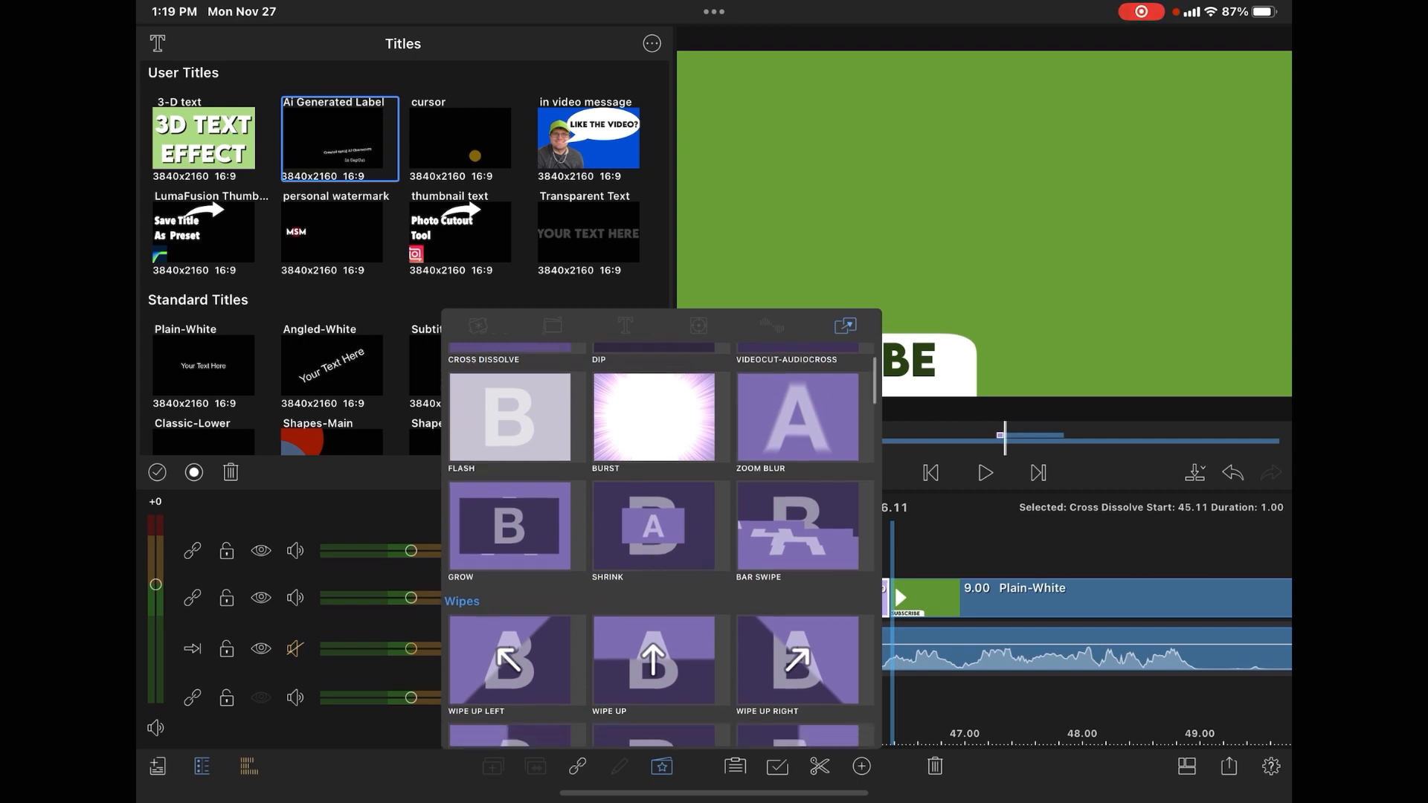
click(803, 660)
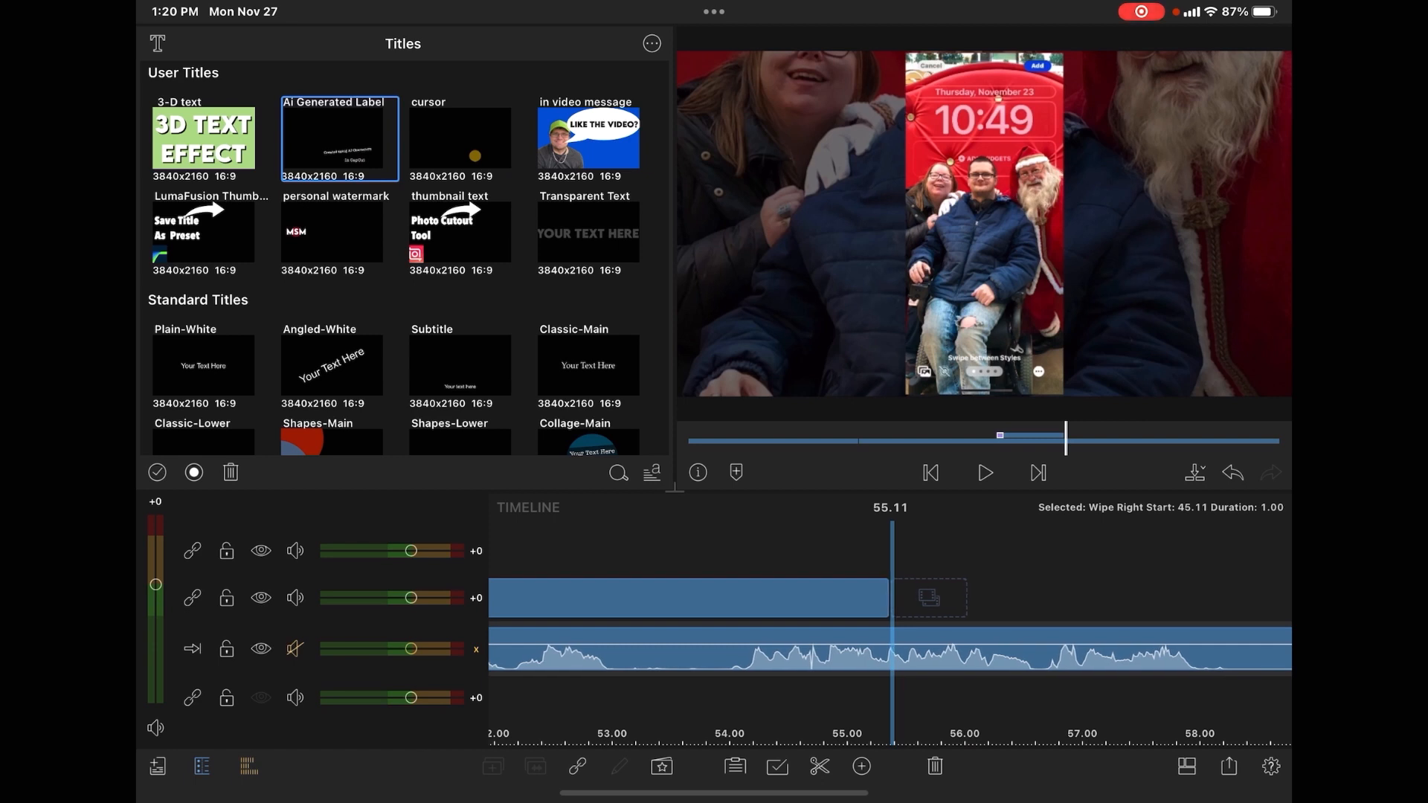
- Insert a transition at the SUBSCRIBE title's end point
click(860, 769)
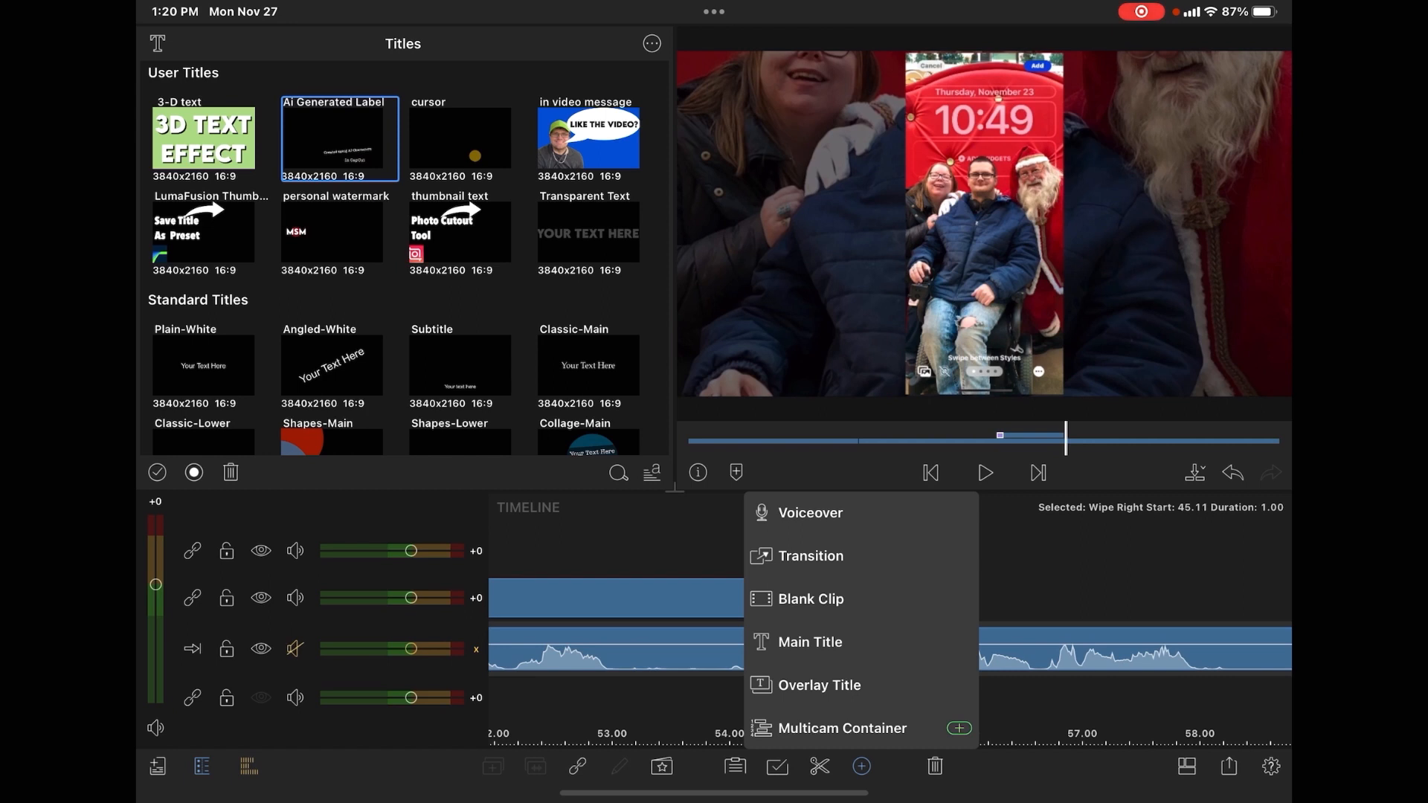
click(810, 555)
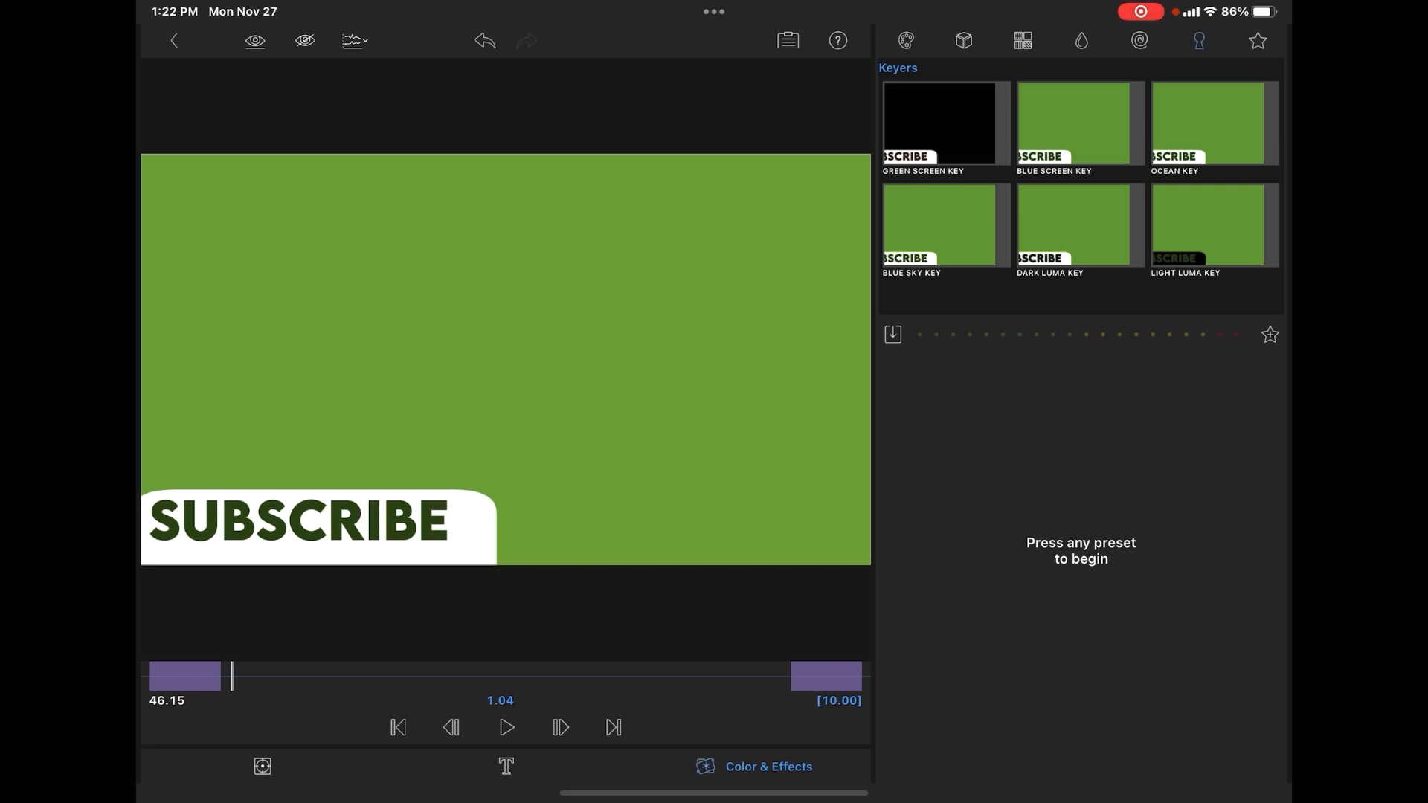
- Apply the Green Screen Key keyer to the SUBSCRIBE title
click(941, 125)
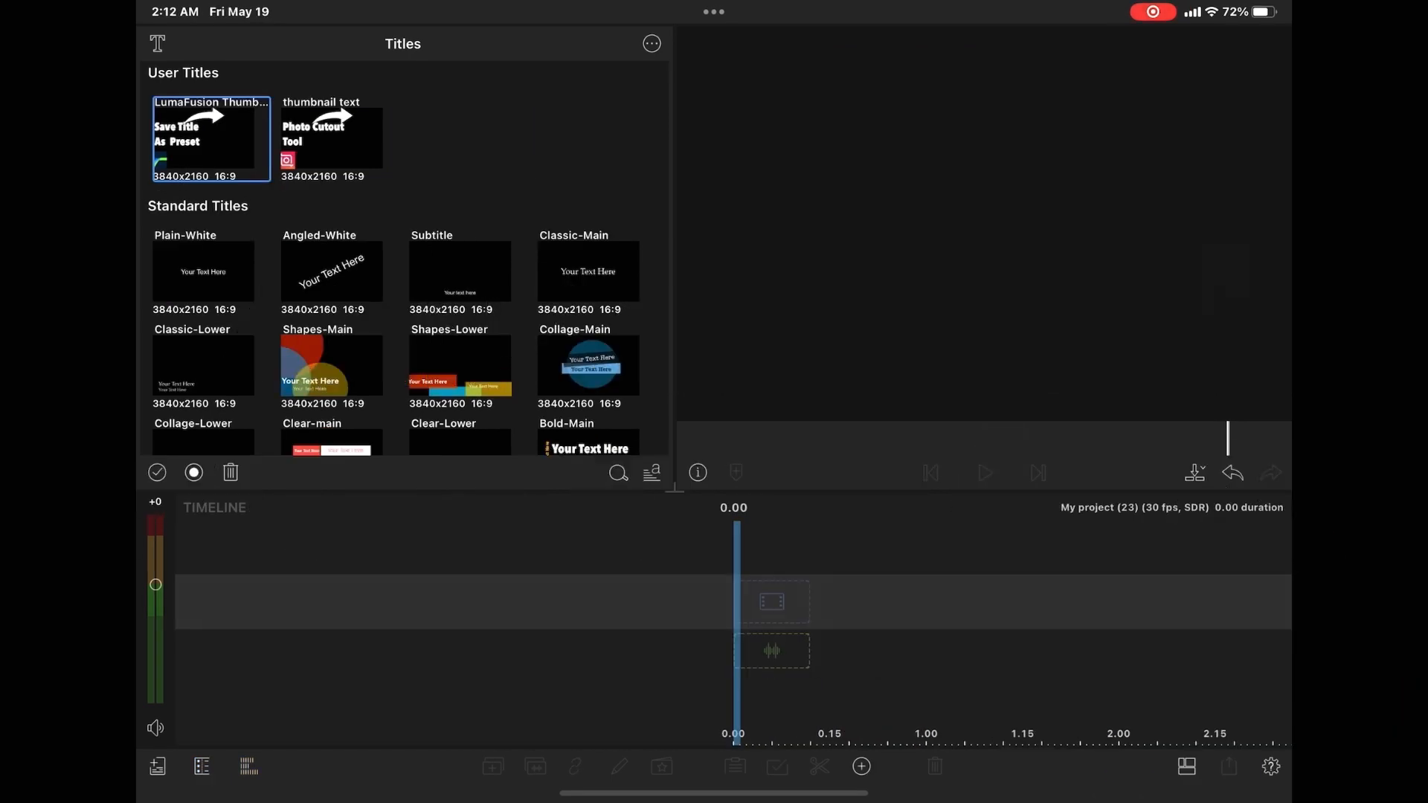
- Open project settings, then add a Main Title to the empty timeline
click(1270, 768)
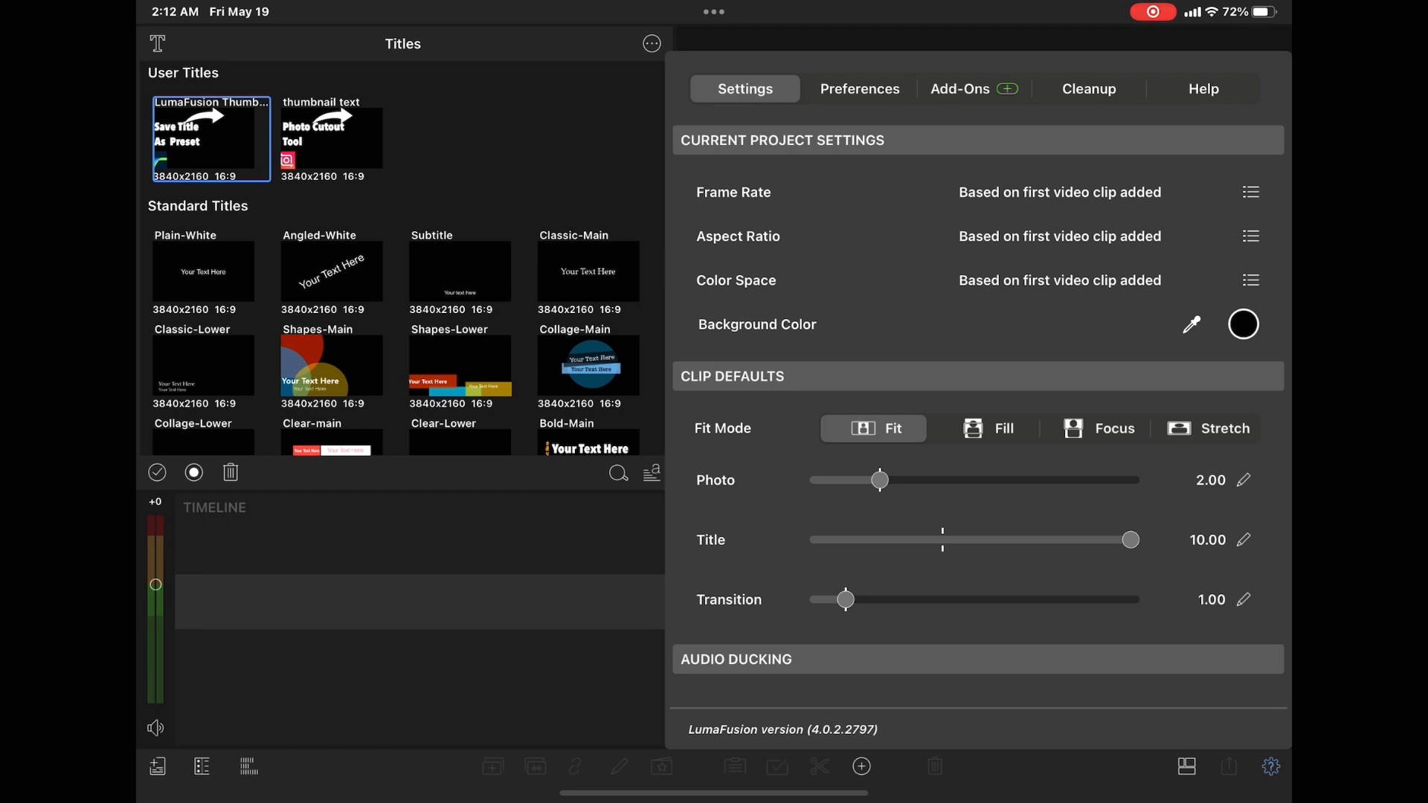
click(860, 769)
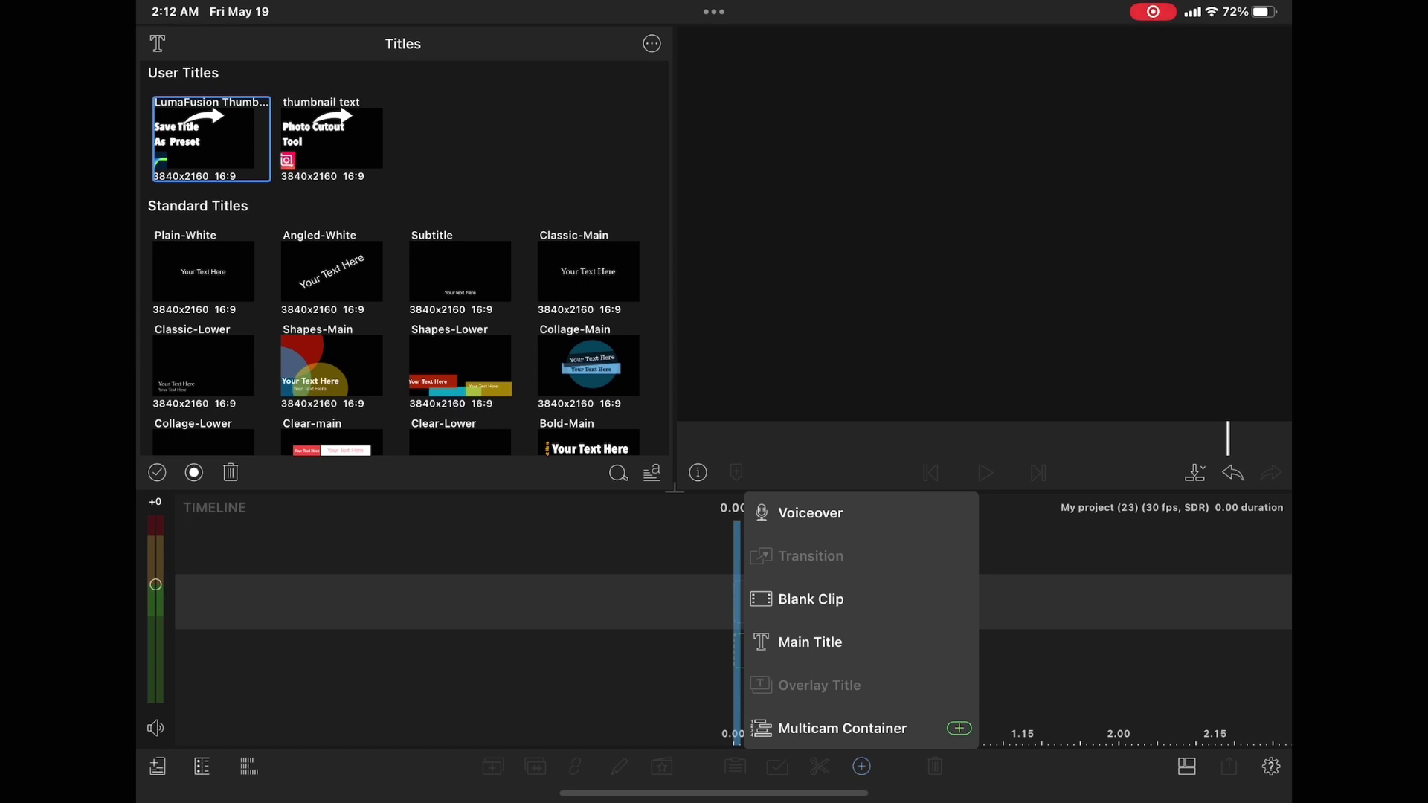
click(810, 641)
text(How)
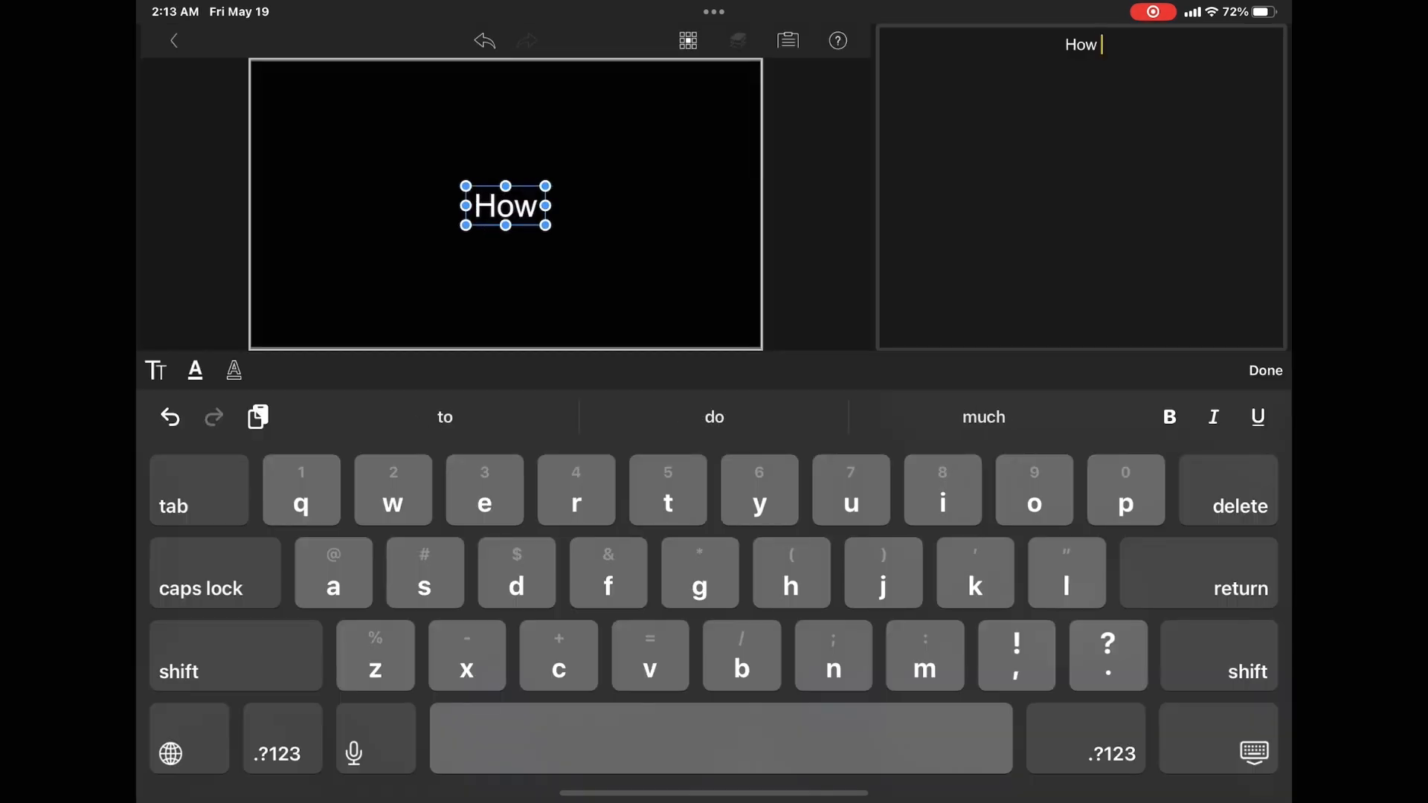
- Confirm the title text and fine-tune its size to about 43 to fit the frame
click(236, 655)
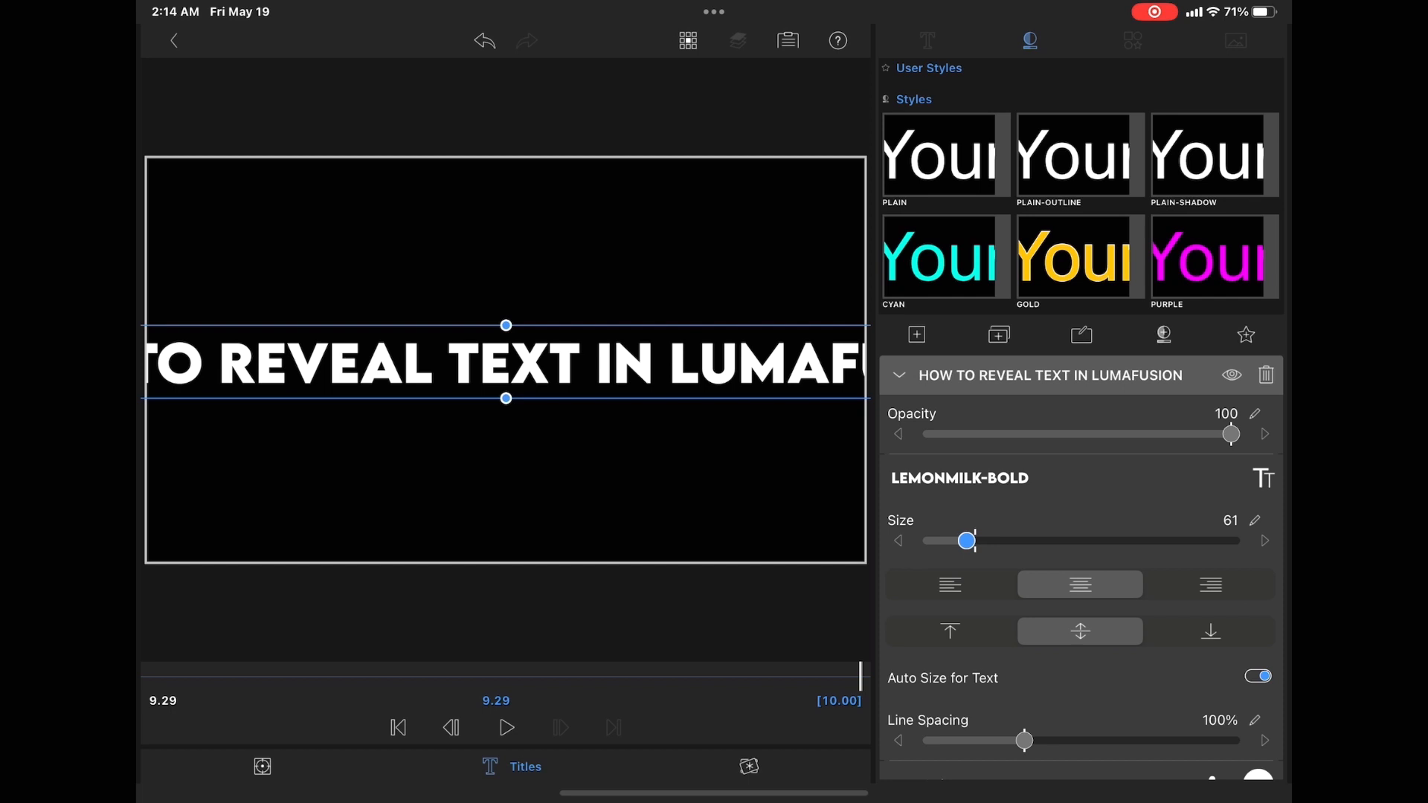
drag(968, 540, 957, 540)
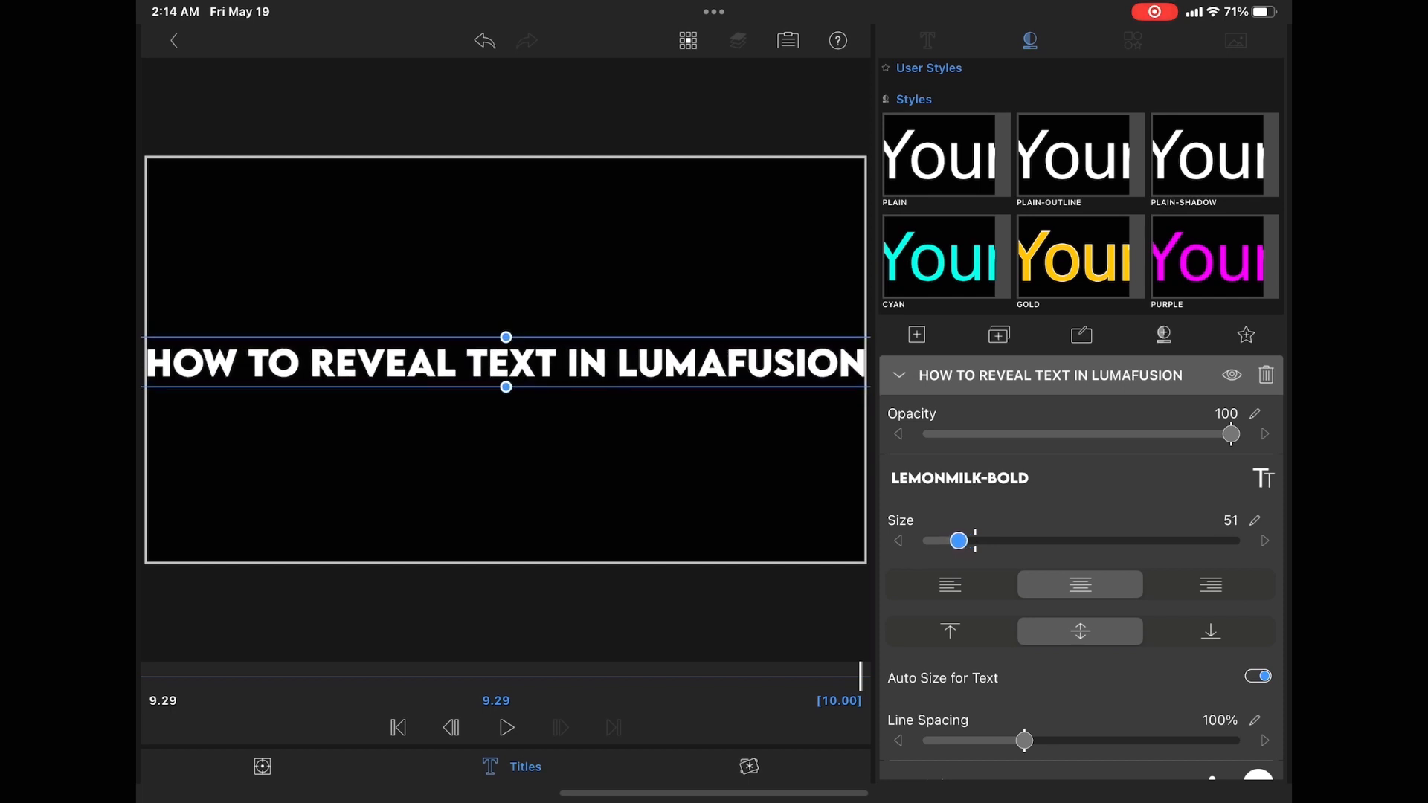
drag(958, 539, 950, 540)
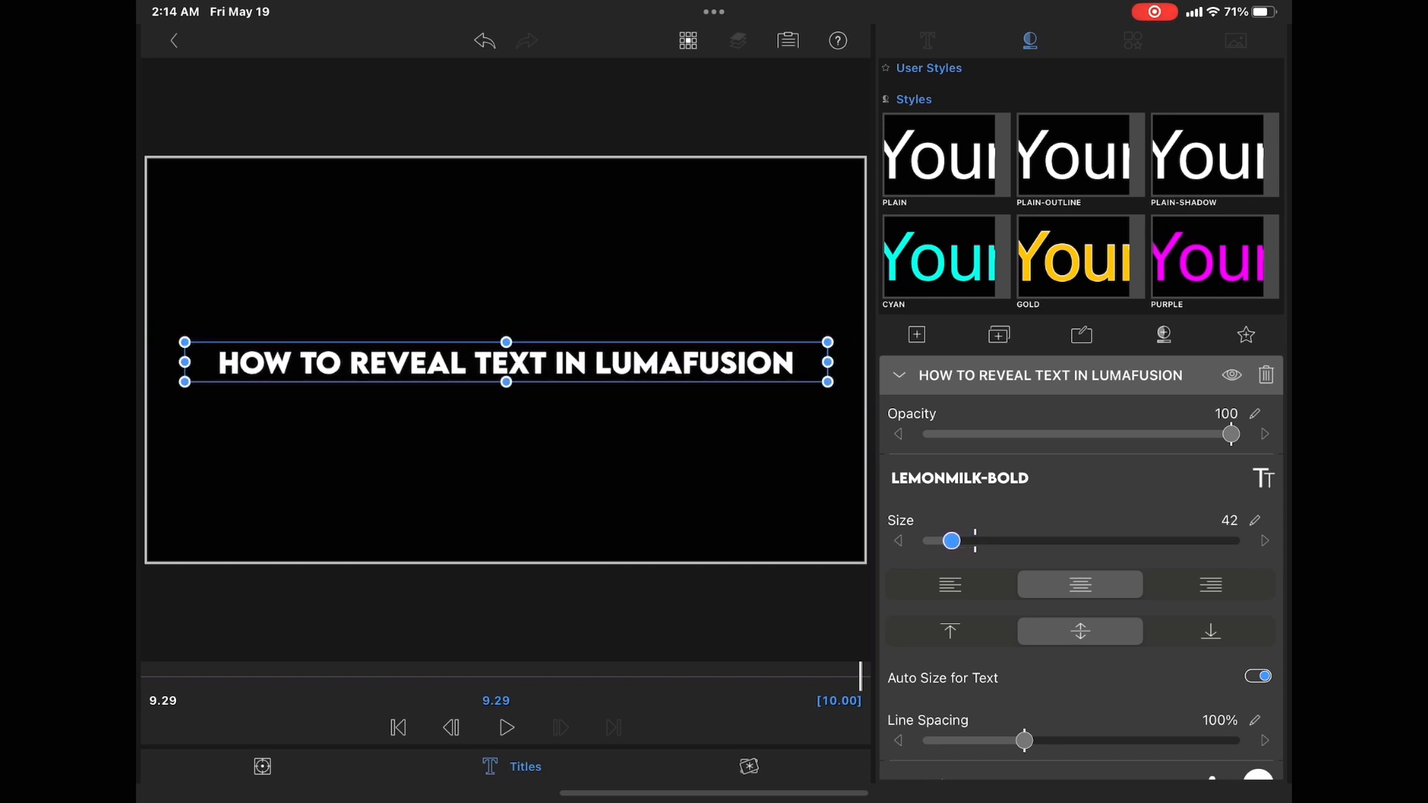
drag(949, 540, 957, 541)
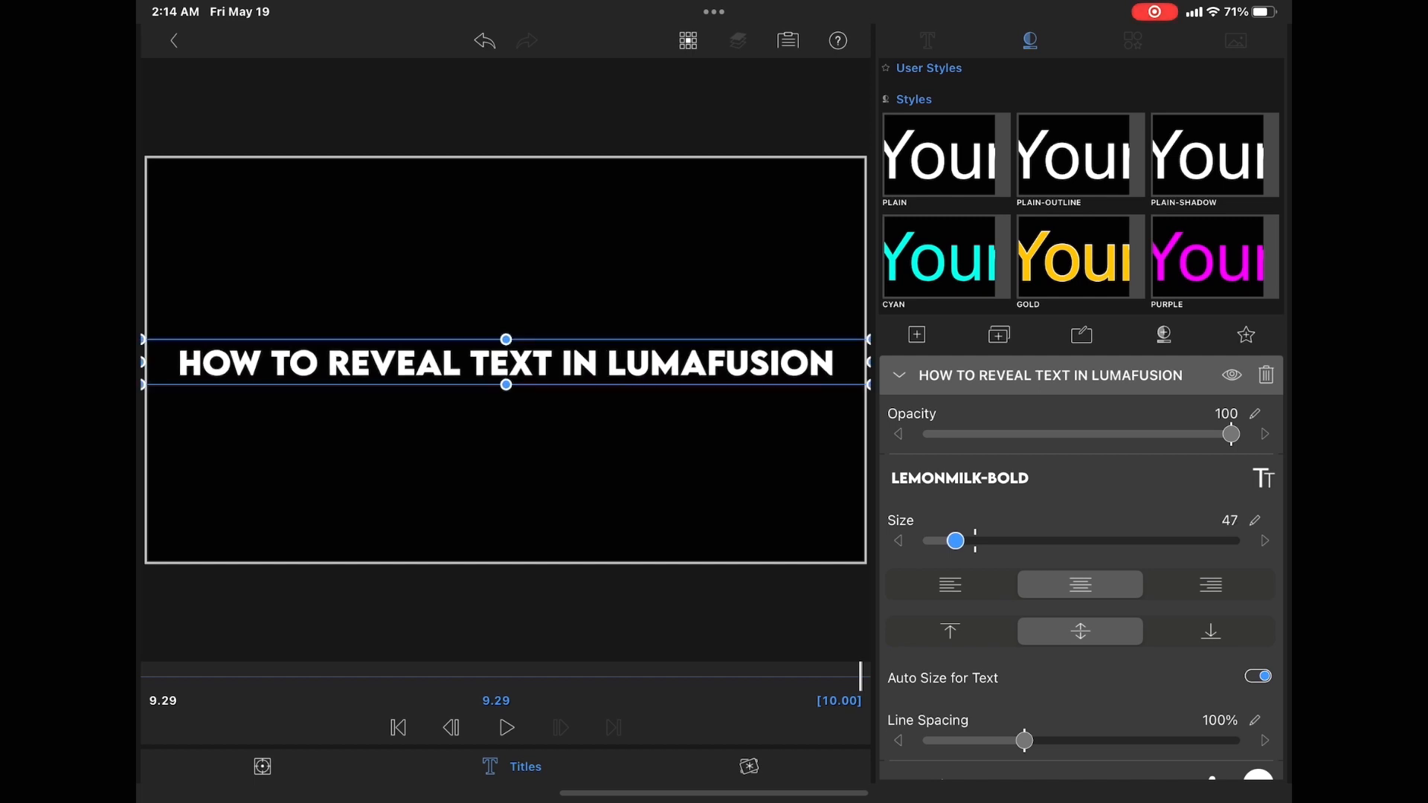
drag(954, 540, 942, 540)
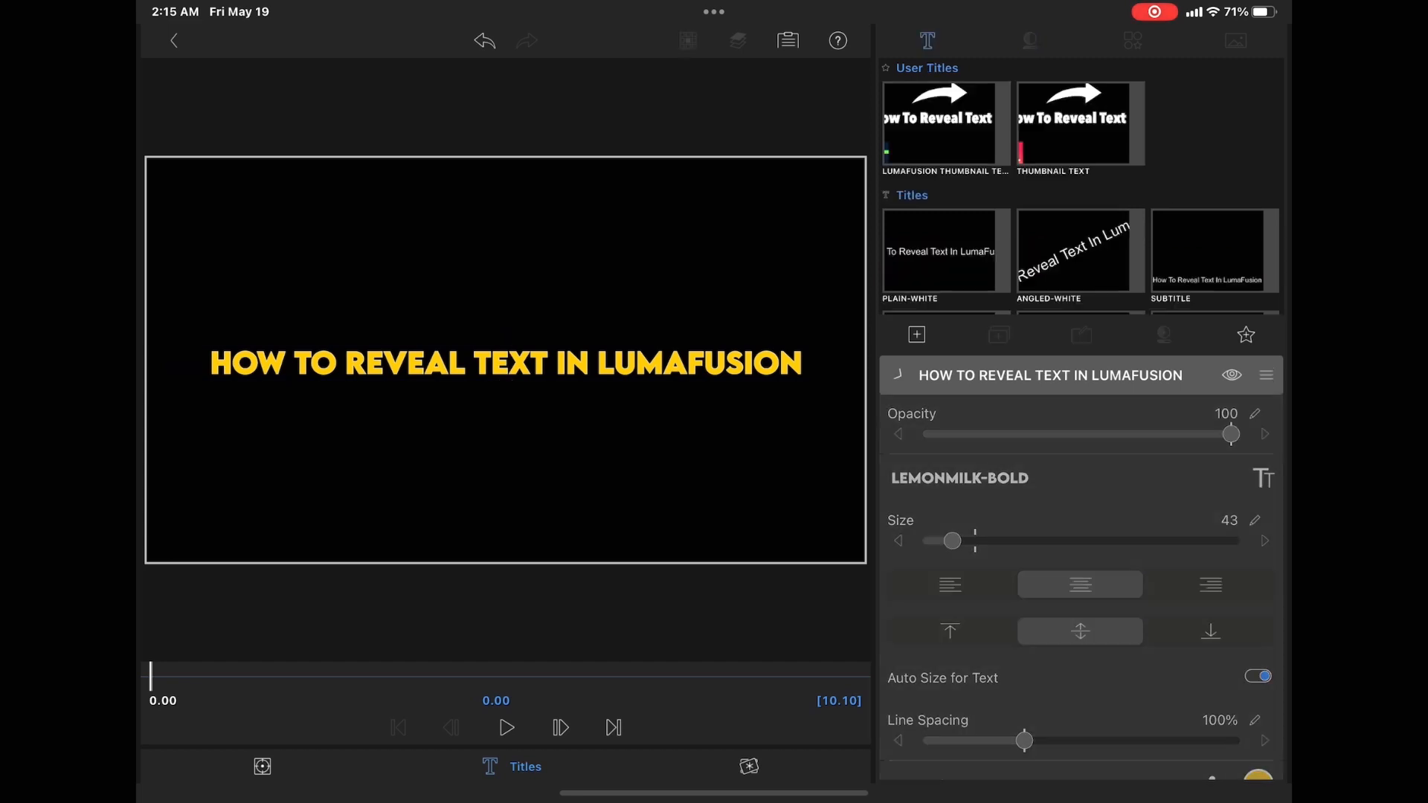
- Keyframe the title's Right crop from 95.7 at 0 s to 0 at 1.01 s
click(261, 787)
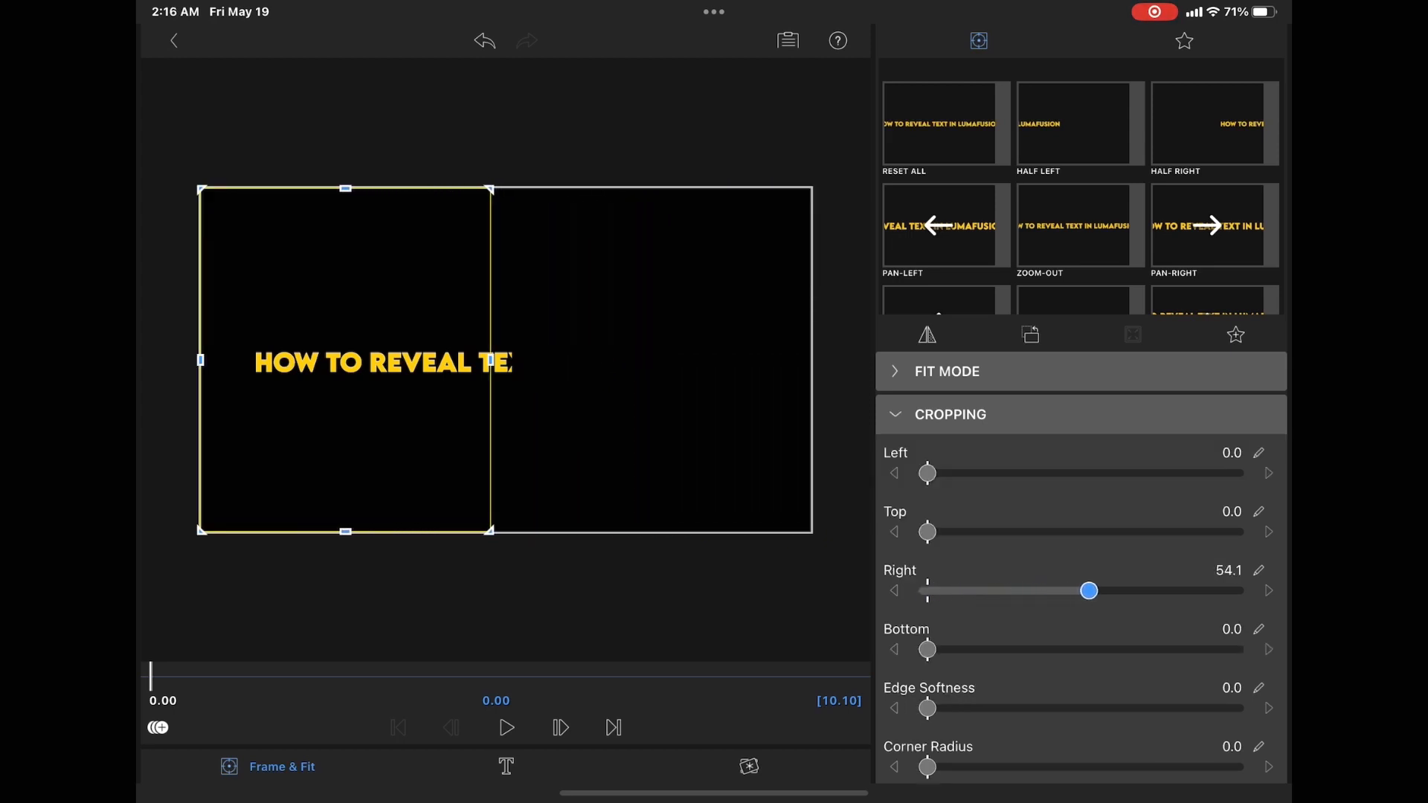
drag(1088, 590, 1197, 590)
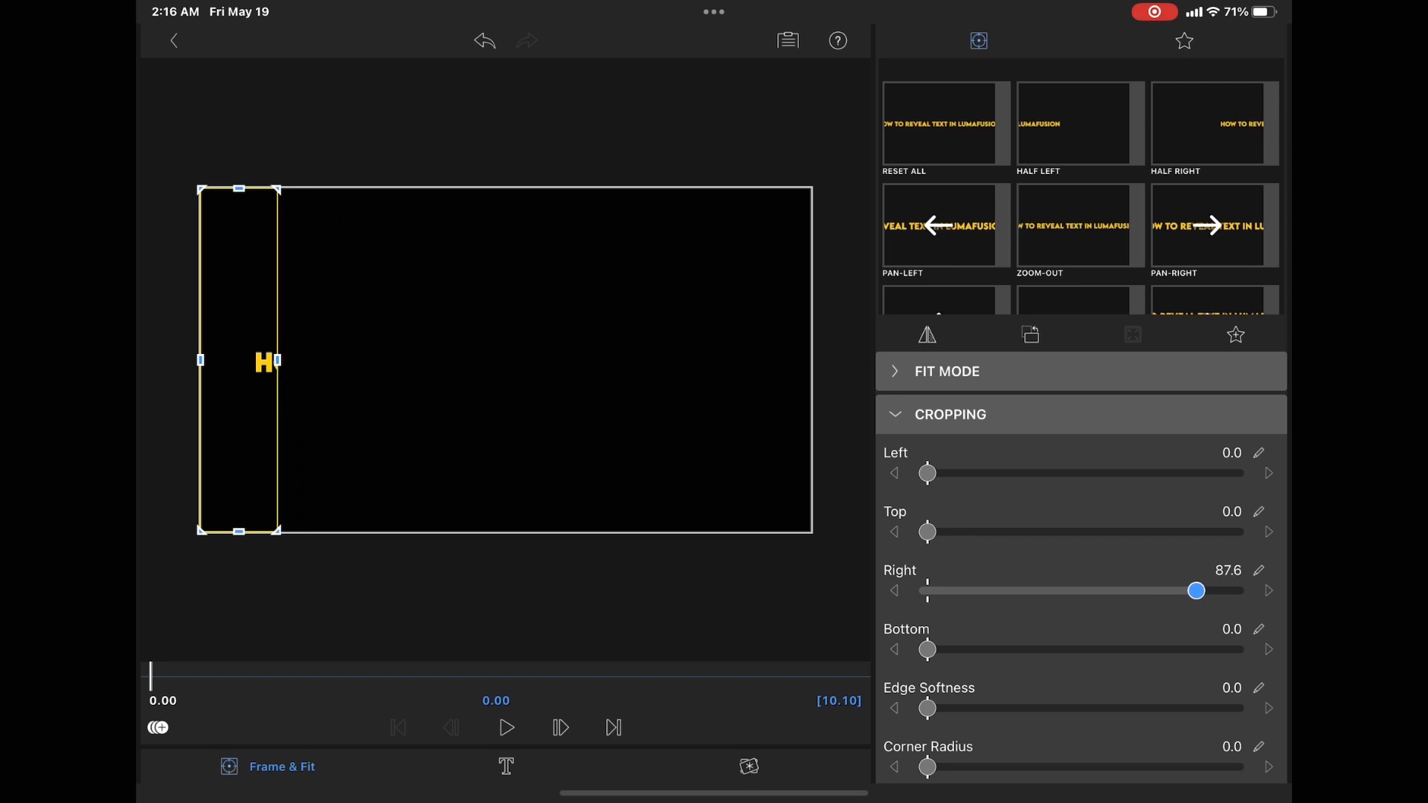
drag(1197, 589, 1220, 590)
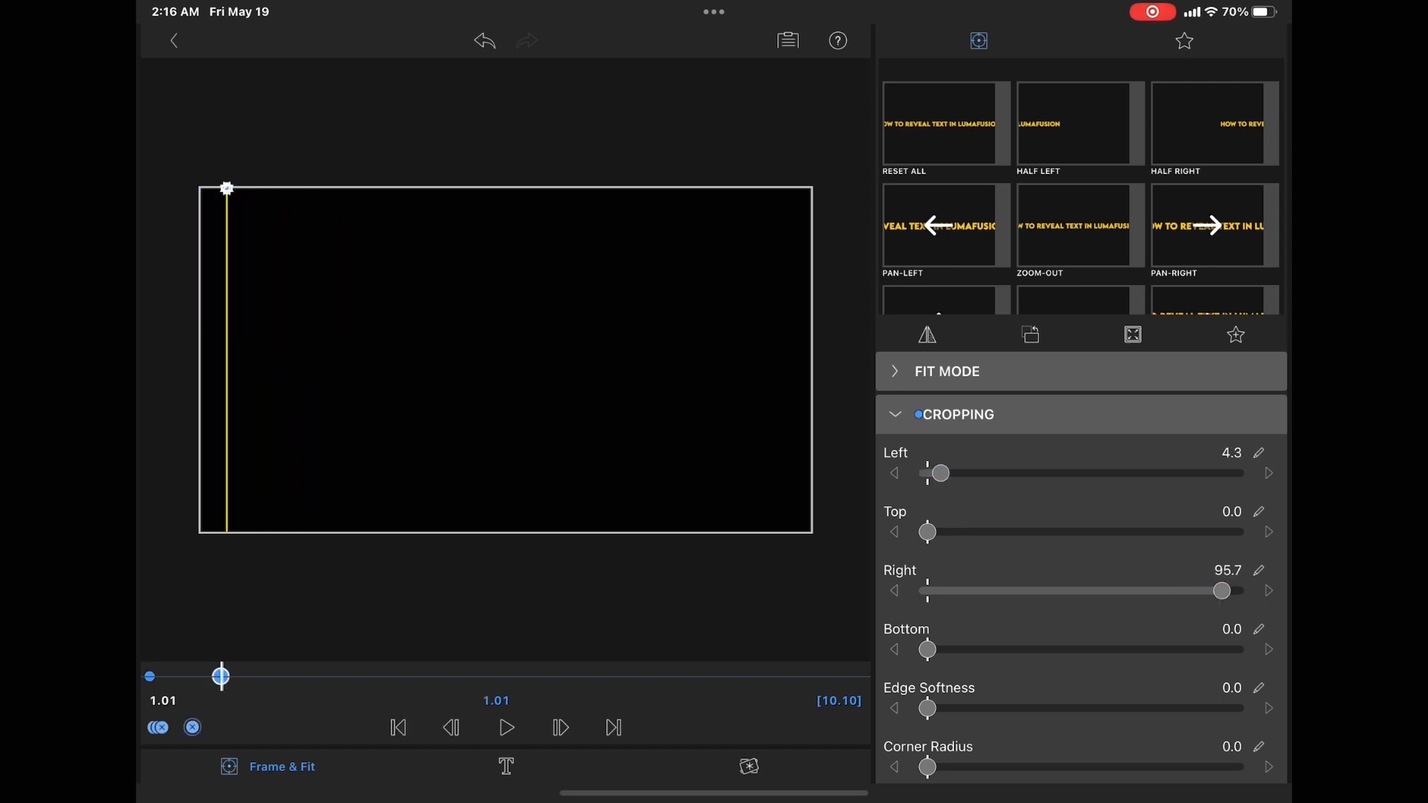
drag(941, 473, 928, 473)
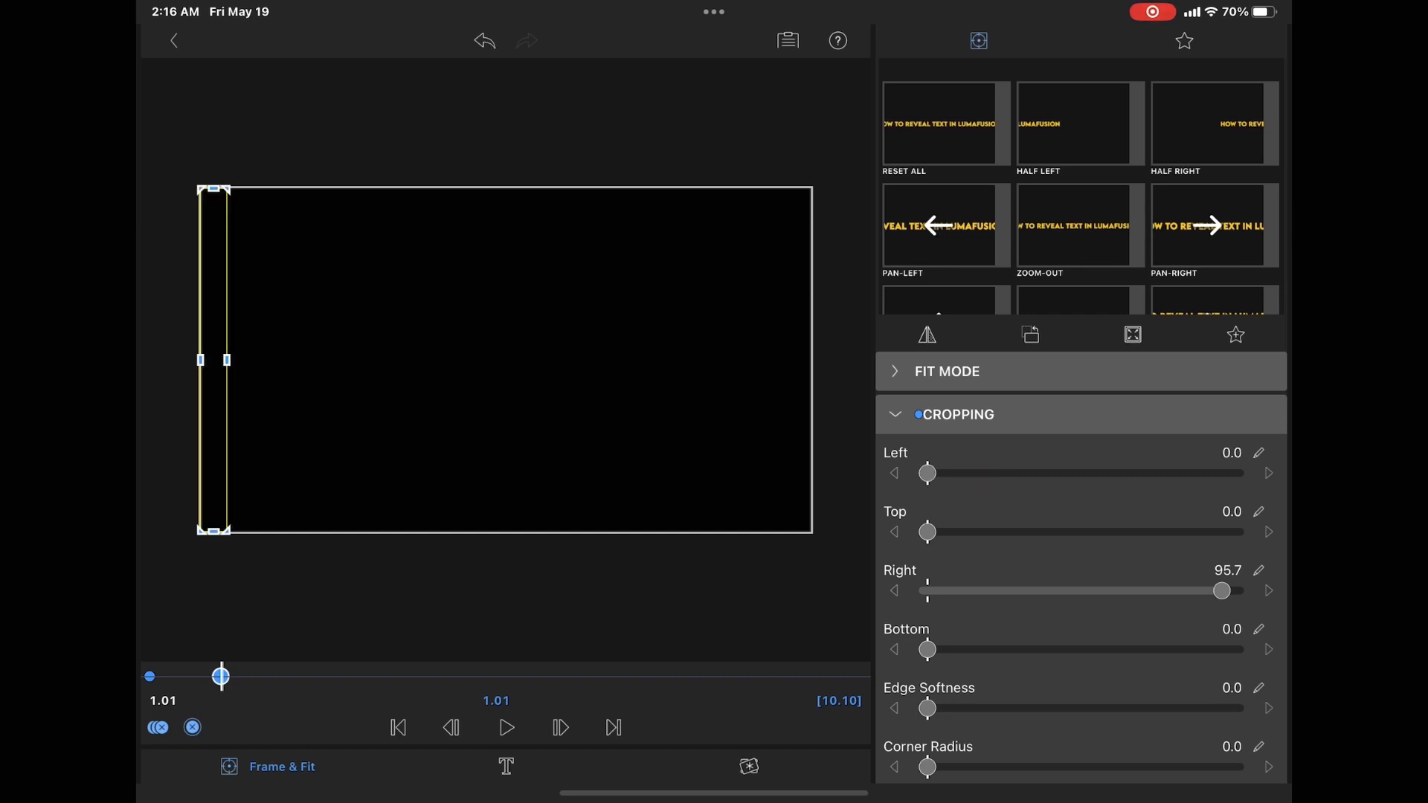
drag(1221, 590, 1064, 590)
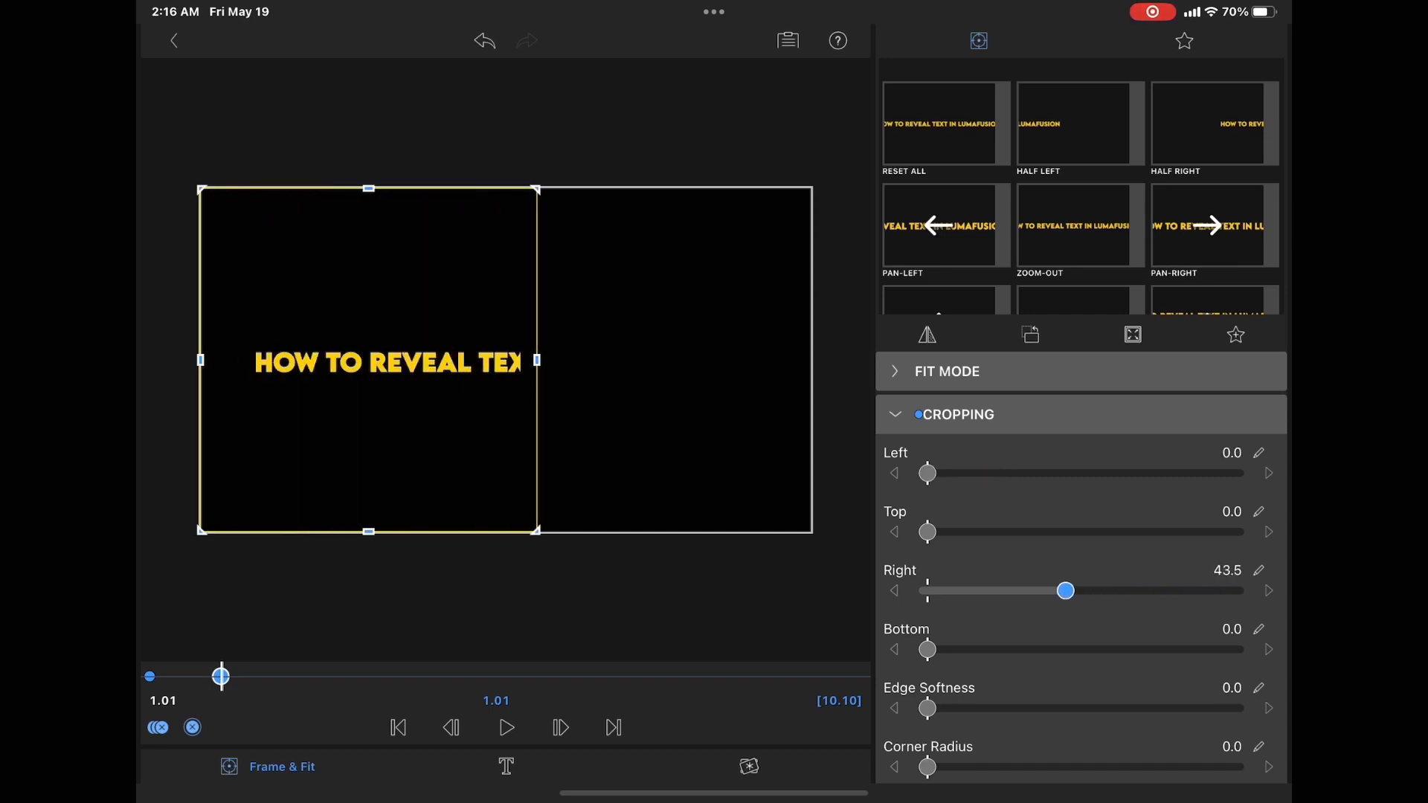
drag(1066, 590, 928, 590)
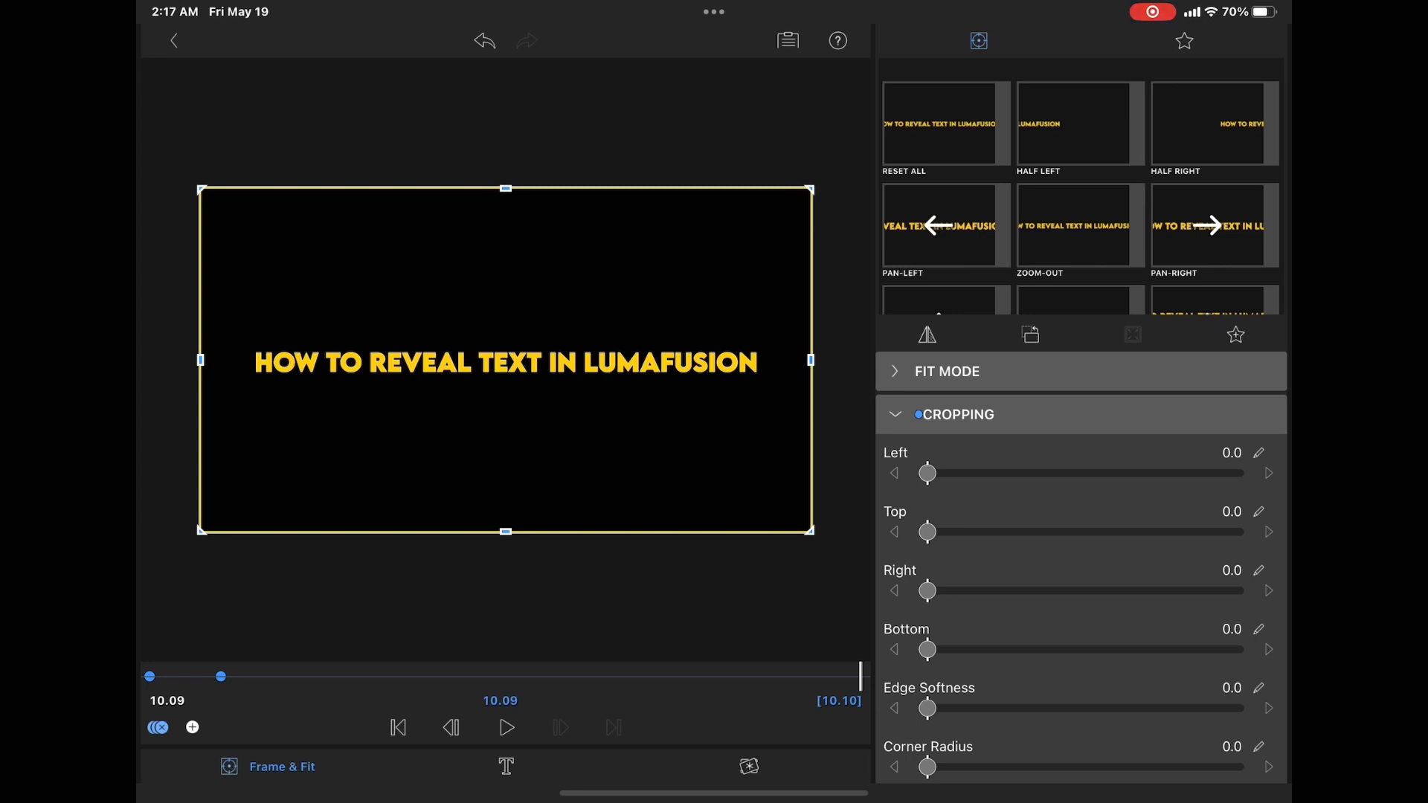
- Add a closing crop keyframe near 9 s and adjust the Right crop slider
click(451, 727)
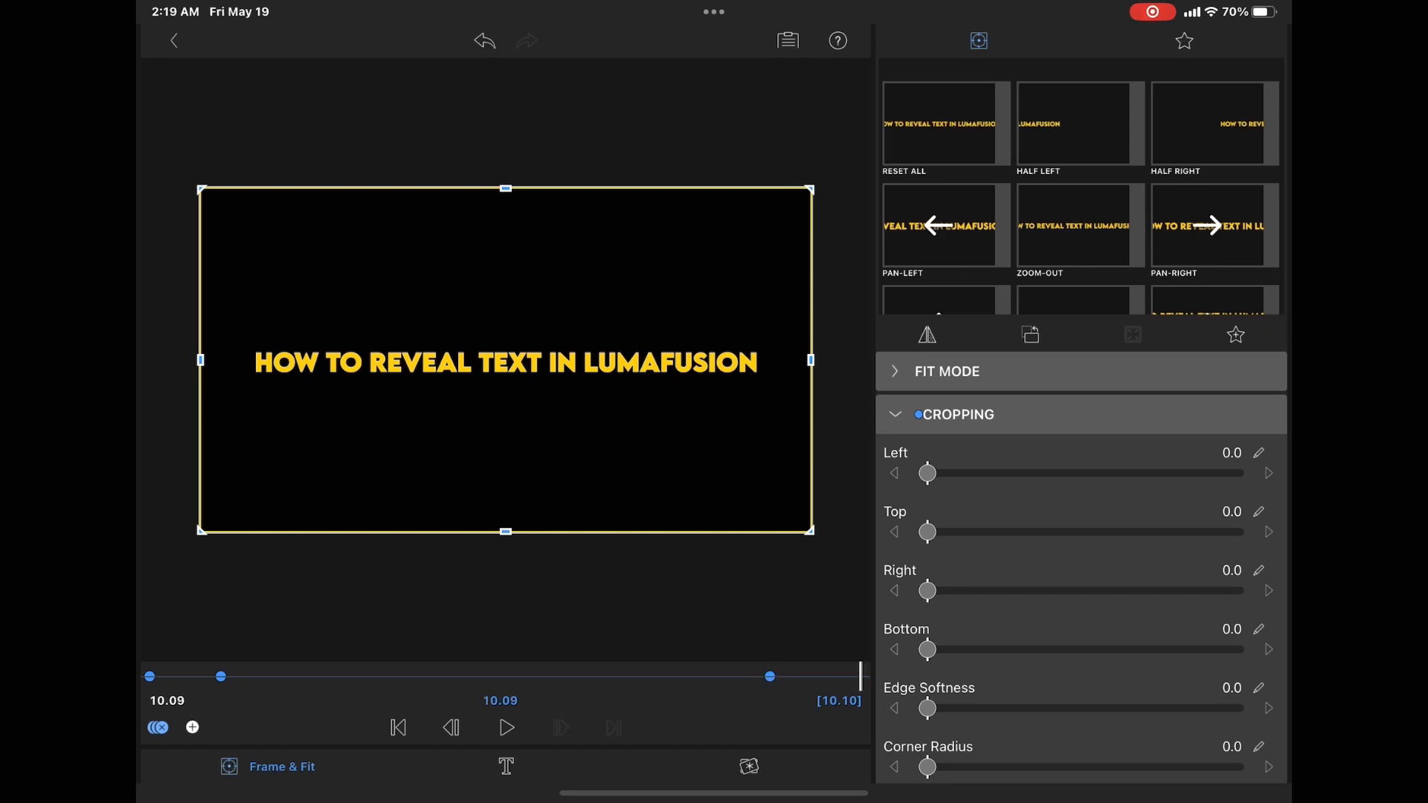
drag(927, 590, 933, 590)
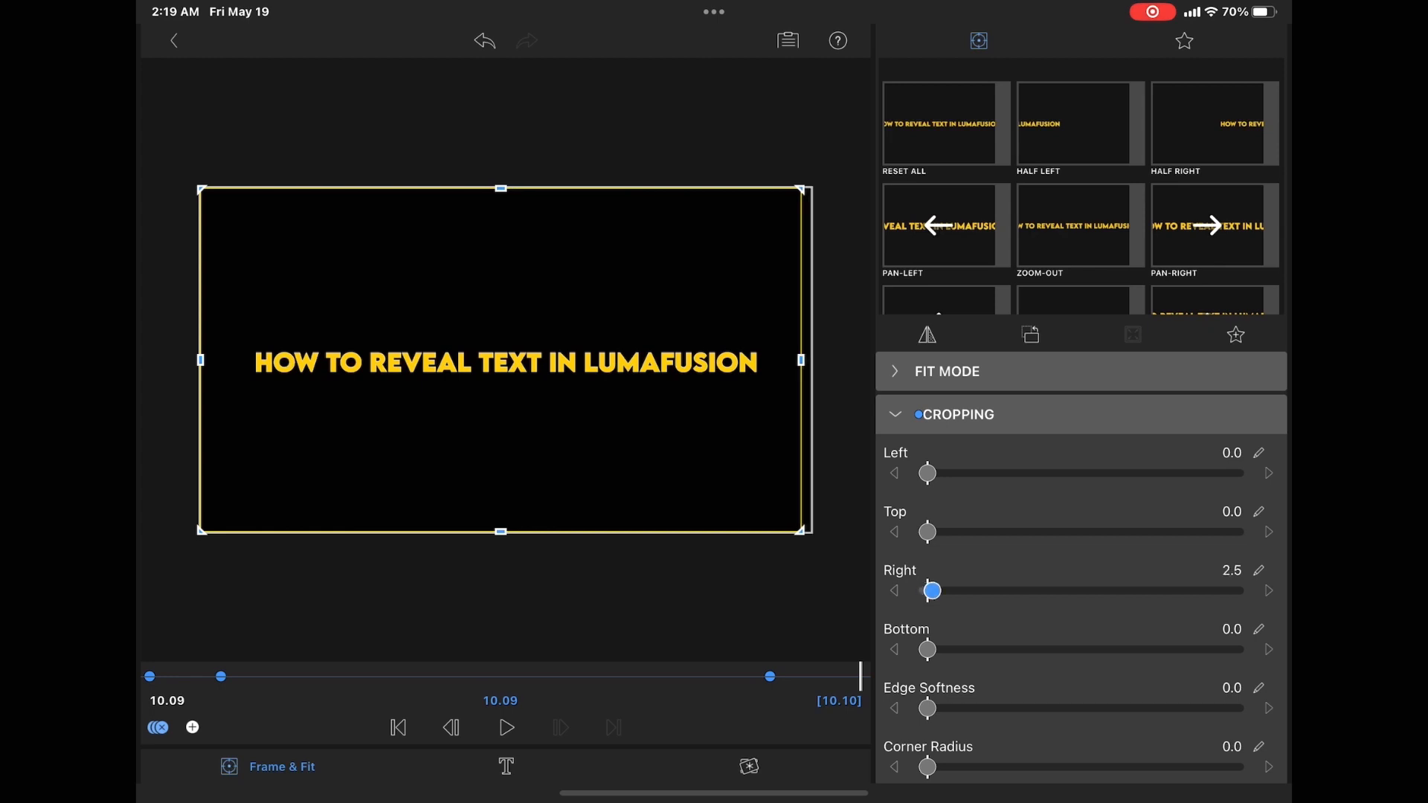
drag(933, 590, 1234, 589)
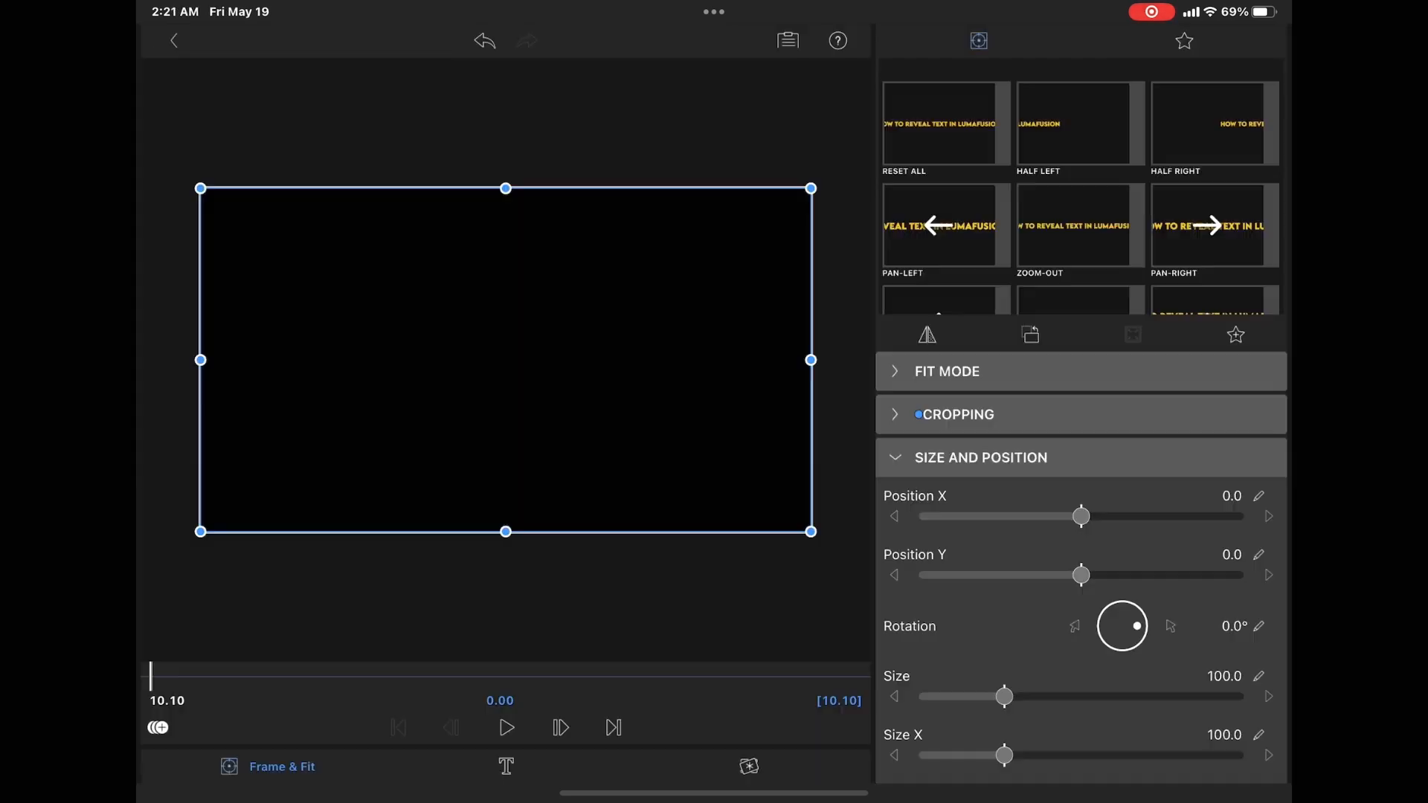
- Show the second title's crop settings and leave its Right crop near 99.8
click(962, 414)
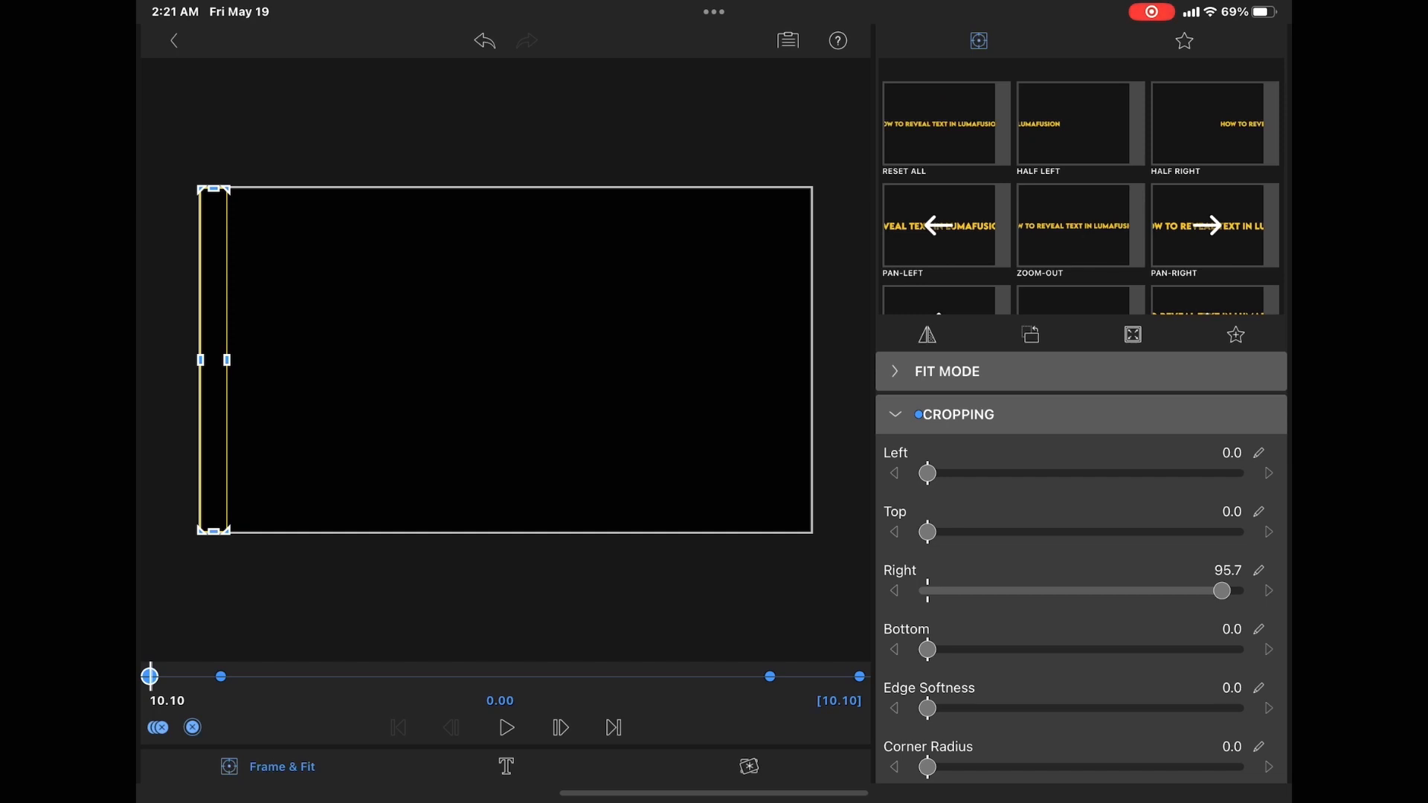
drag(1222, 589, 927, 590)
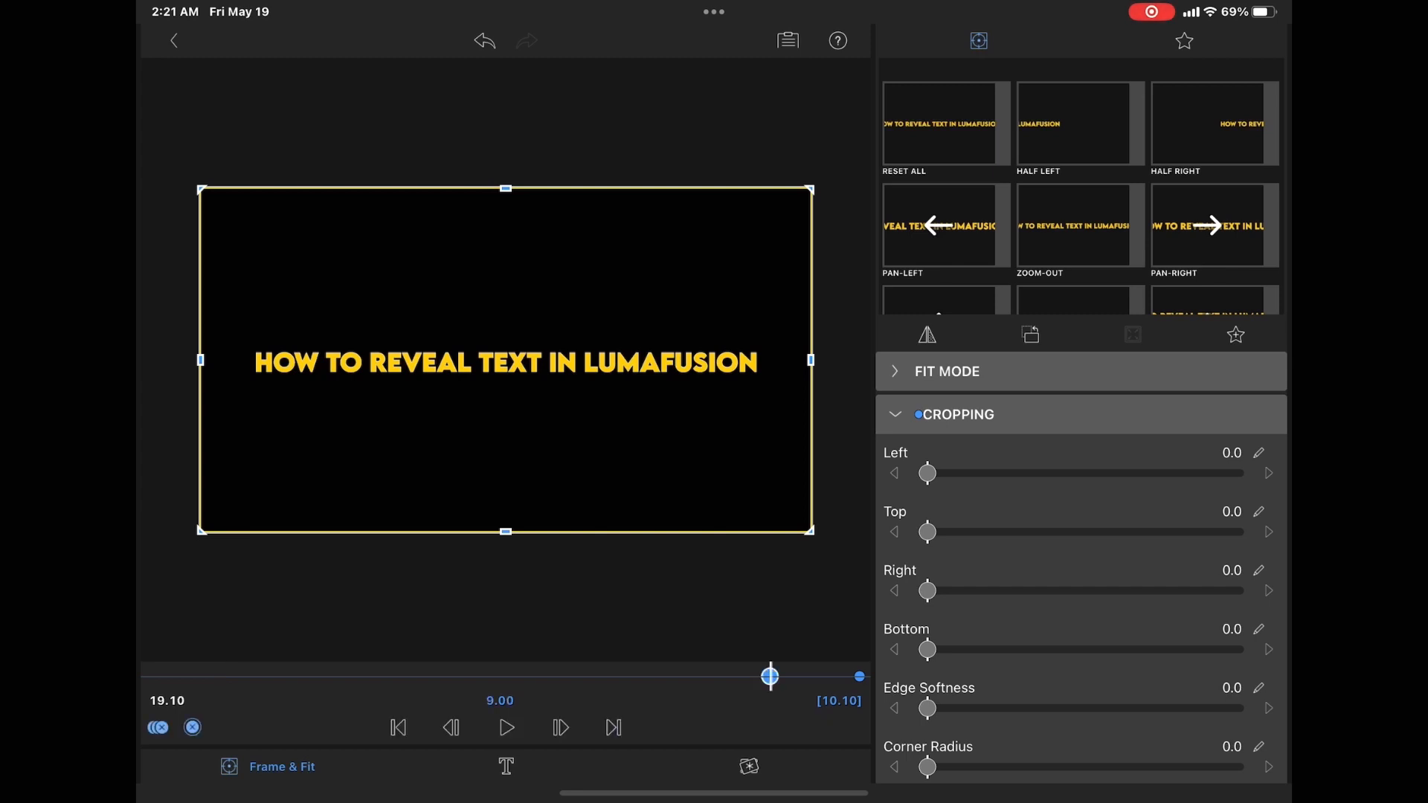
drag(927, 590, 1234, 590)
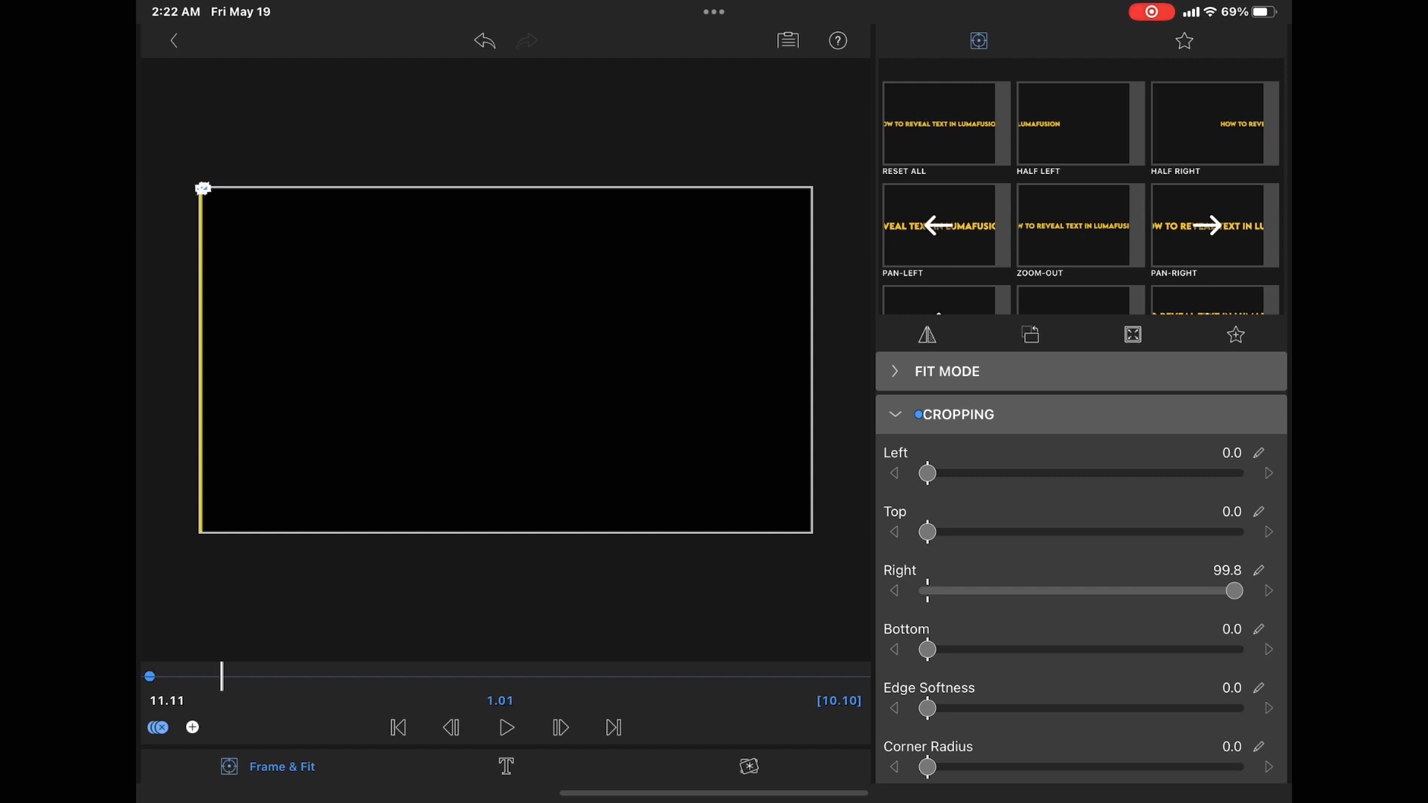
- Set Right crop to 0, then key Left crop to about 100 at the clip end
drag(1235, 590, 1195, 590)
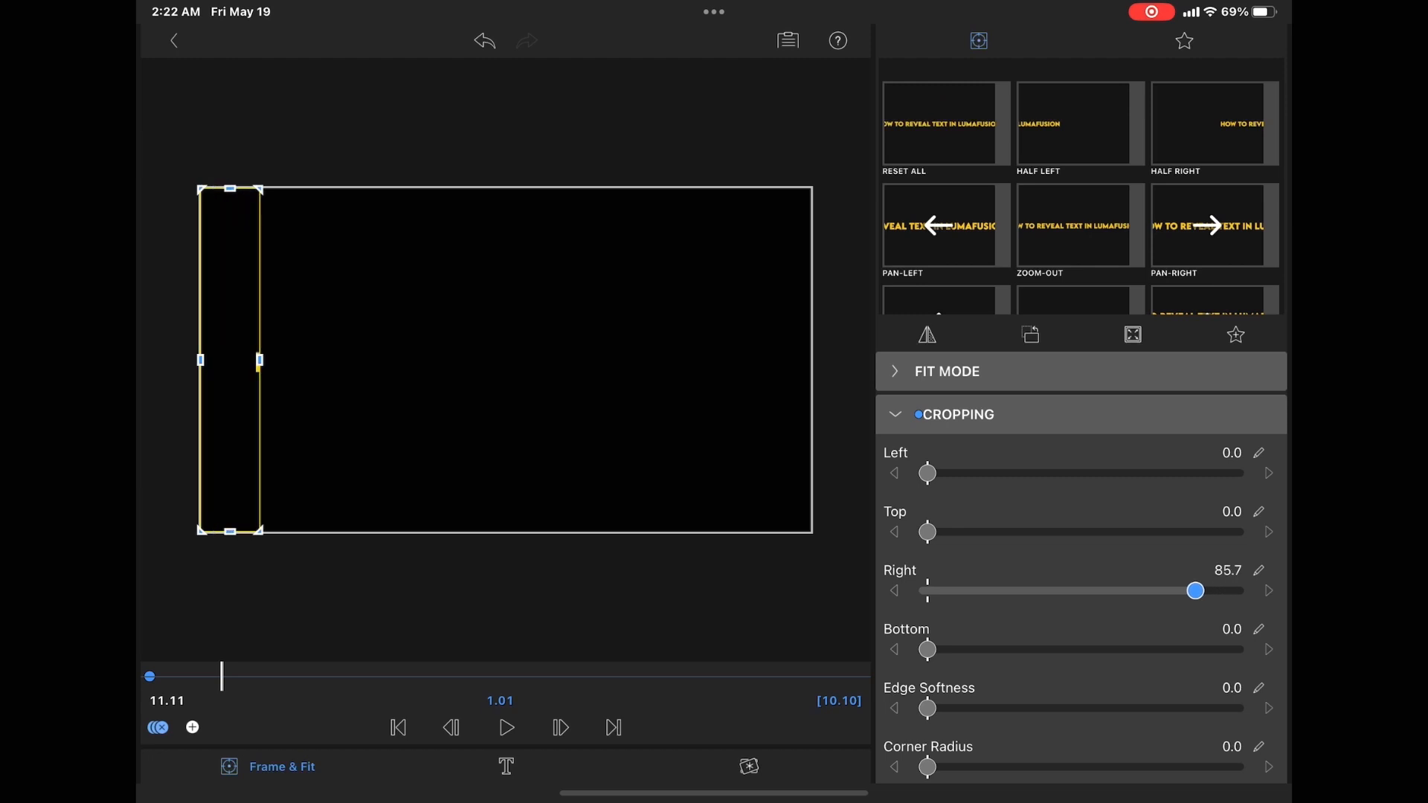
drag(1194, 590, 927, 589)
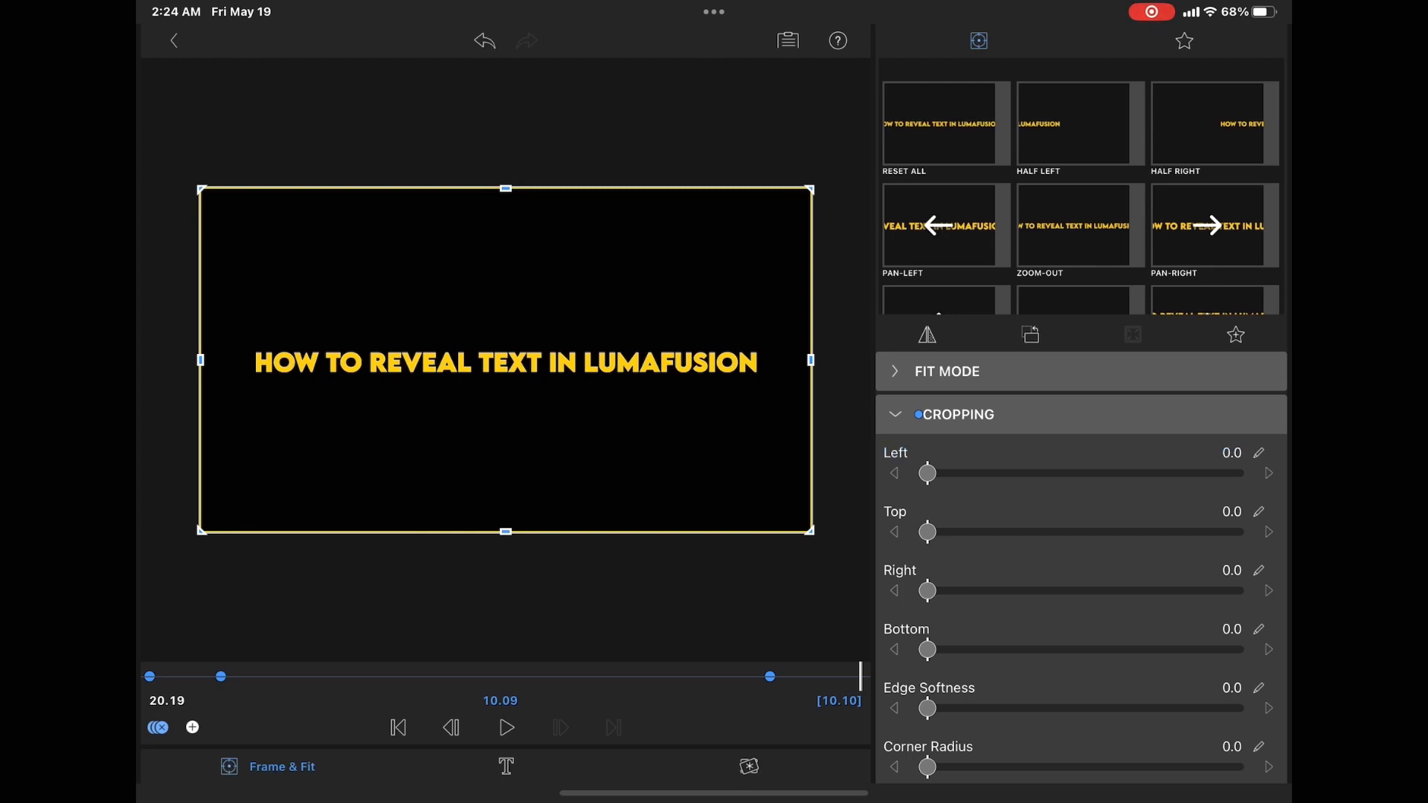
drag(927, 473, 957, 473)
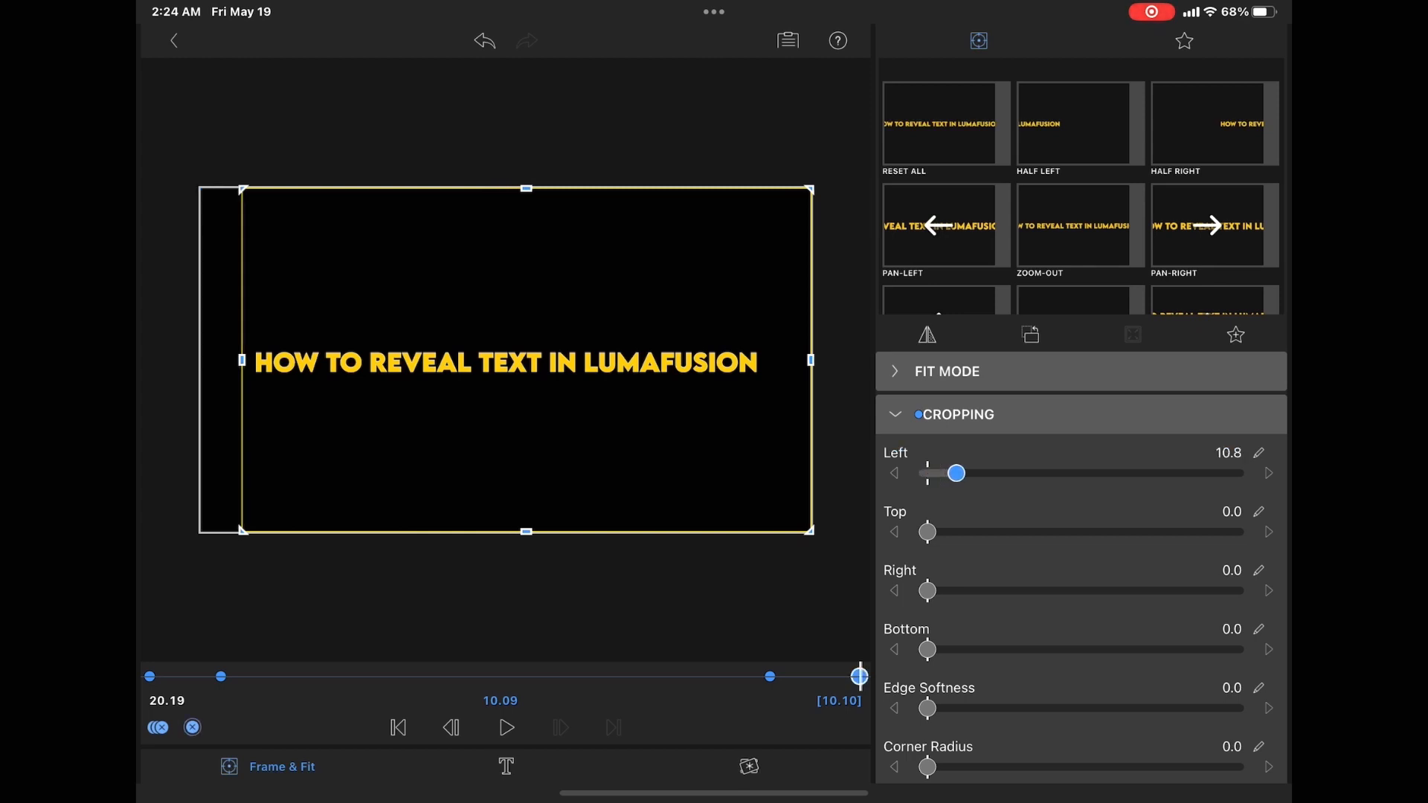
drag(956, 473, 1216, 473)
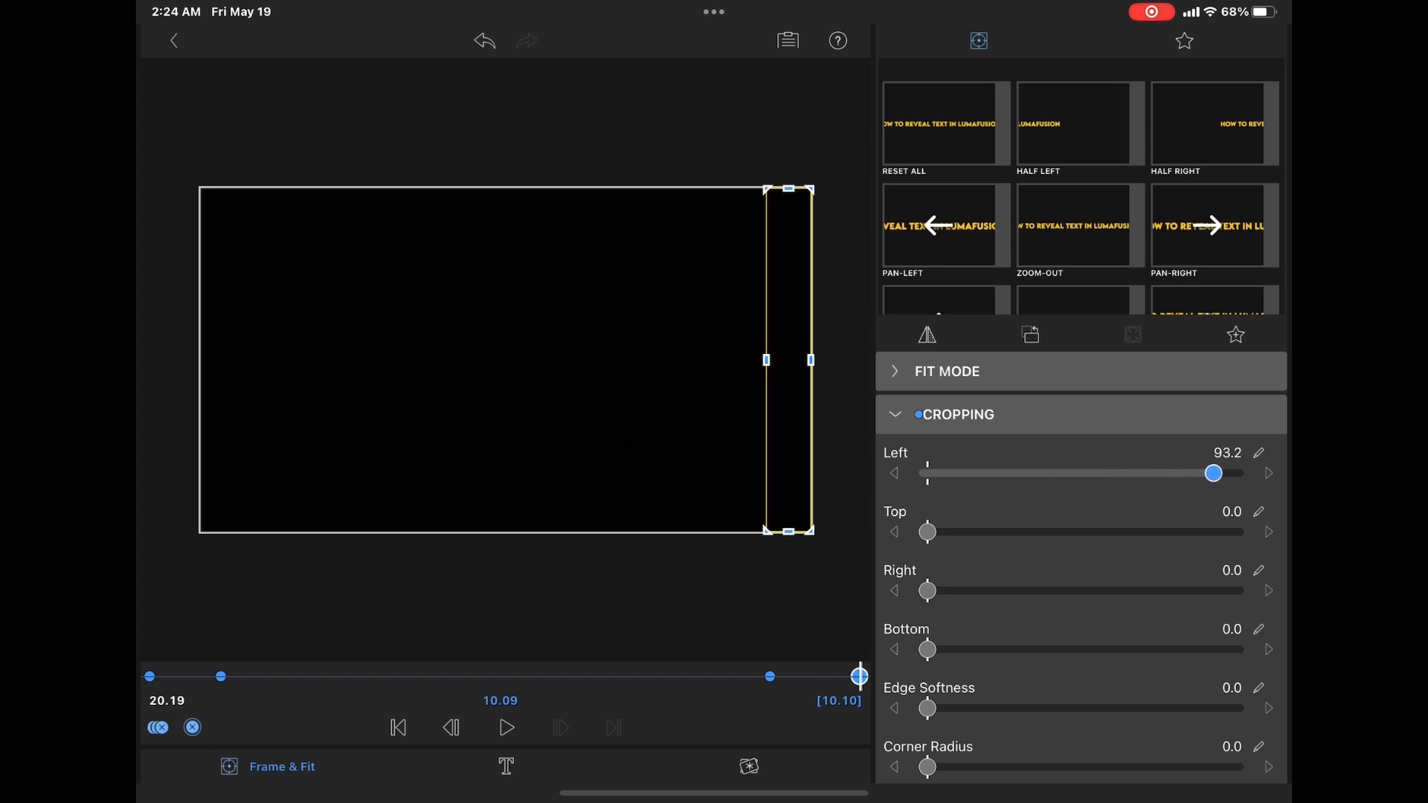
drag(1213, 473, 1234, 473)
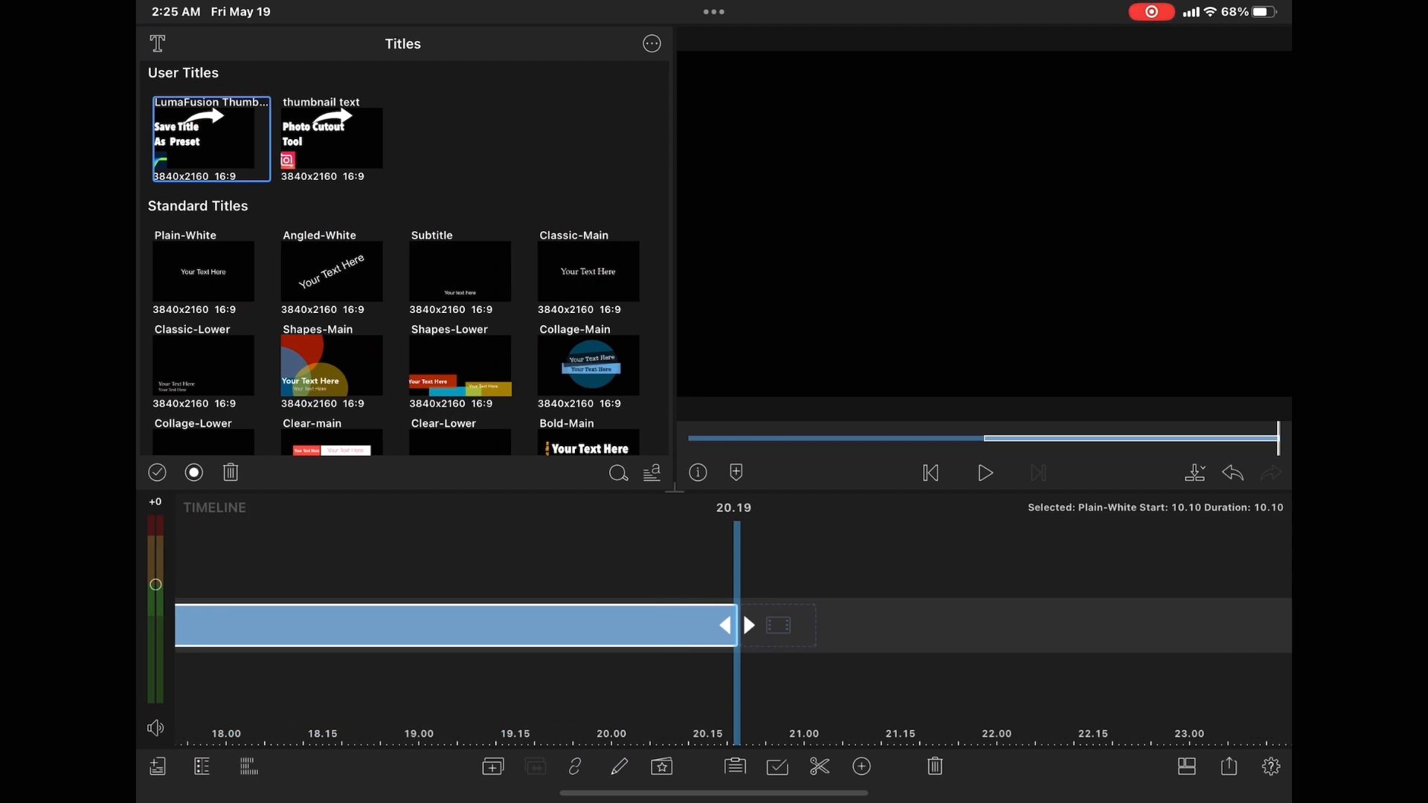
- Play the reveal animation preview, then pause it
click(984, 473)
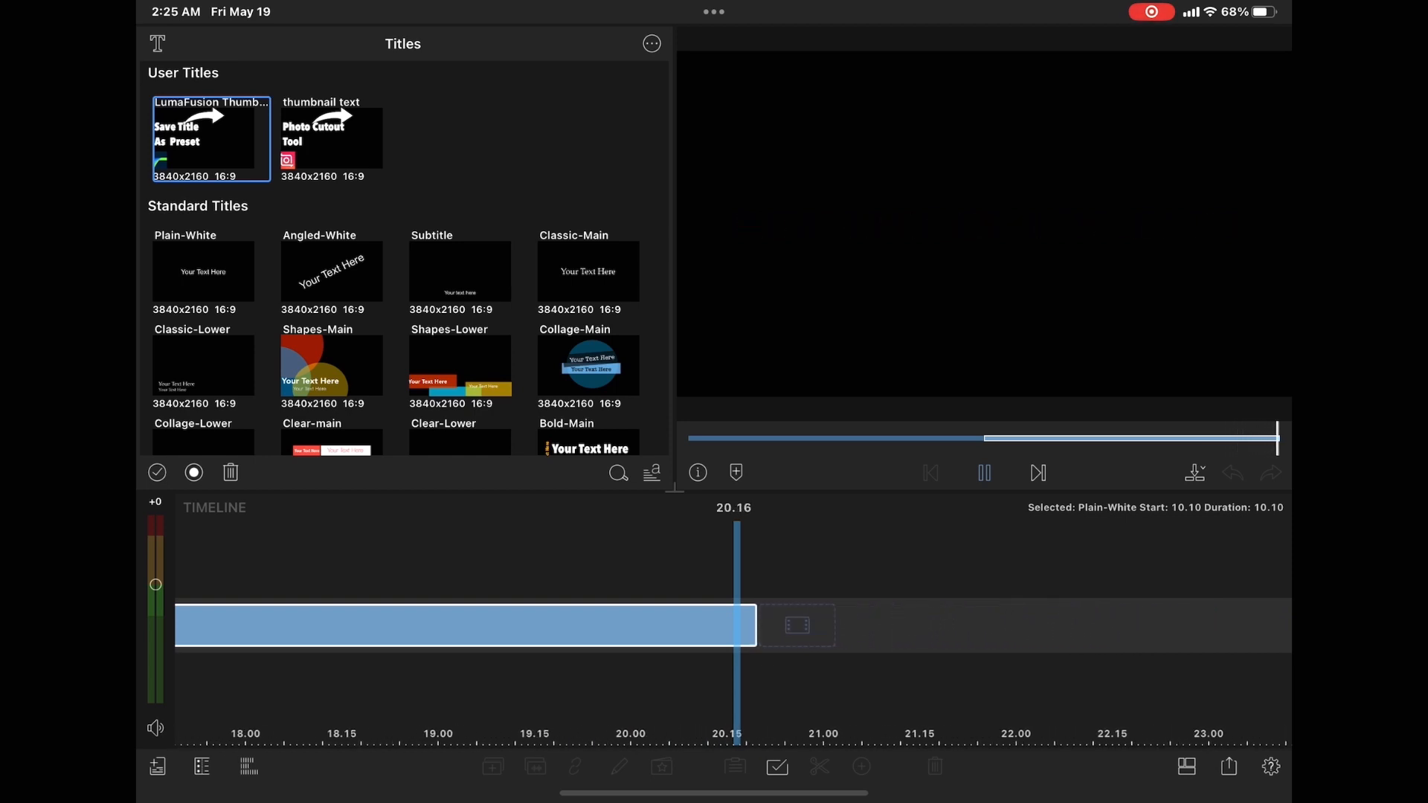
click(984, 473)
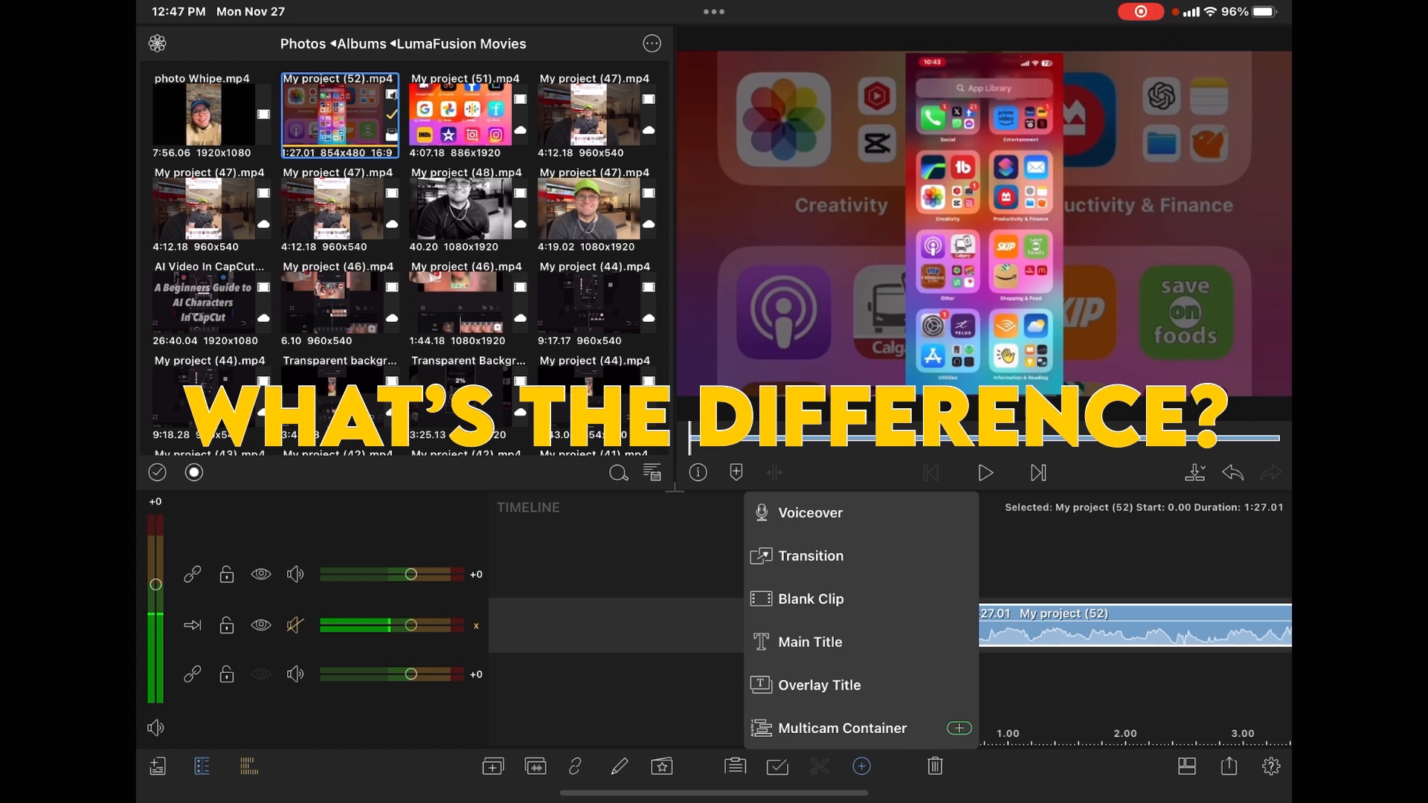
- Add a 10-second Plain-White 'Your Text Here' main title at the timeline start
click(810, 641)
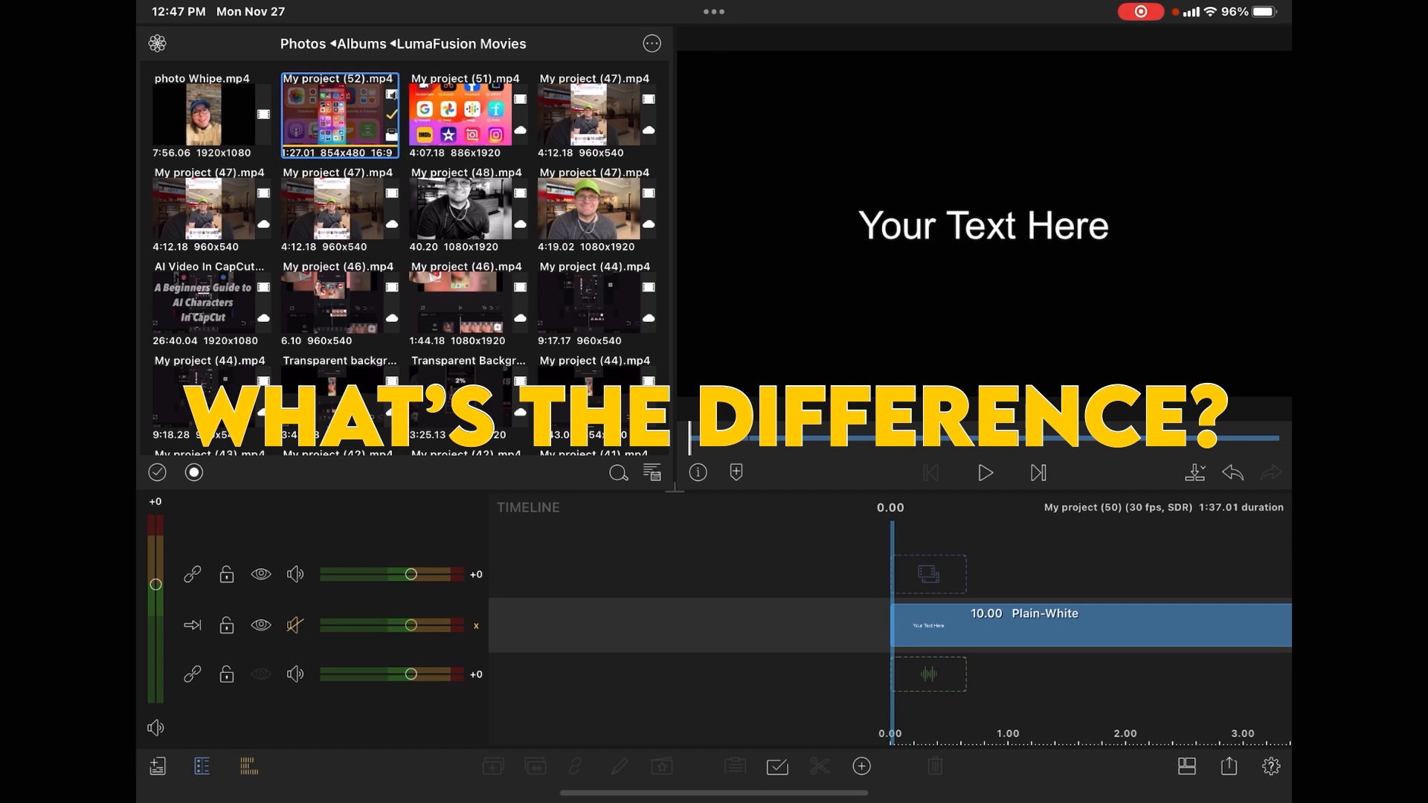